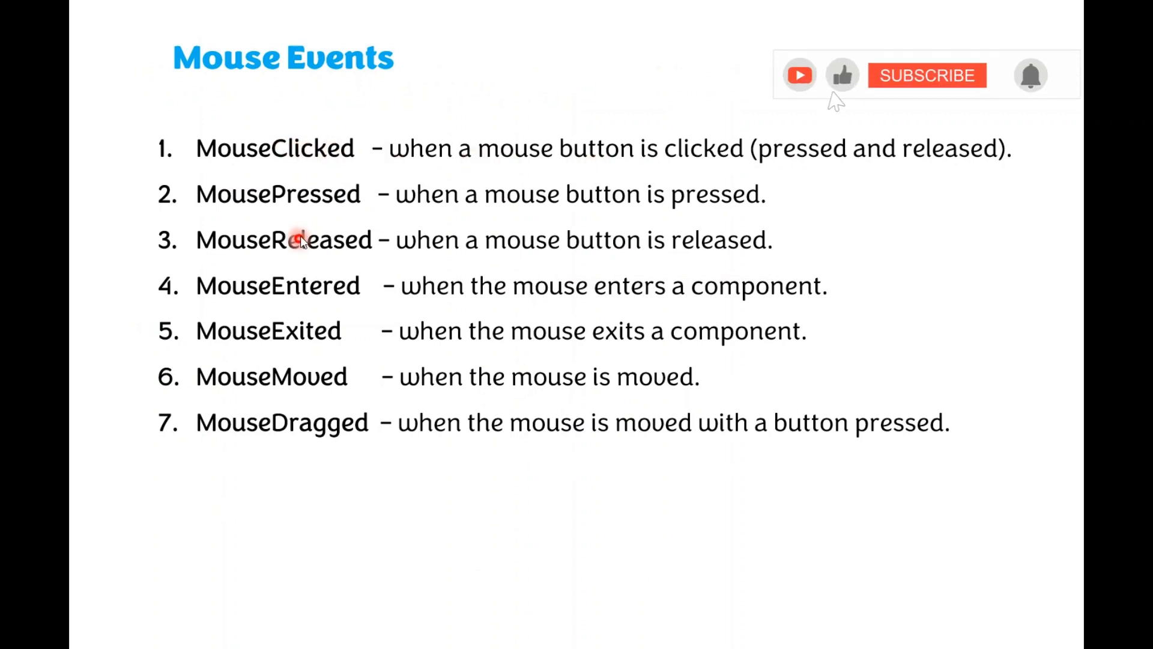
# - Advance the slides to the MouseListener Interface slide
pyautogui.click(926, 75)
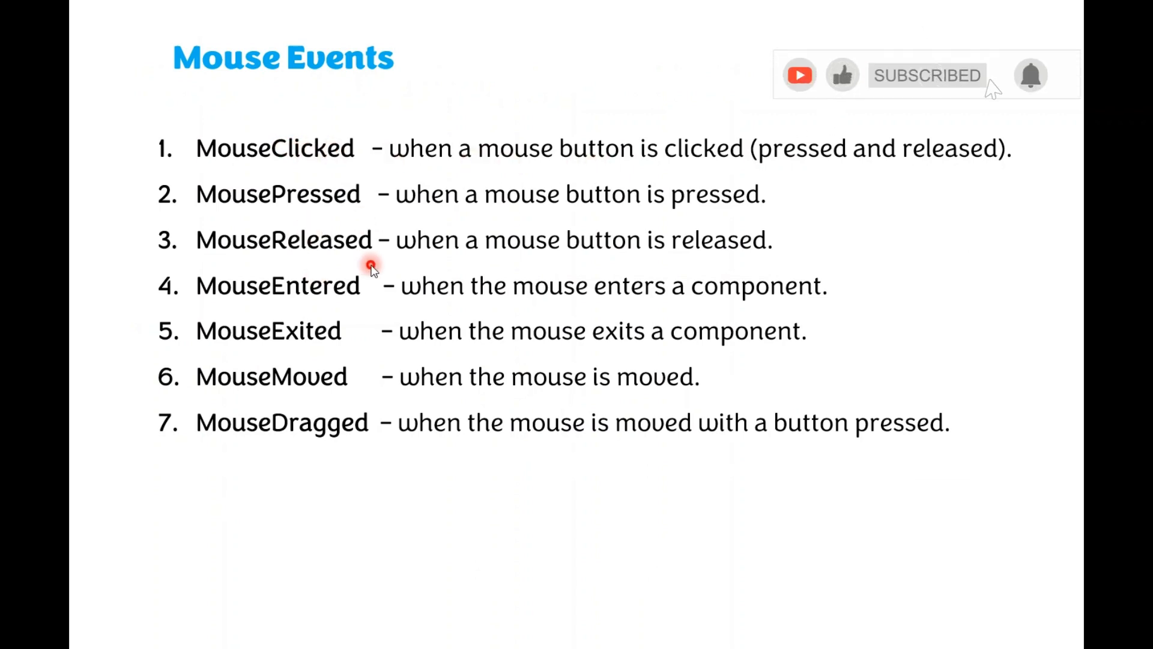
pyautogui.moveTo(358, 318)
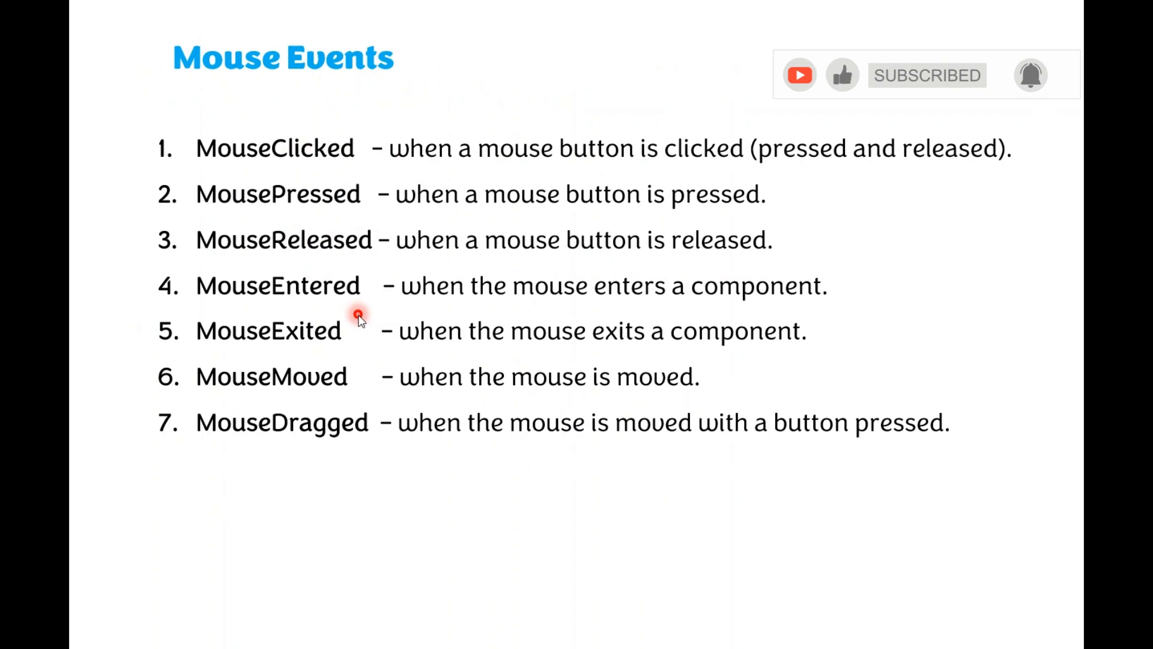
pyautogui.moveTo(594, 497)
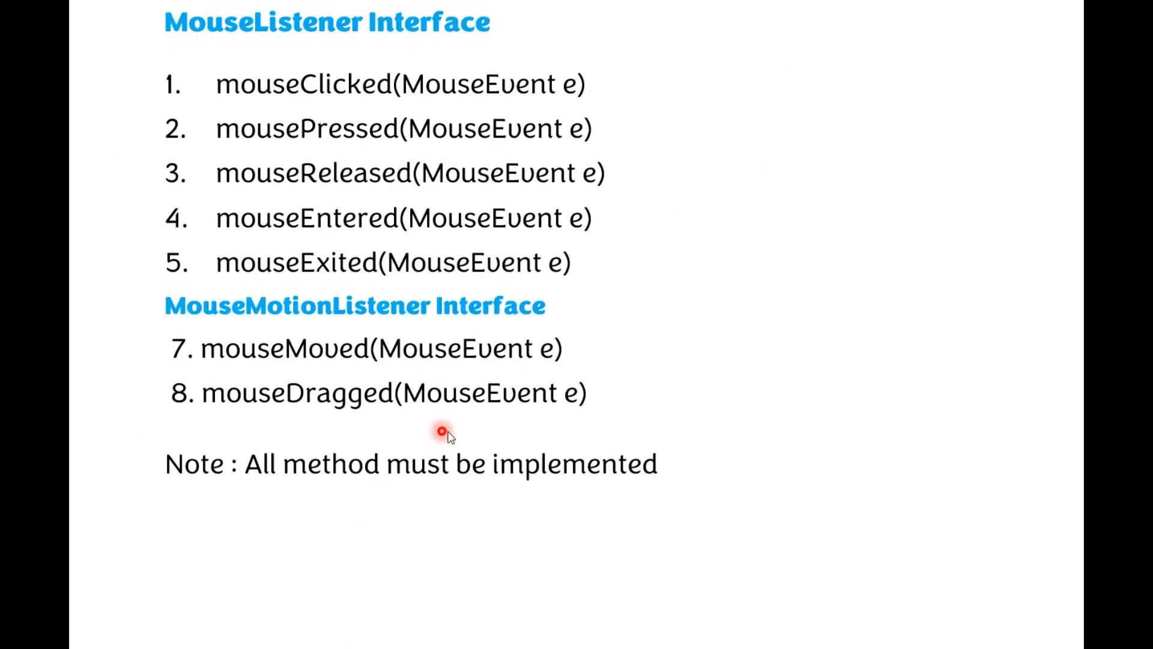
pyautogui.moveTo(453, 175)
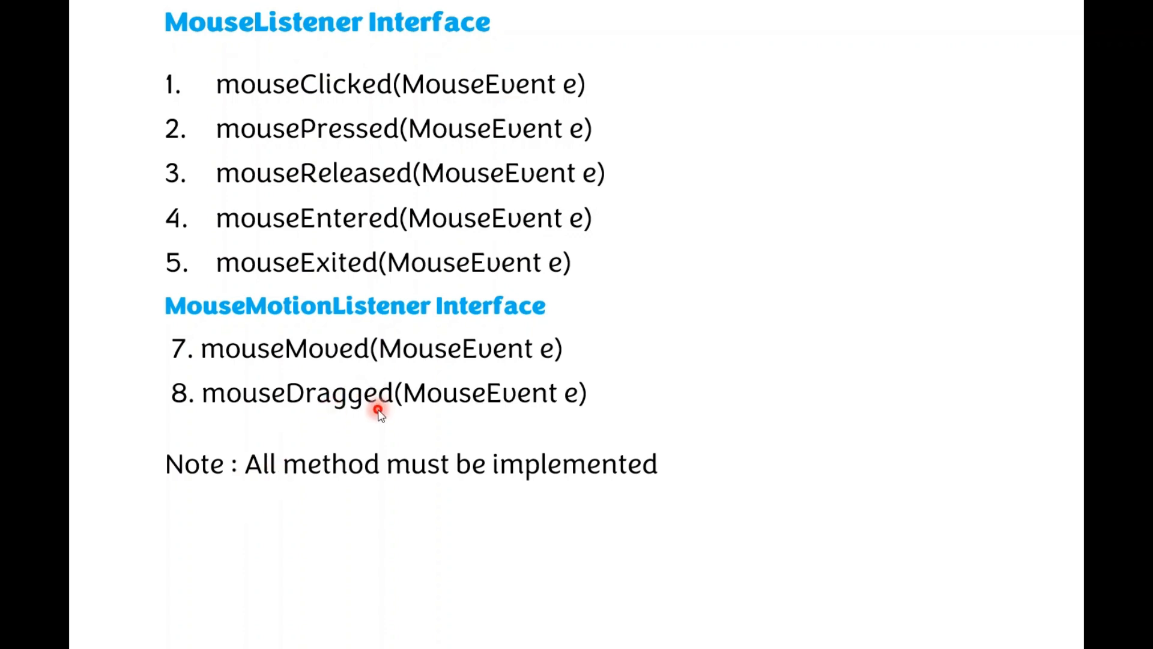
pyautogui.moveTo(463, 337)
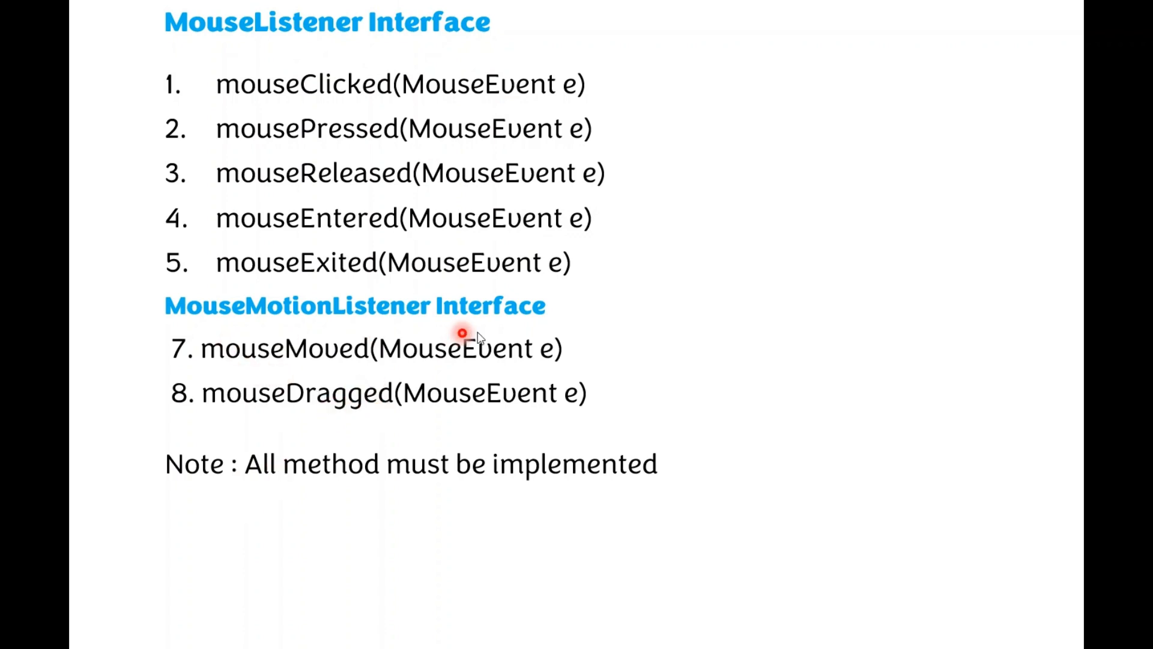
pyautogui.moveTo(551, 340)
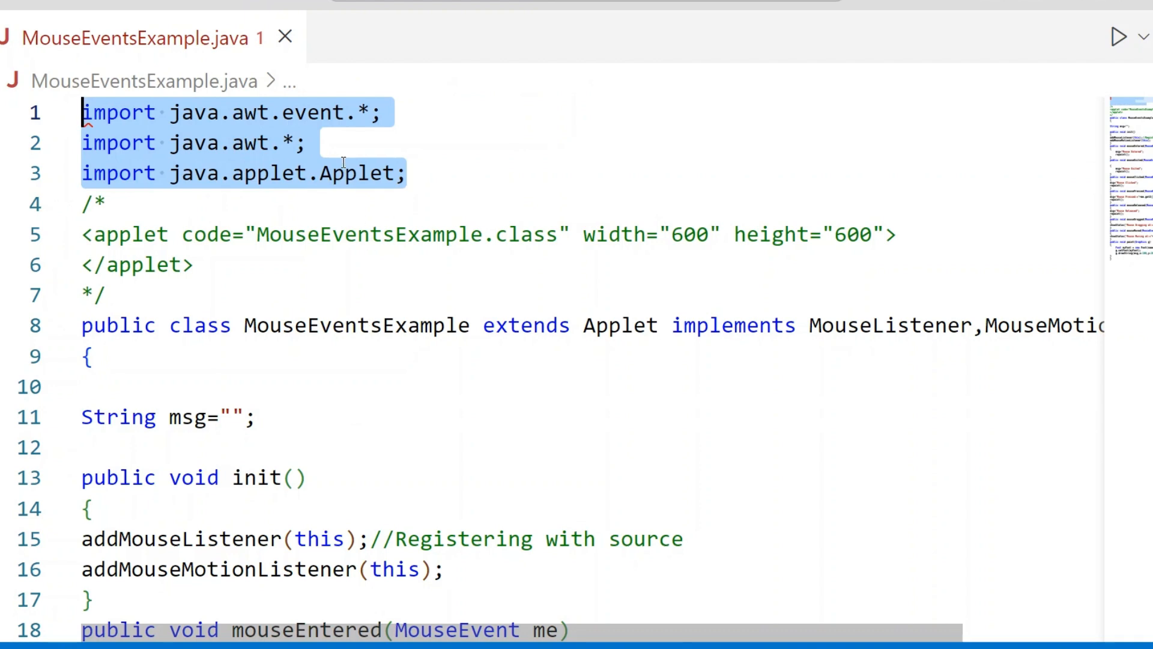
pyautogui.click(366, 112)
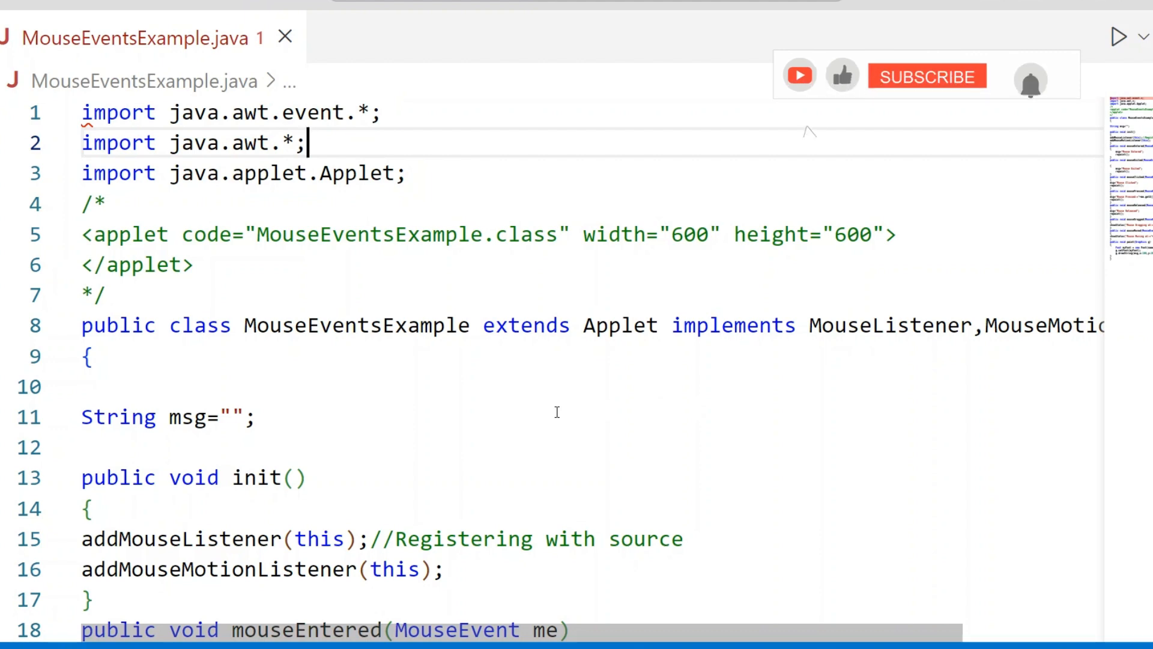
pyautogui.click(927, 75)
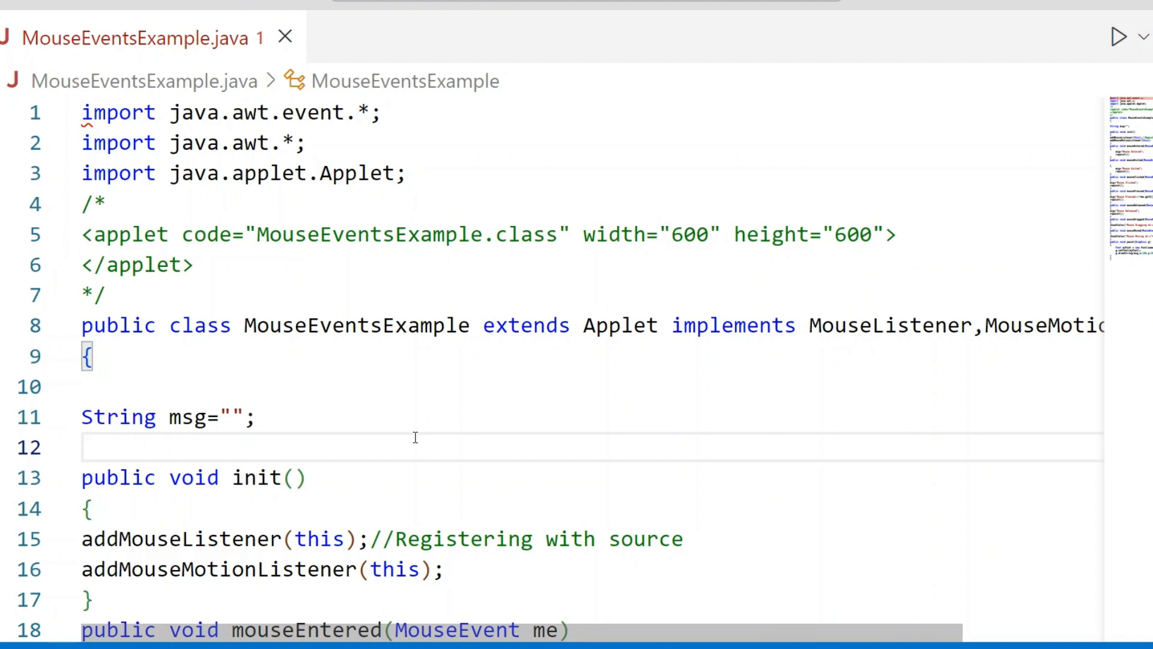
pyautogui.click(83, 447)
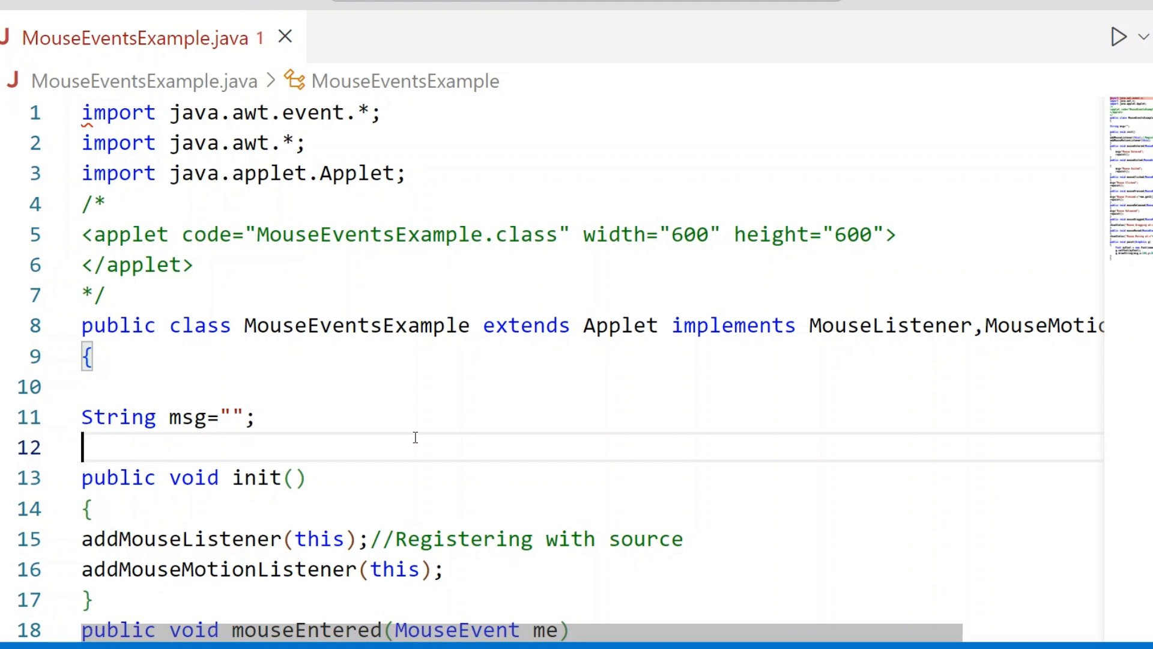
pyautogui.moveTo(383, 259)
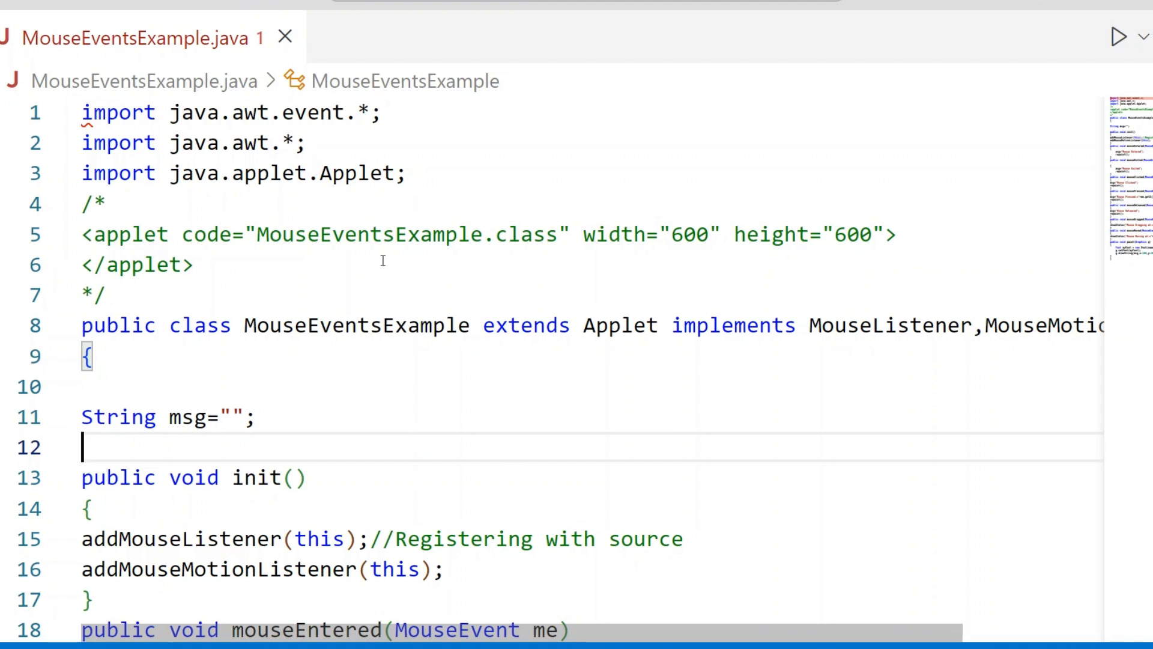
pyautogui.moveTo(478, 180)
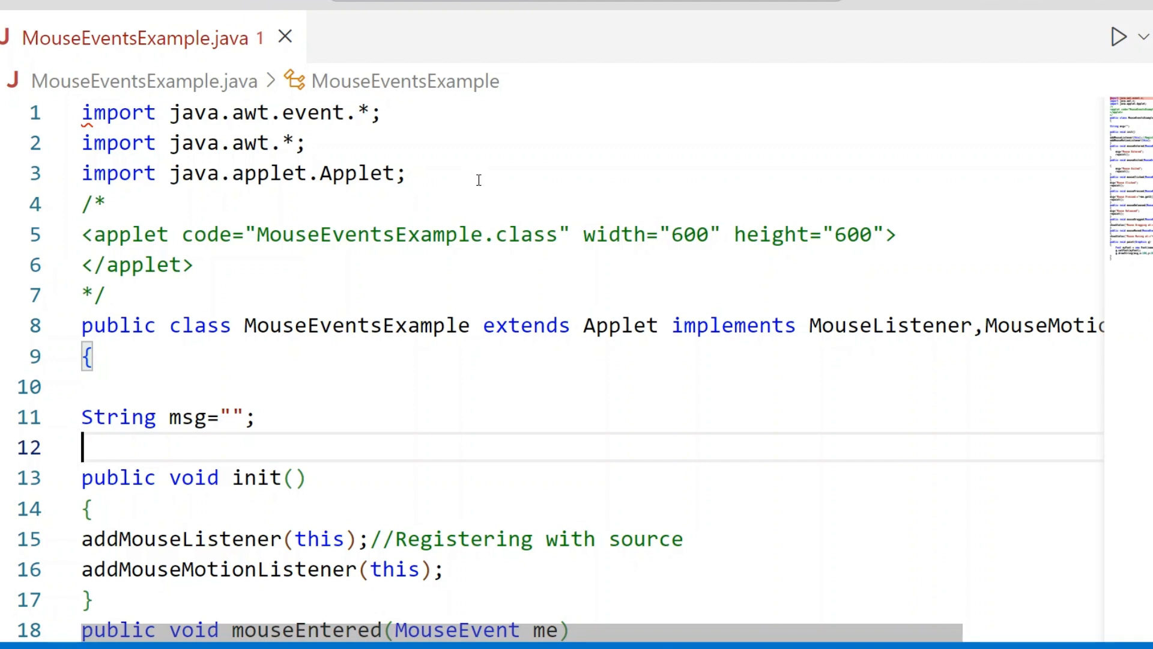
pyautogui.moveTo(81, 234); pyautogui.dragTo(193, 265)
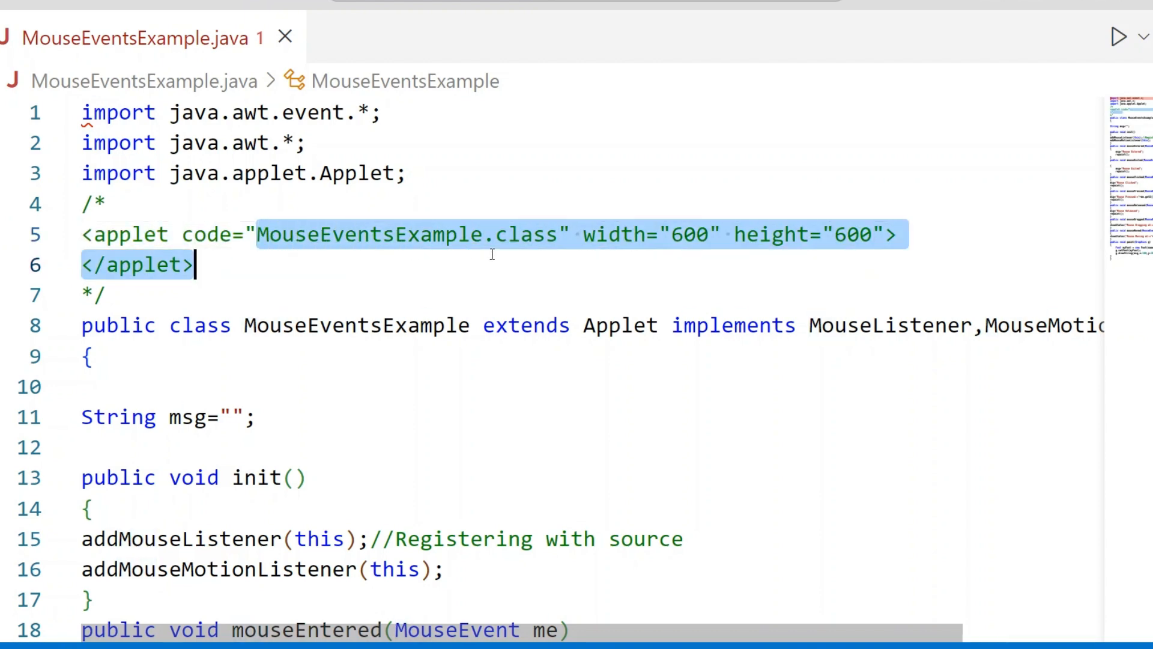
pyautogui.click(461, 279)
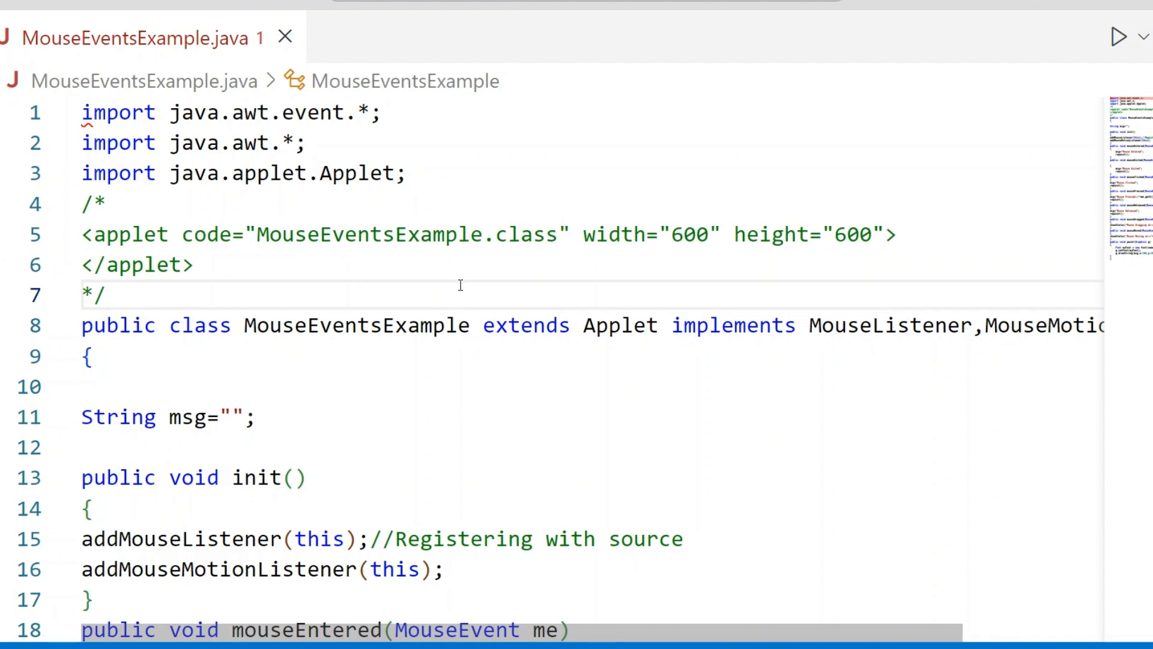
pyautogui.moveTo(623, 282)
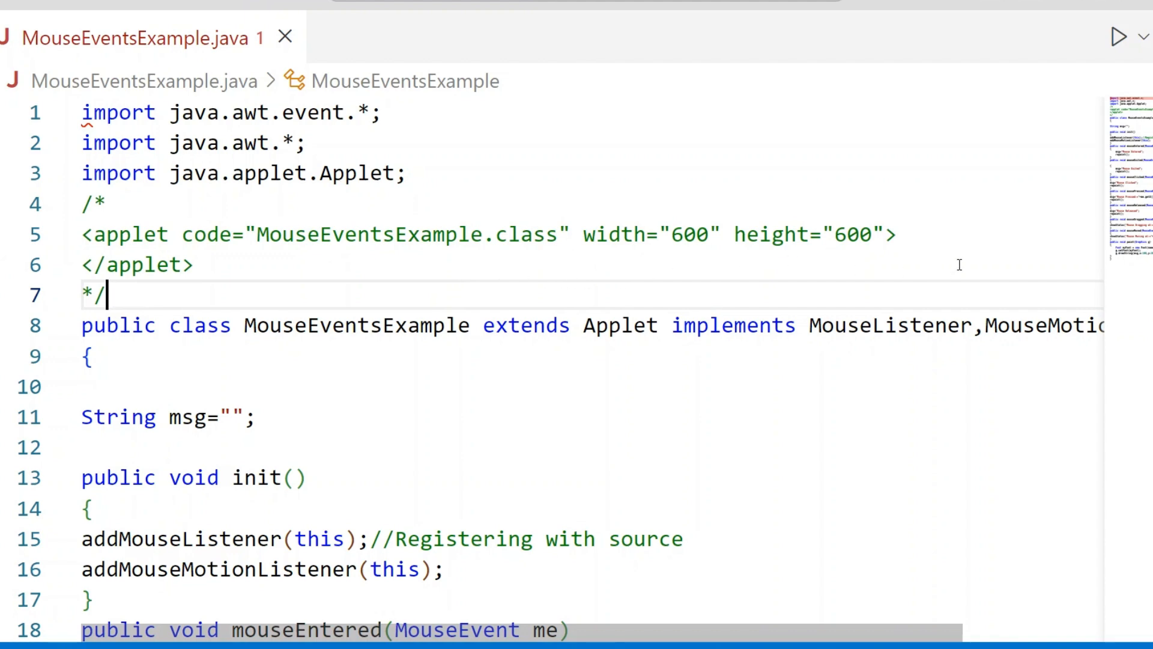
pyautogui.moveTo(495, 463)
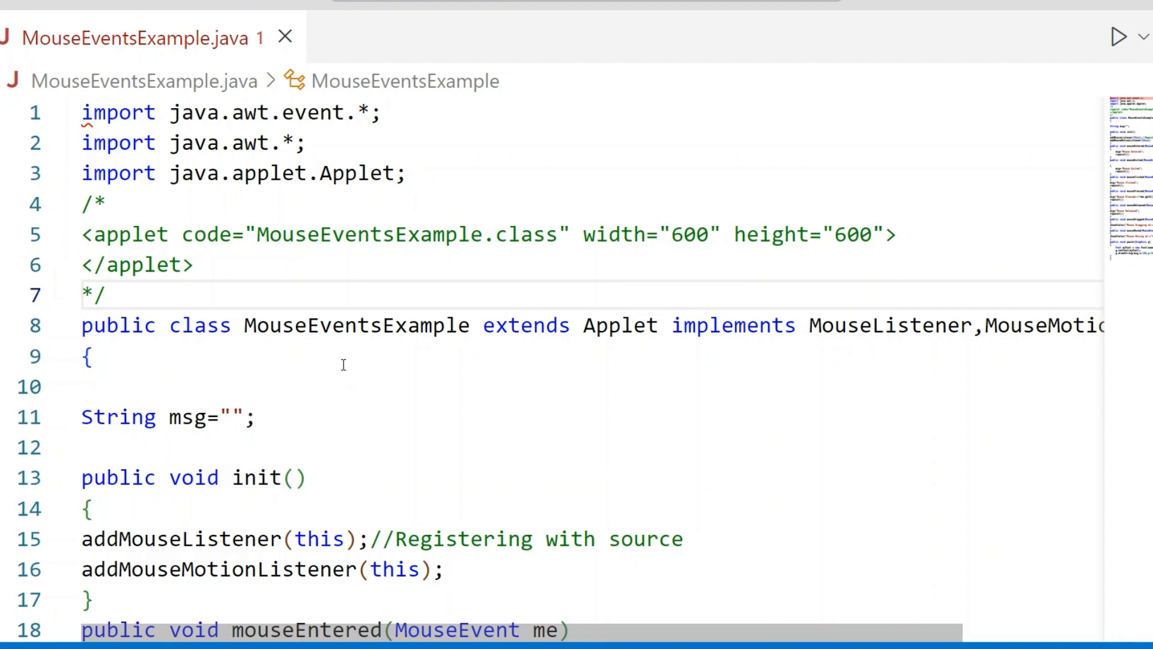
pyautogui.moveTo(606, 373)
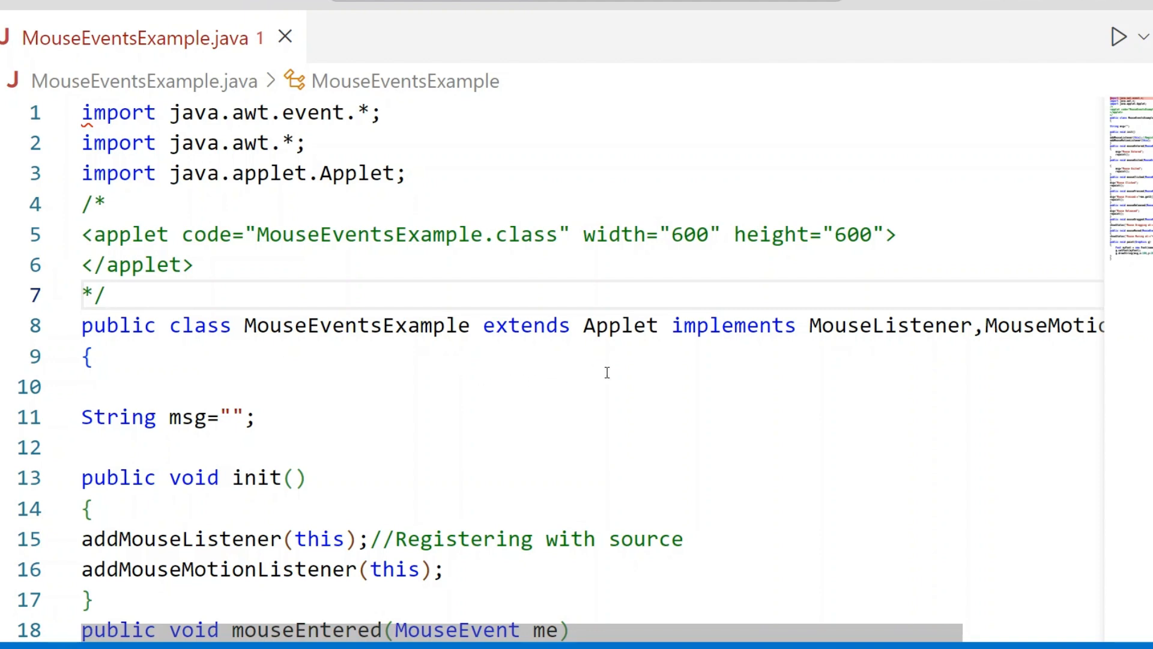
pyautogui.moveTo(619, 386)
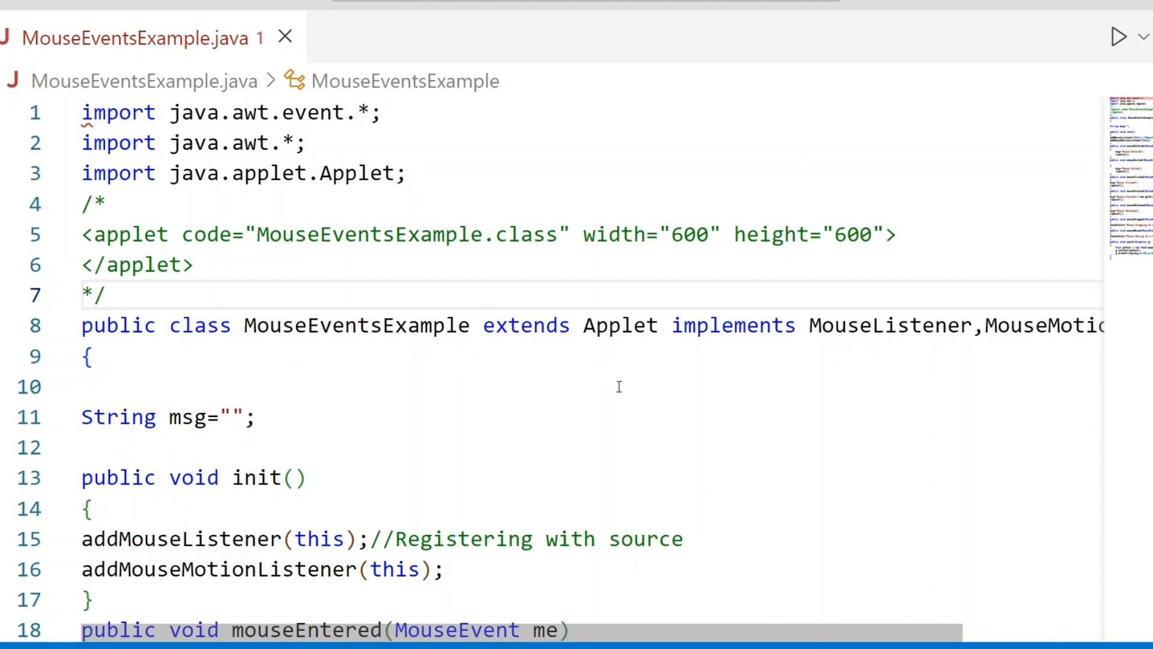
pyautogui.click(106, 295)
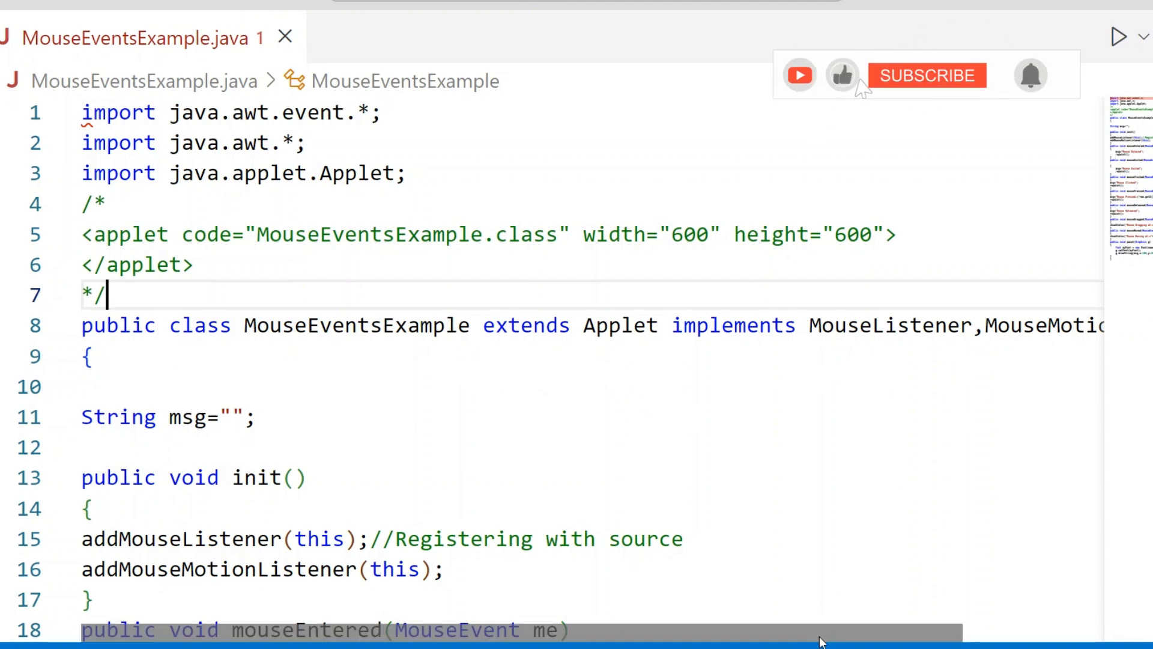
pyautogui.hscroll(3)
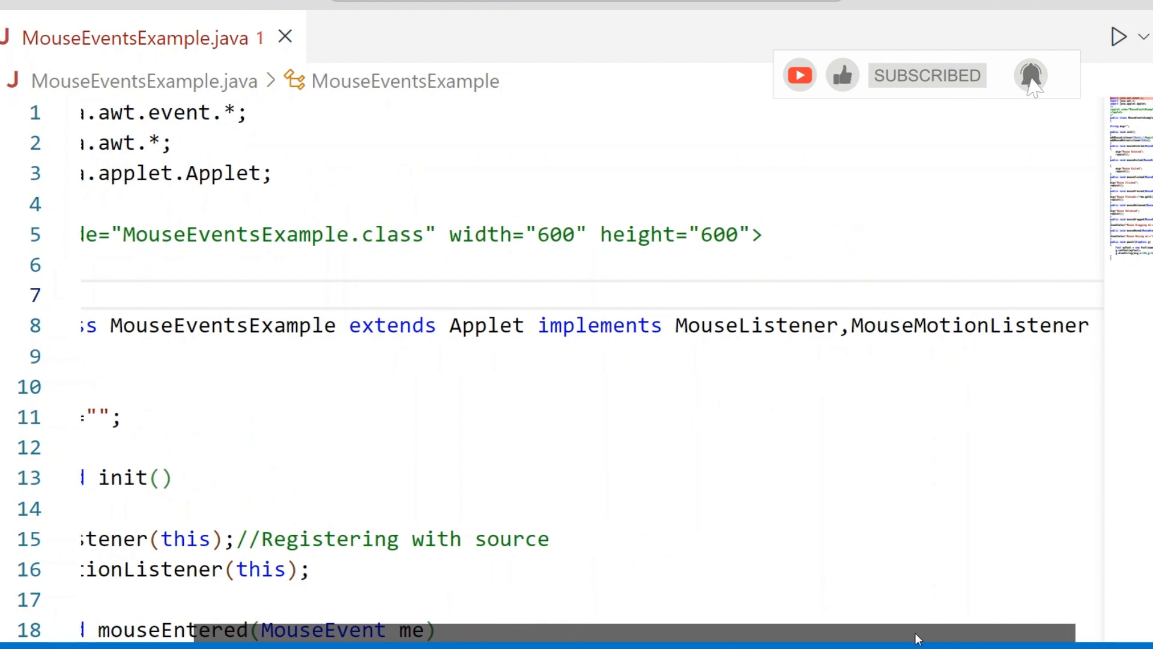
pyautogui.hscroll(-3)
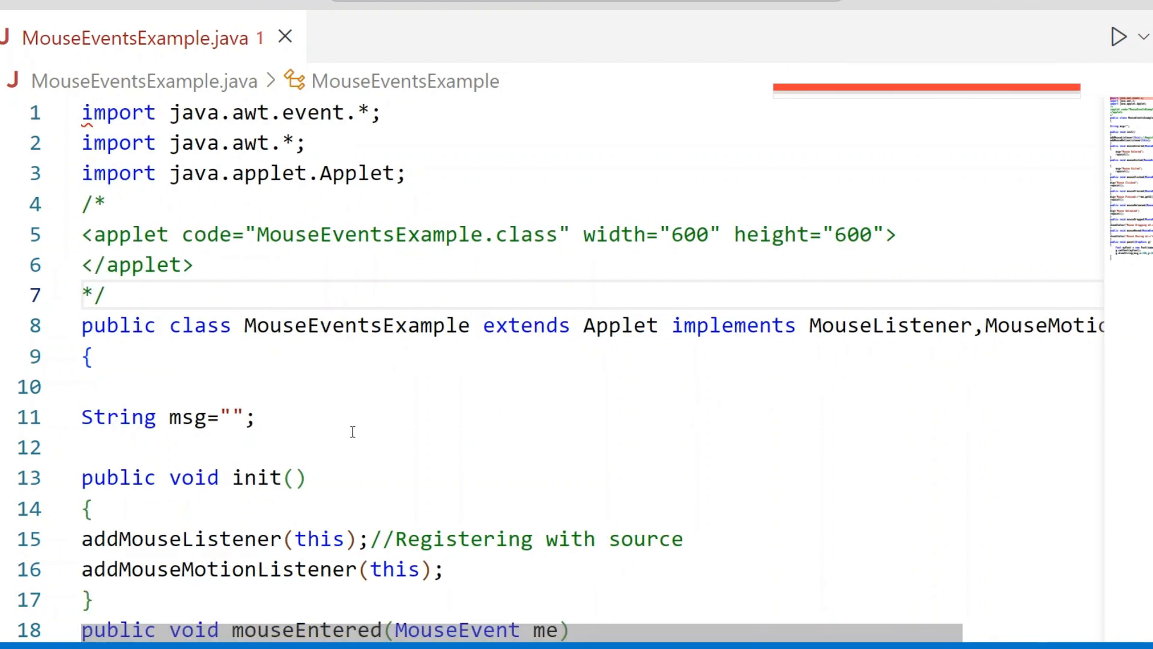
pyautogui.click(109, 295)
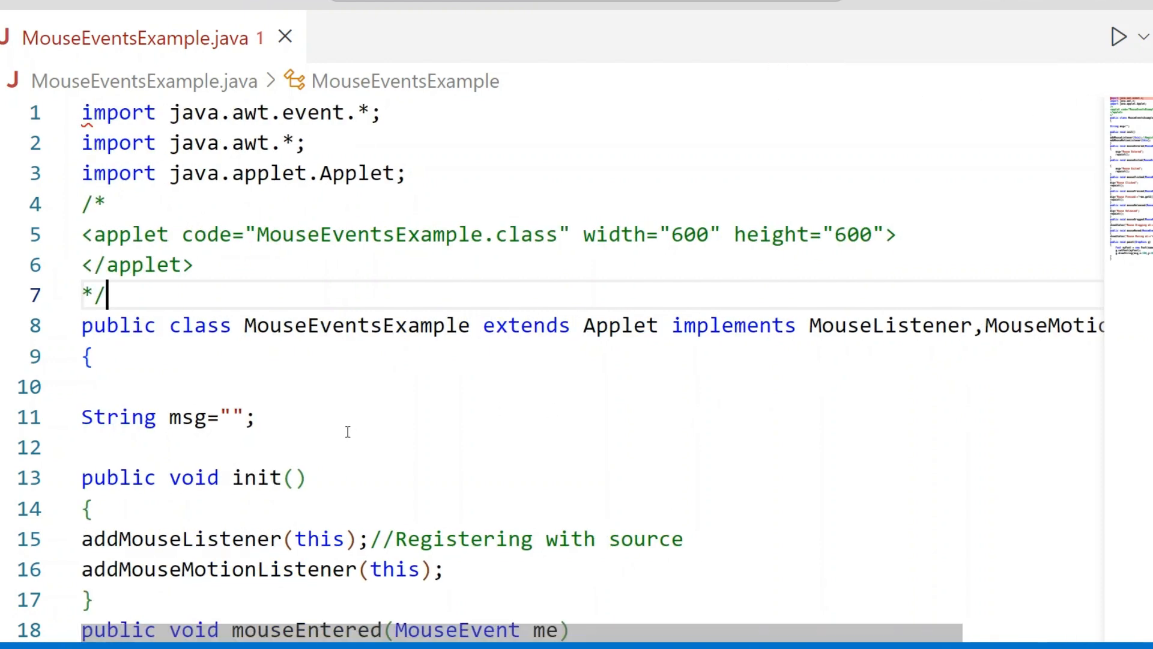
pyautogui.scroll(-3)
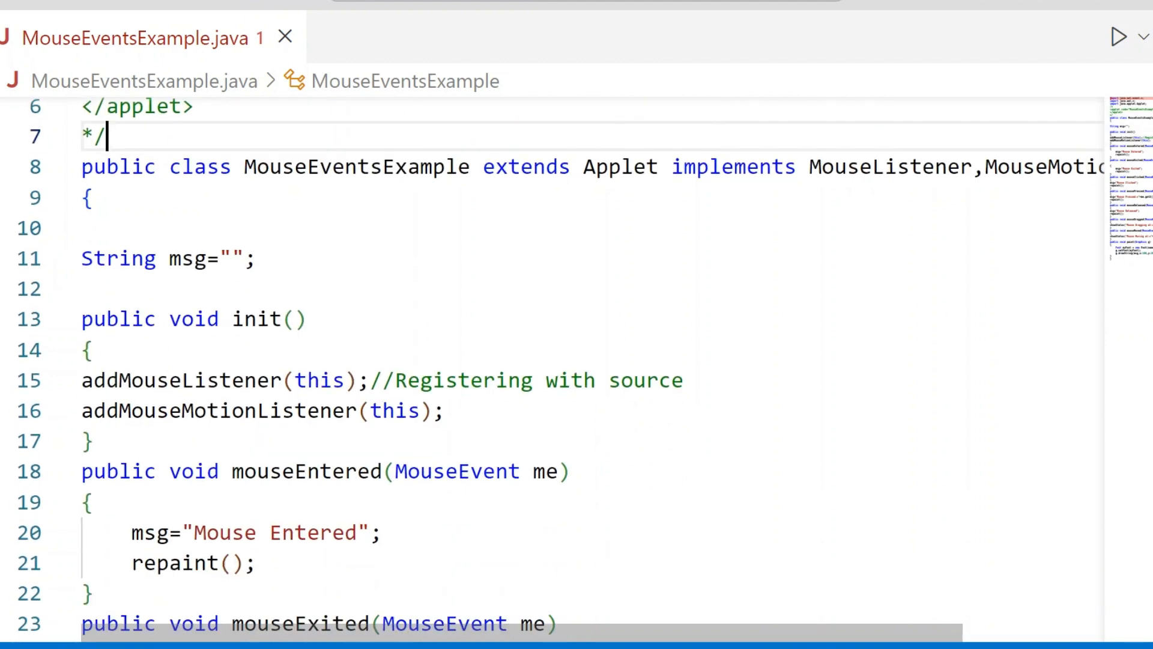
pyautogui.scroll(-3)
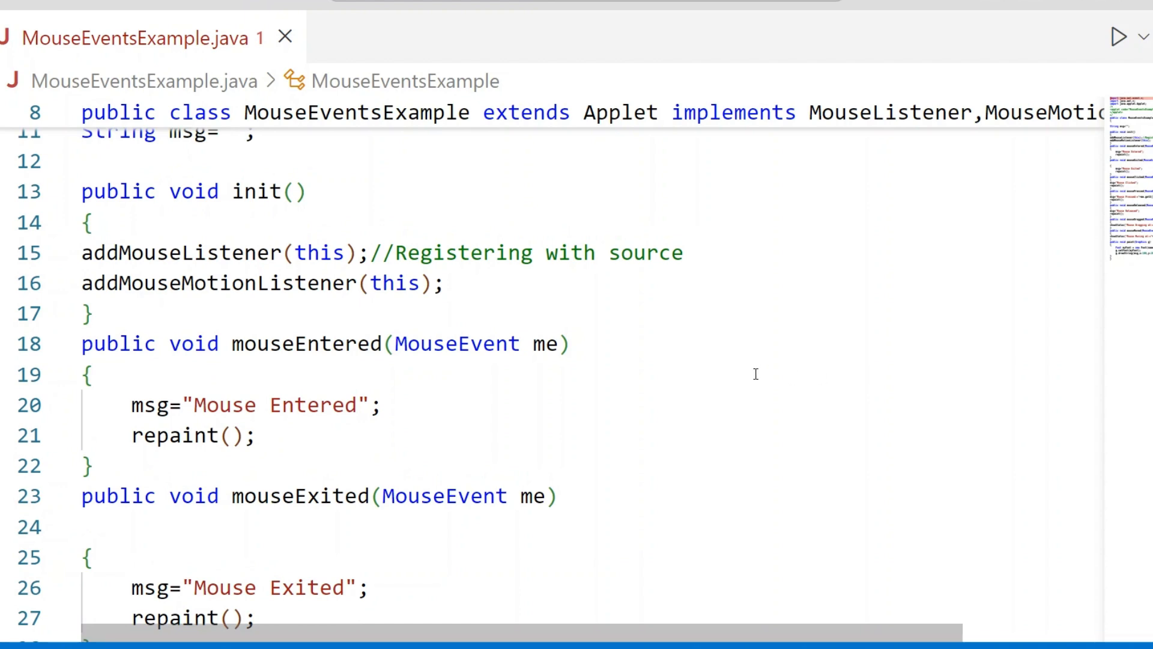
pyautogui.moveTo(909, 395)
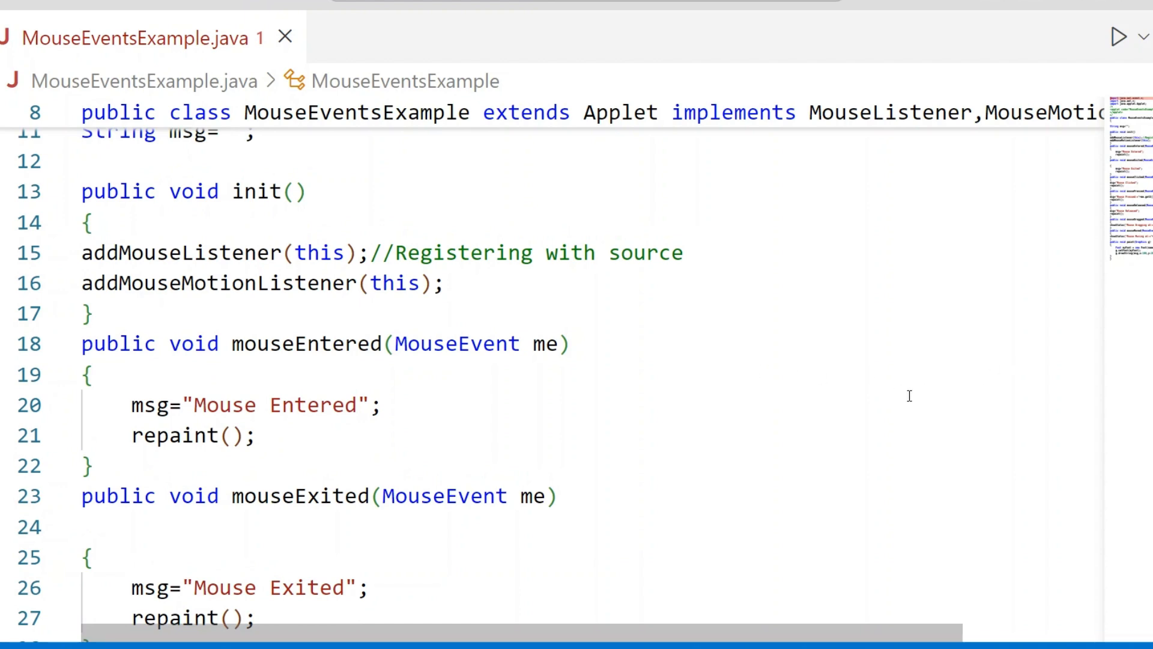
pyautogui.moveTo(300, 298)
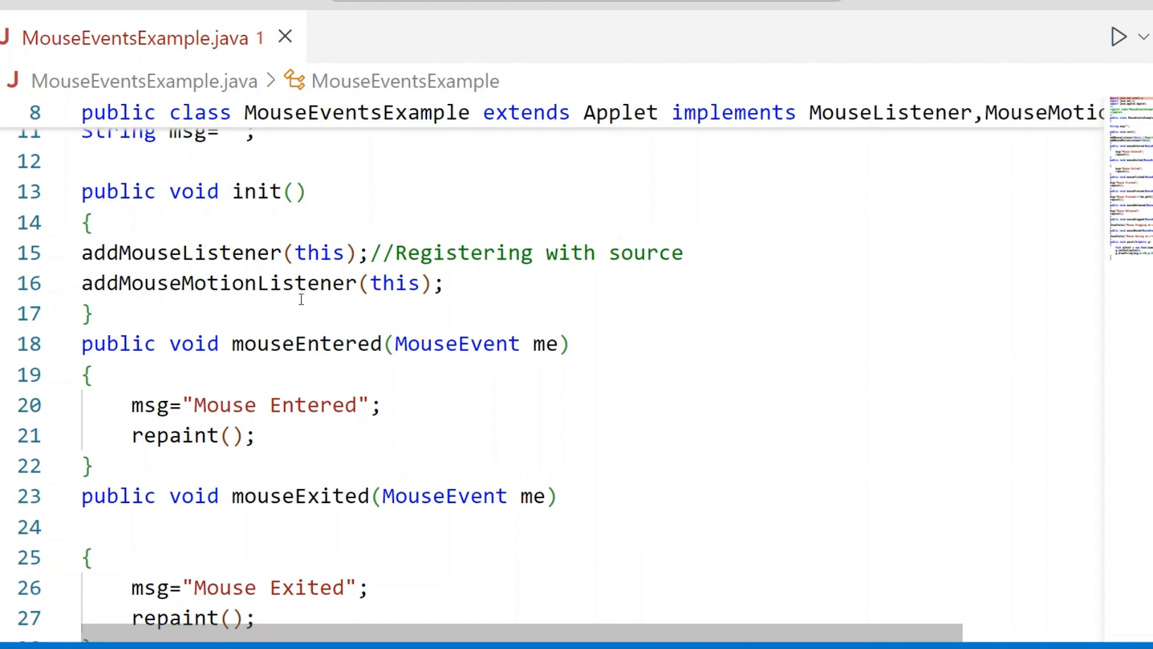
pyautogui.moveTo(354, 322)
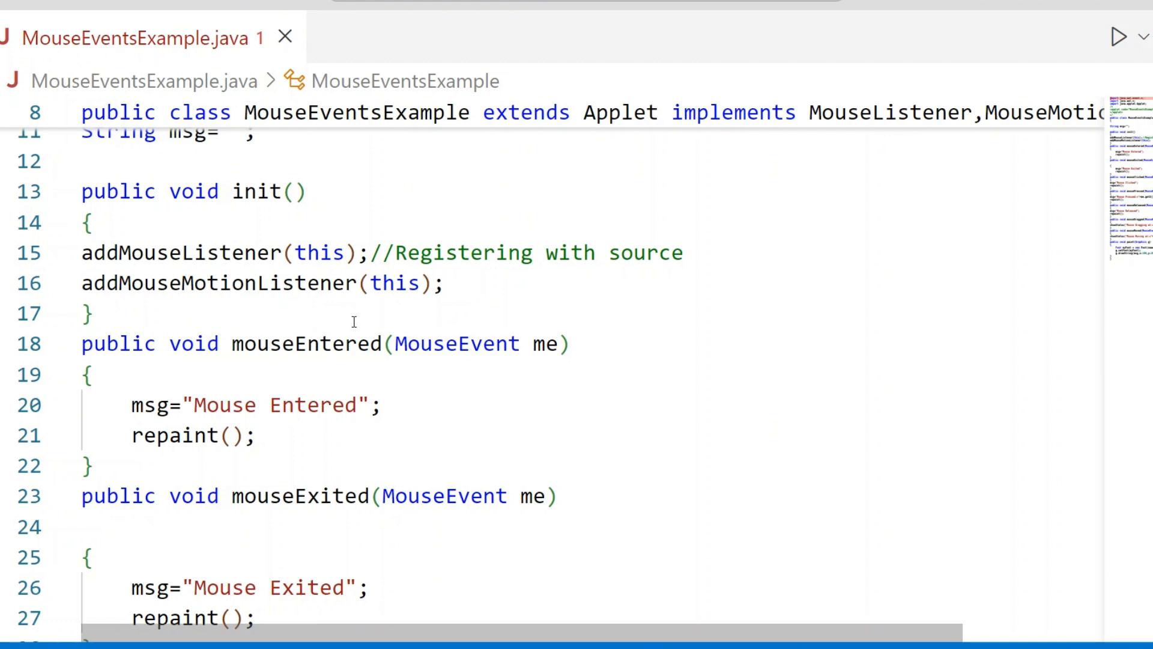
pyautogui.moveTo(691, 385)
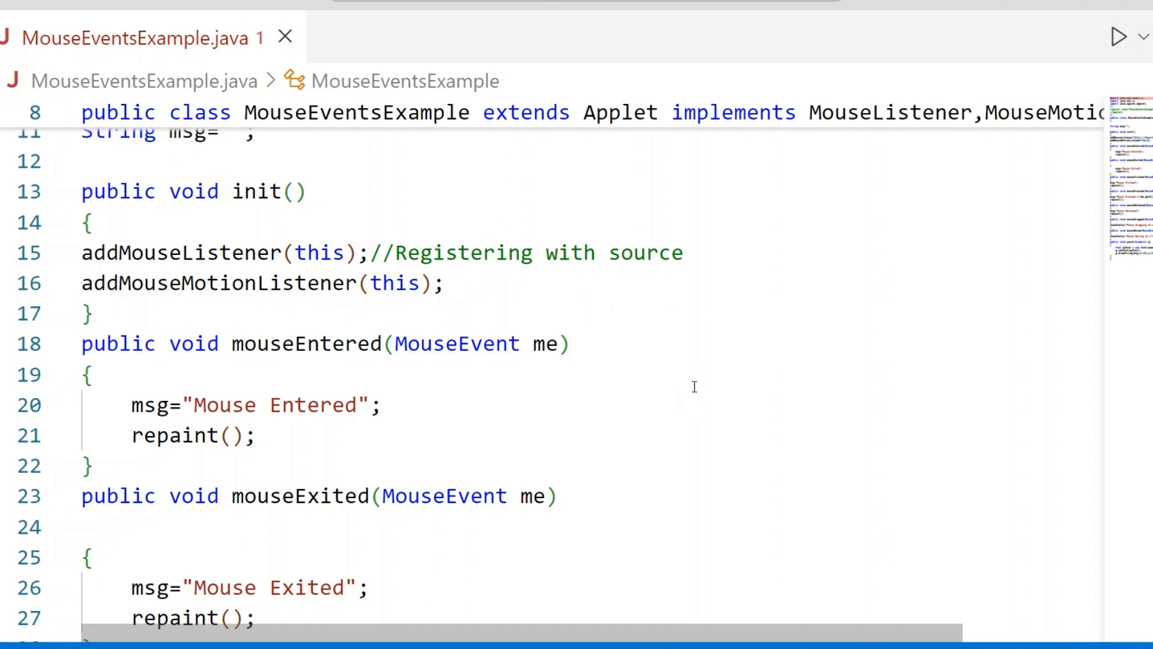
pyautogui.moveTo(688, 412)
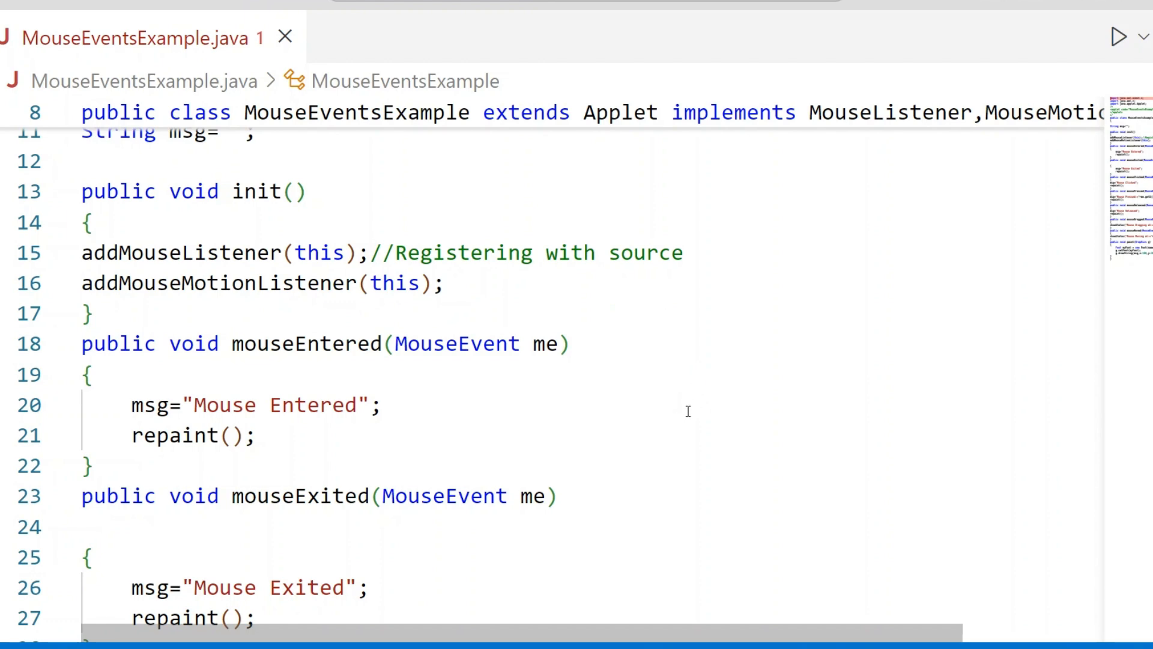
pyautogui.moveTo(594, 409)
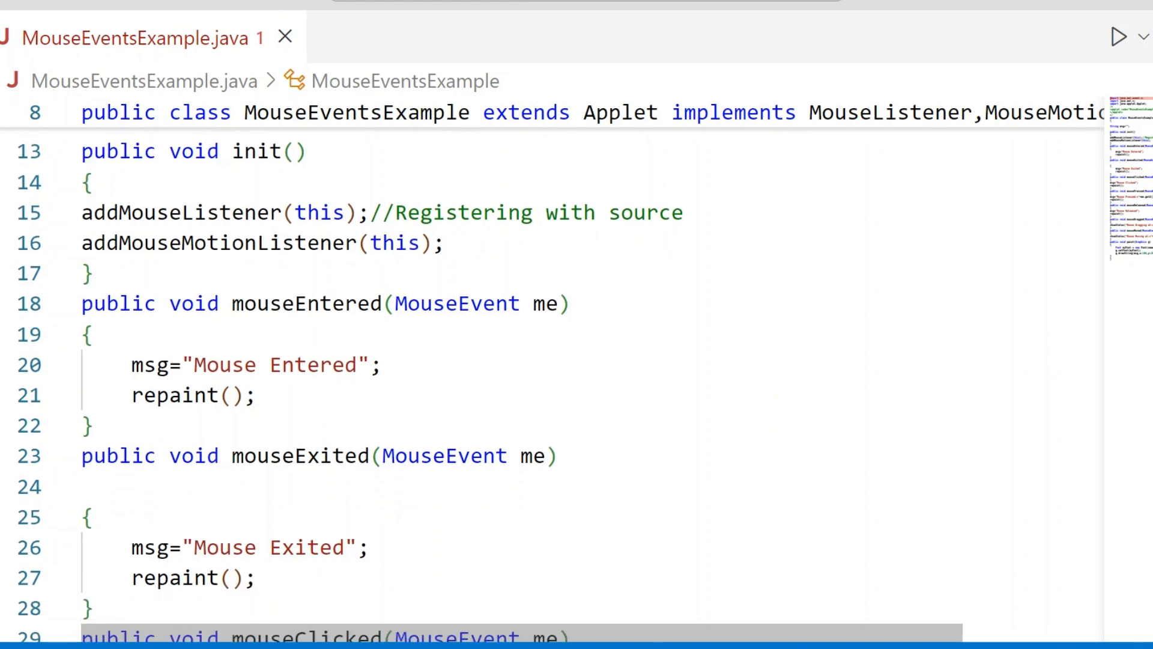
pyautogui.scroll(-3)
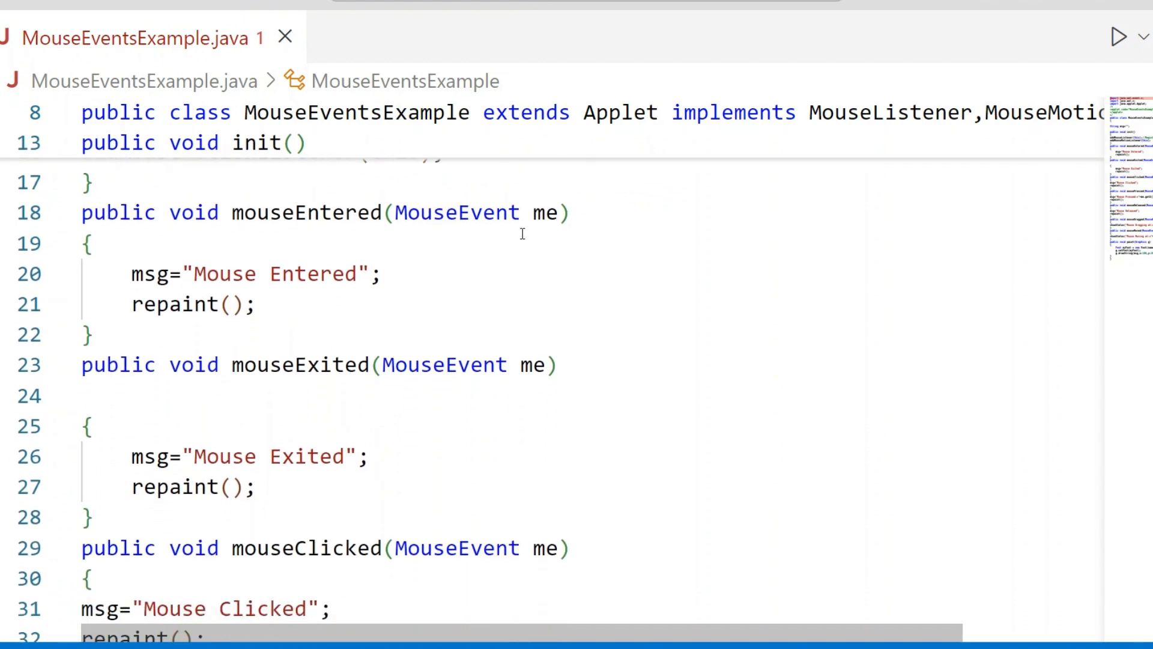
pyautogui.moveTo(548, 213)
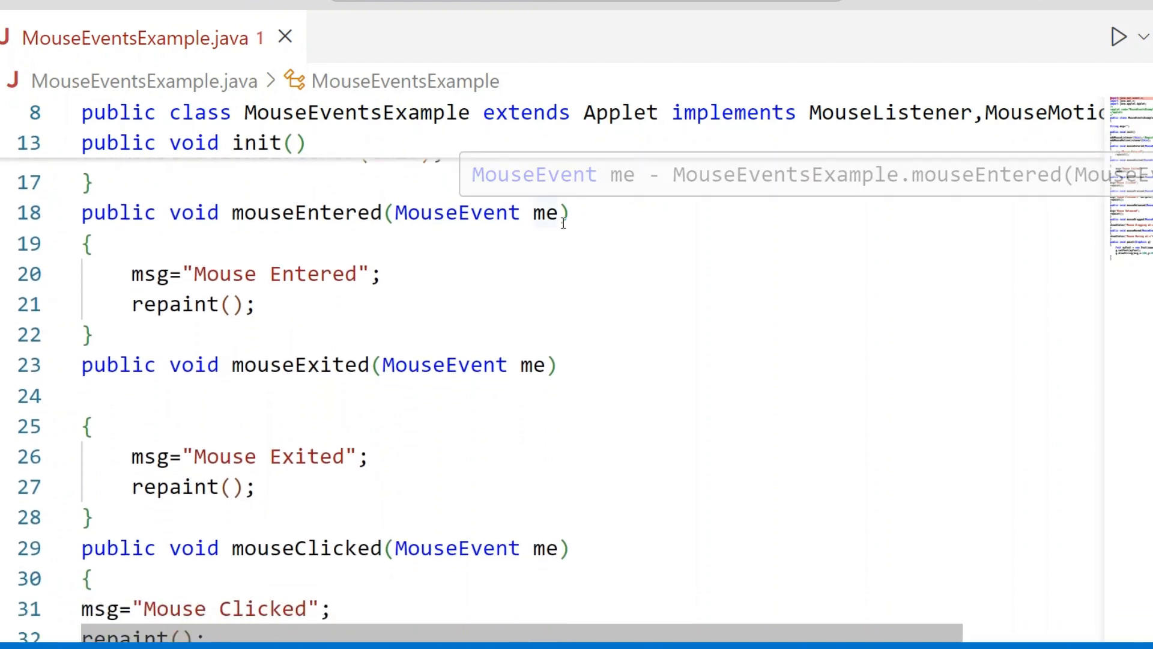
pyautogui.moveTo(373, 309)
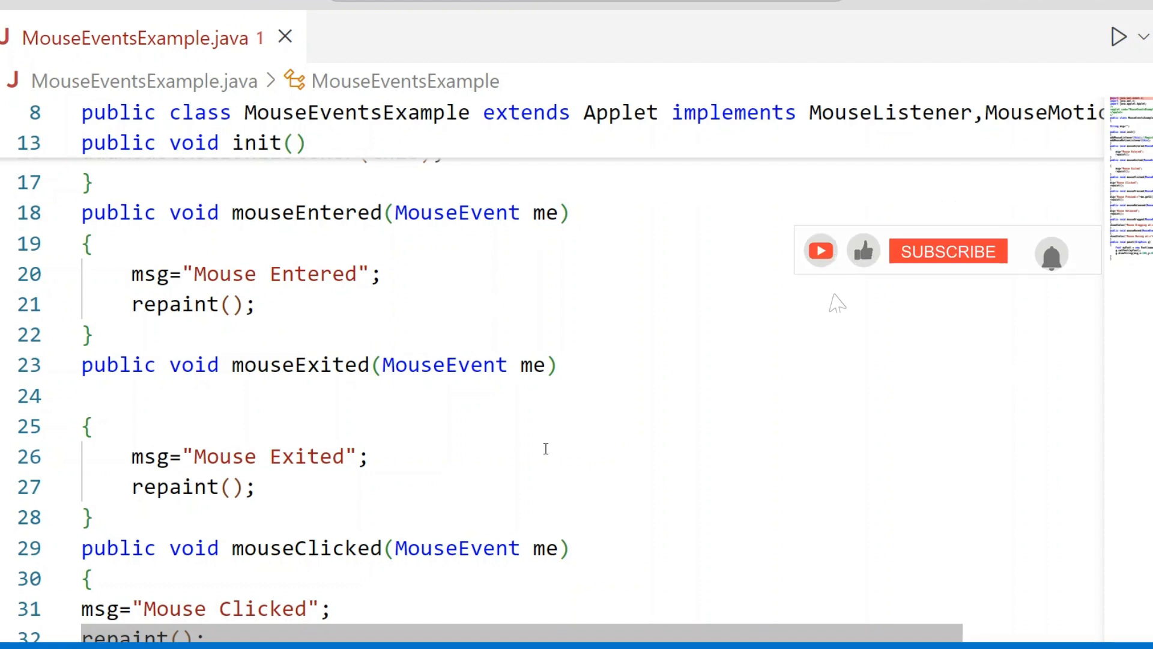
pyautogui.click(947, 251)
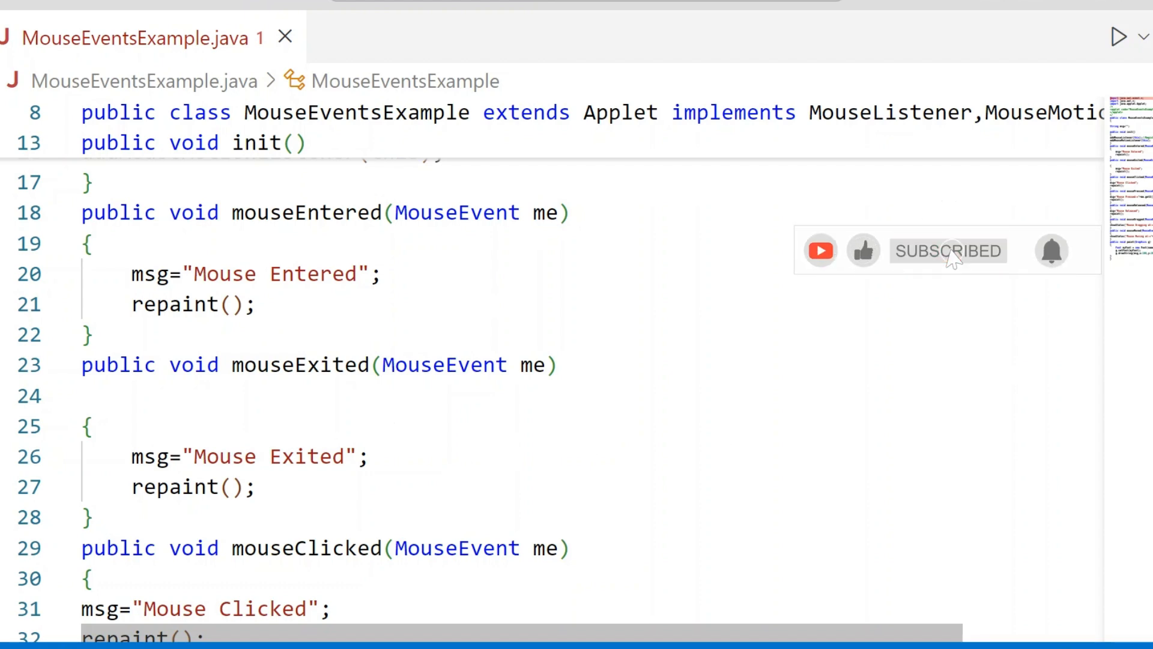
pyautogui.scroll(-3)
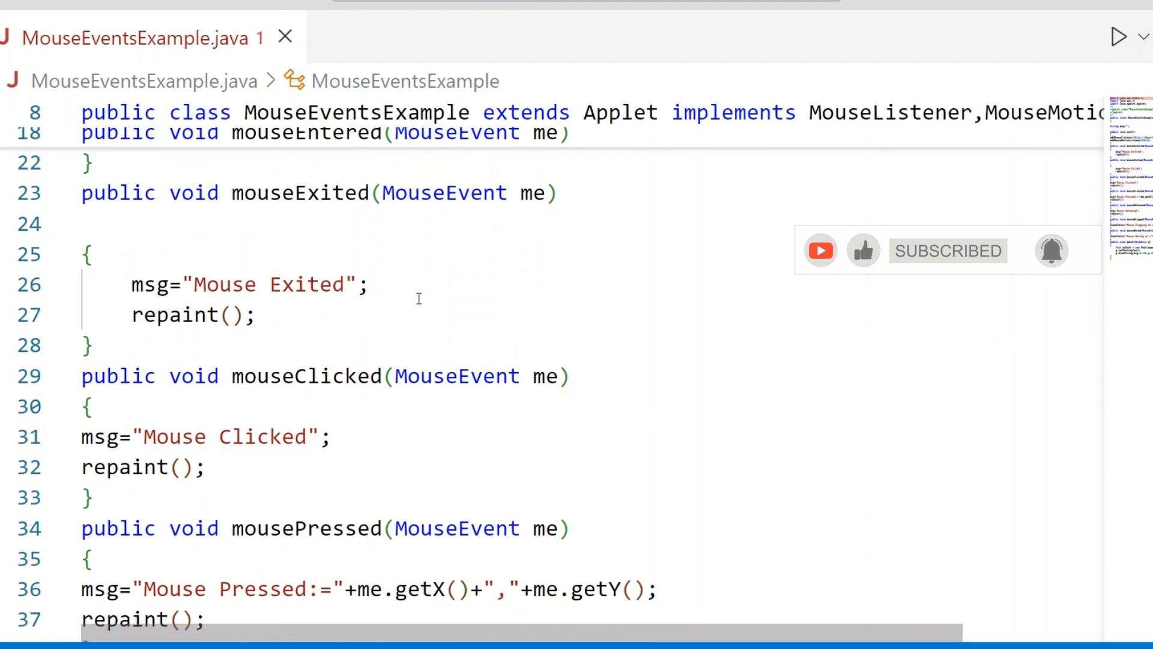
pyautogui.moveTo(515, 320)
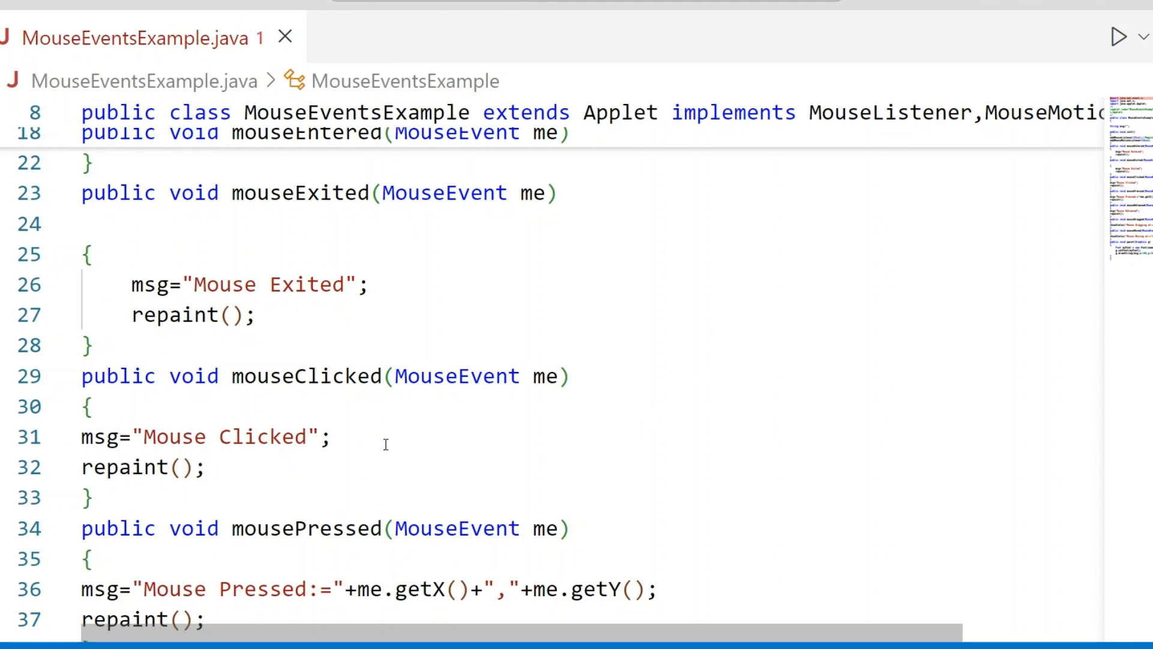
pyautogui.moveTo(915, 408)
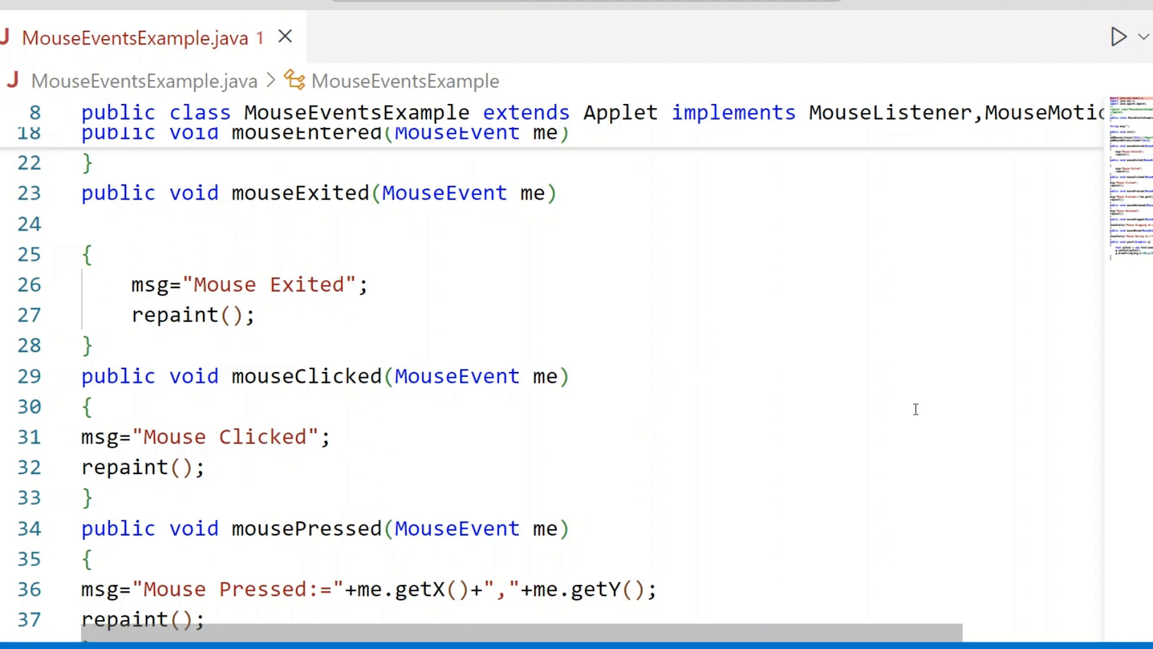
pyautogui.scroll(-3)
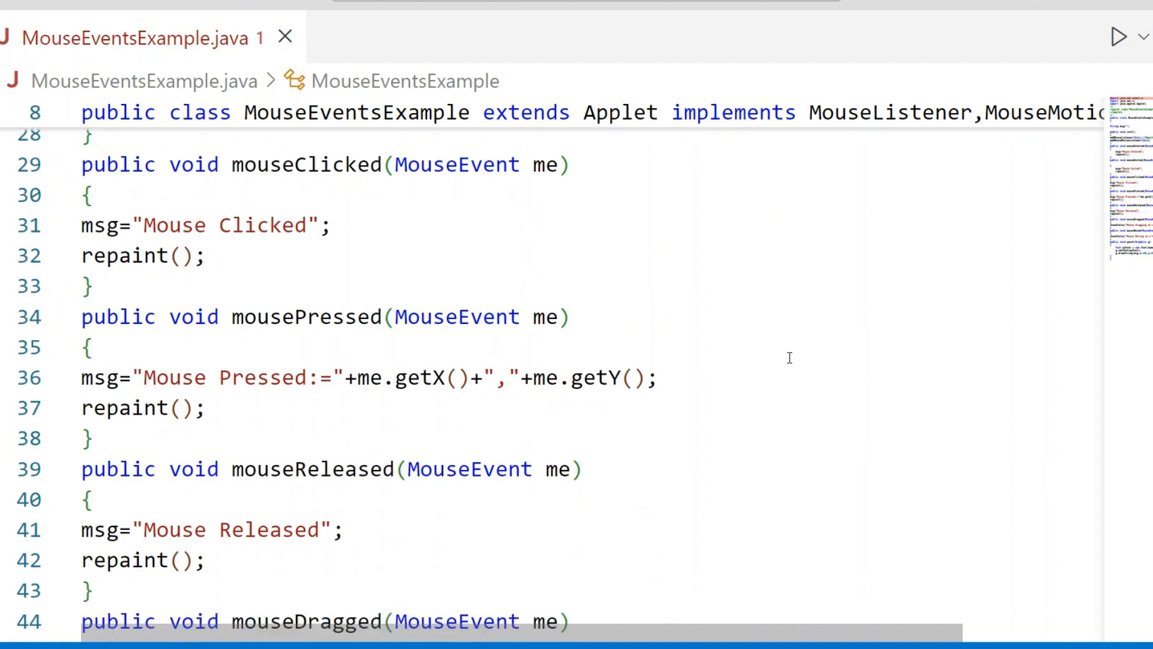
pyautogui.moveTo(839, 377)
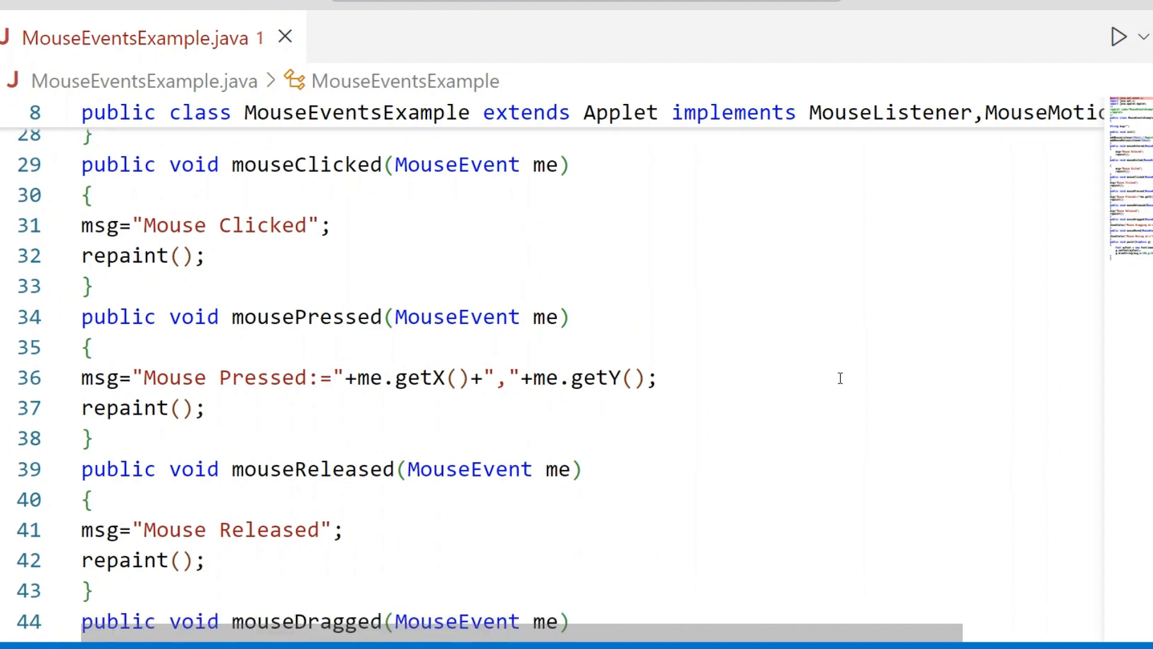
pyautogui.moveTo(425, 412)
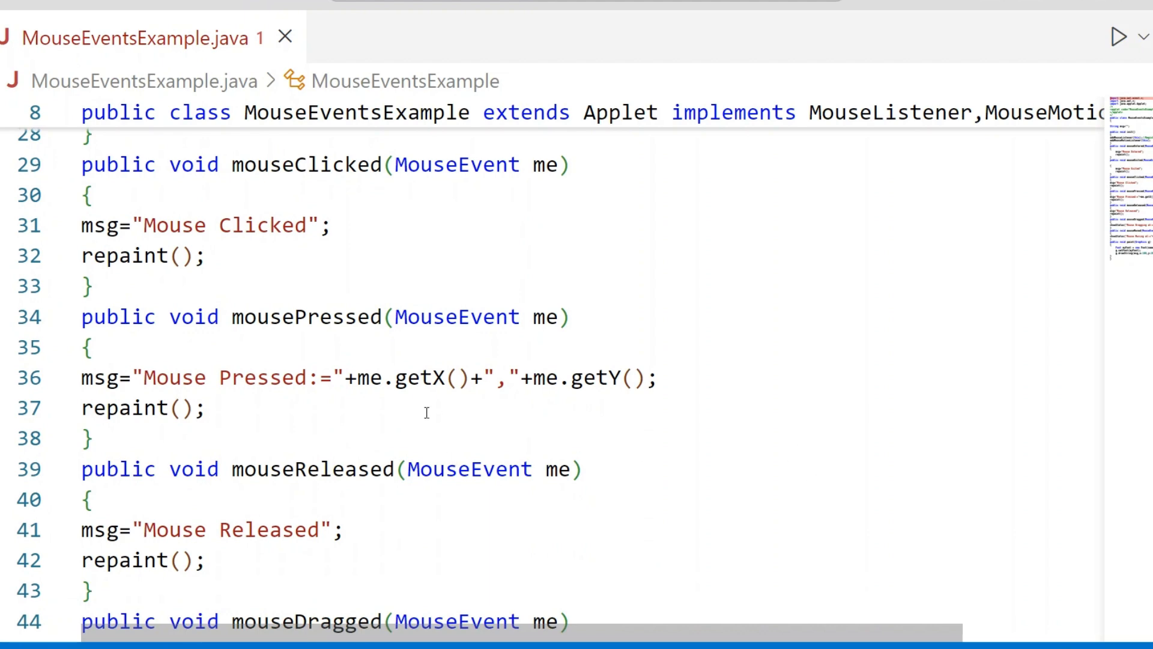
pyautogui.moveTo(635, 413)
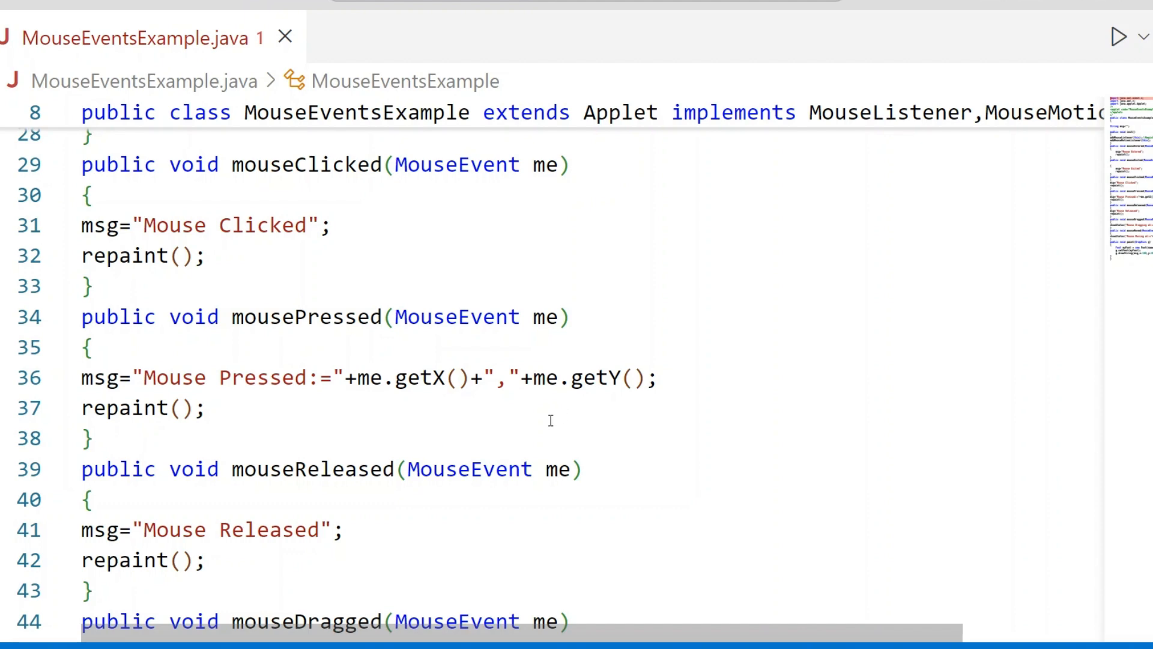
pyautogui.moveTo(601, 419)
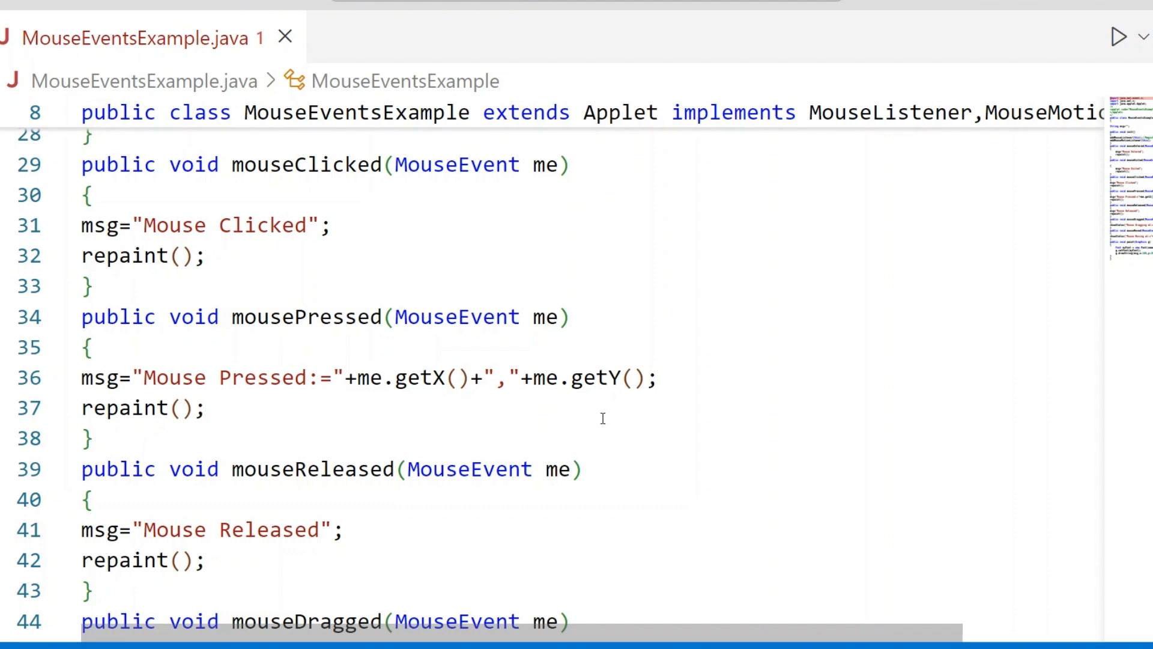
pyautogui.click(206, 409)
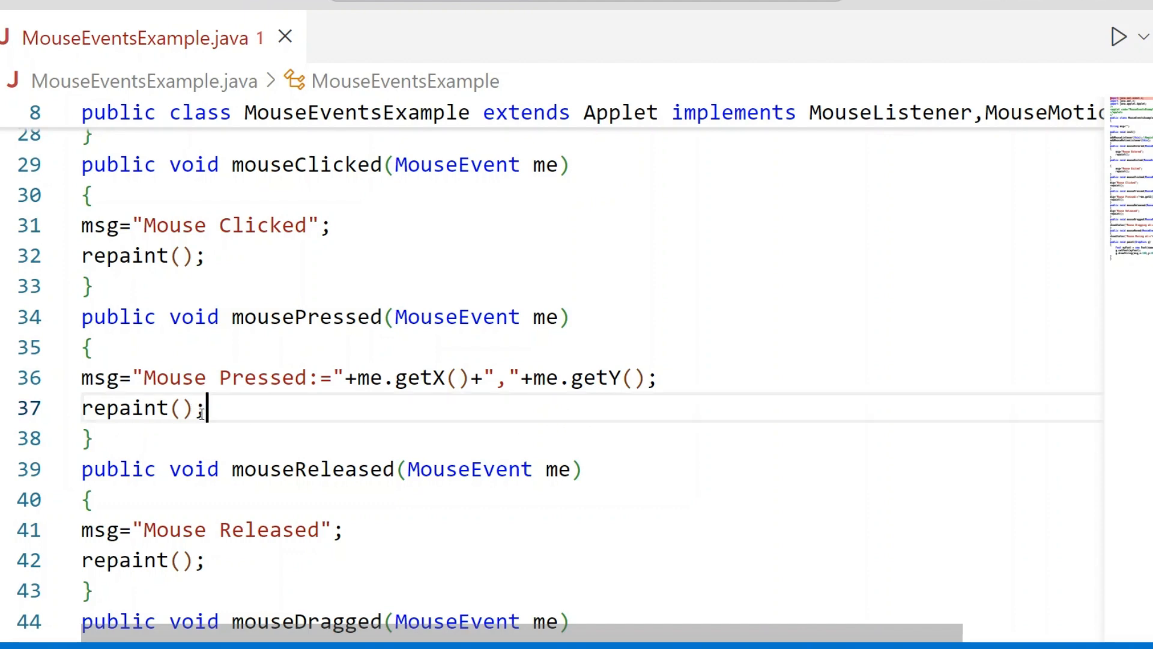
pyautogui.click(266, 419)
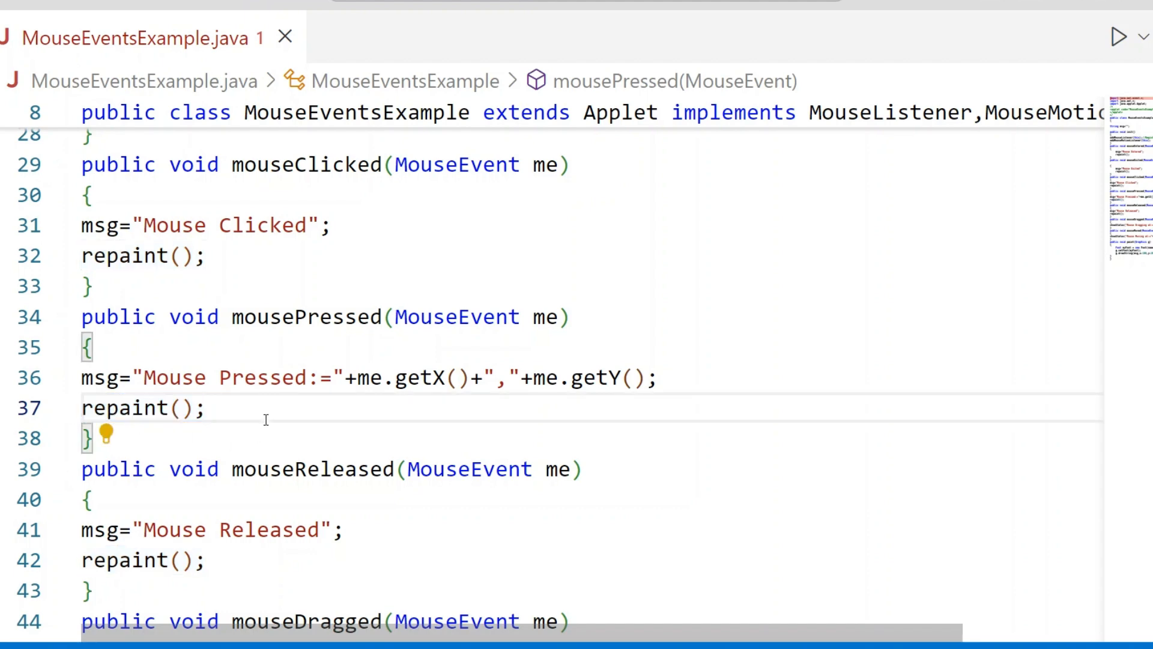
pyautogui.scroll(-3)
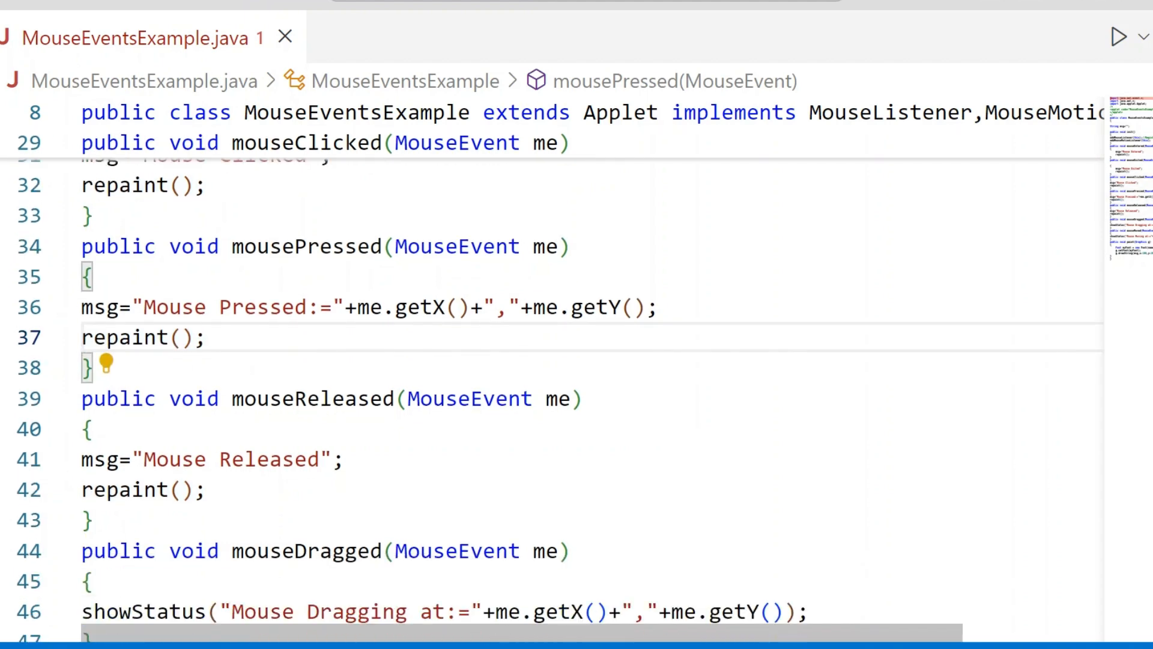
pyautogui.scroll(-3)
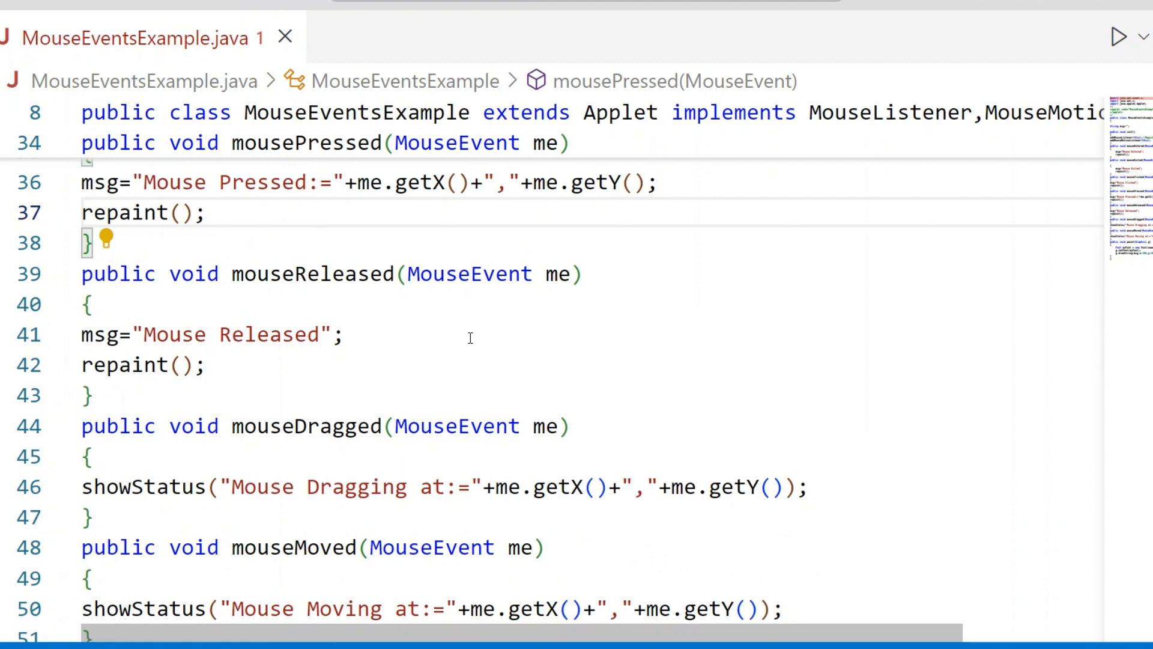
pyautogui.click(208, 212)
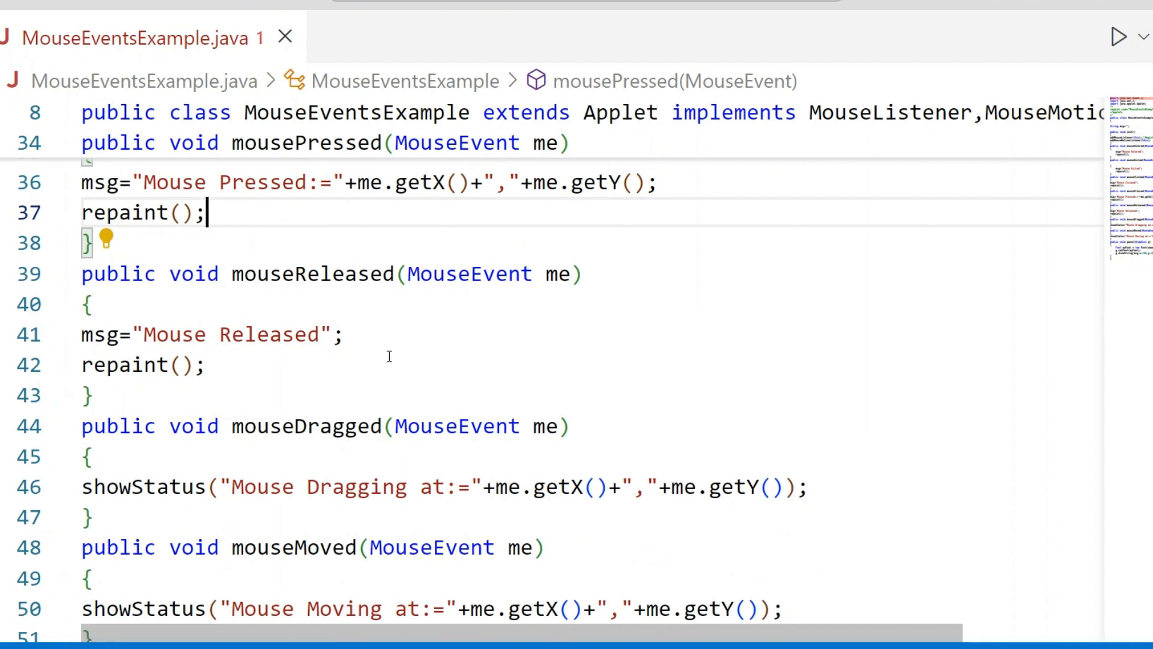
pyautogui.moveTo(454, 379)
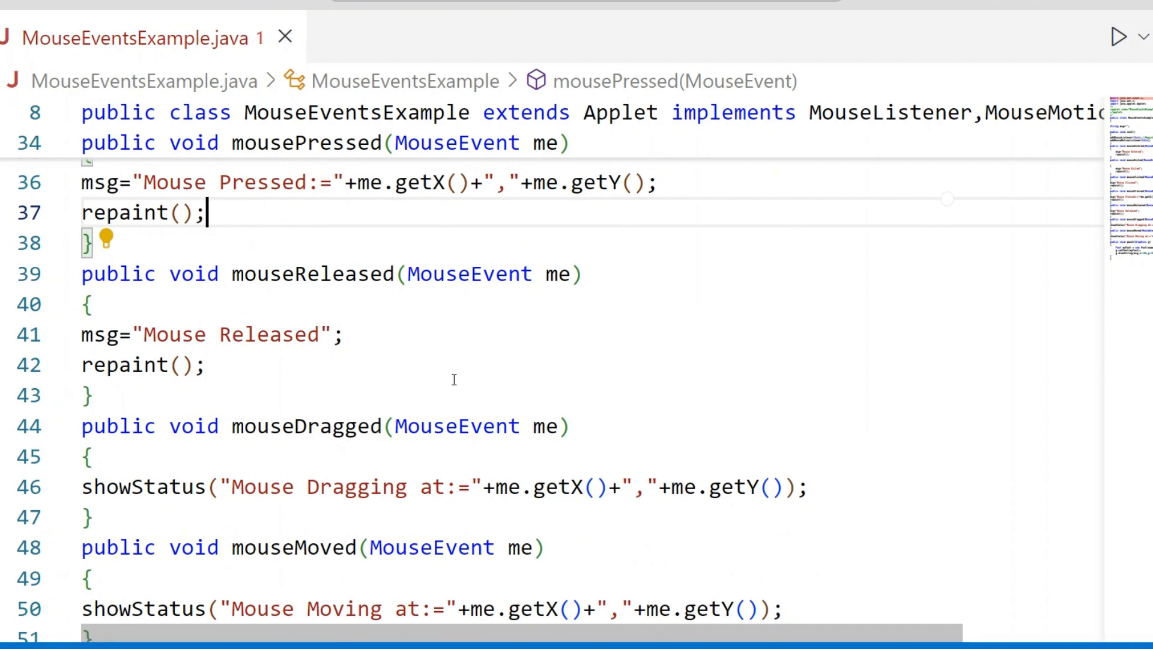
pyautogui.scroll(-3)
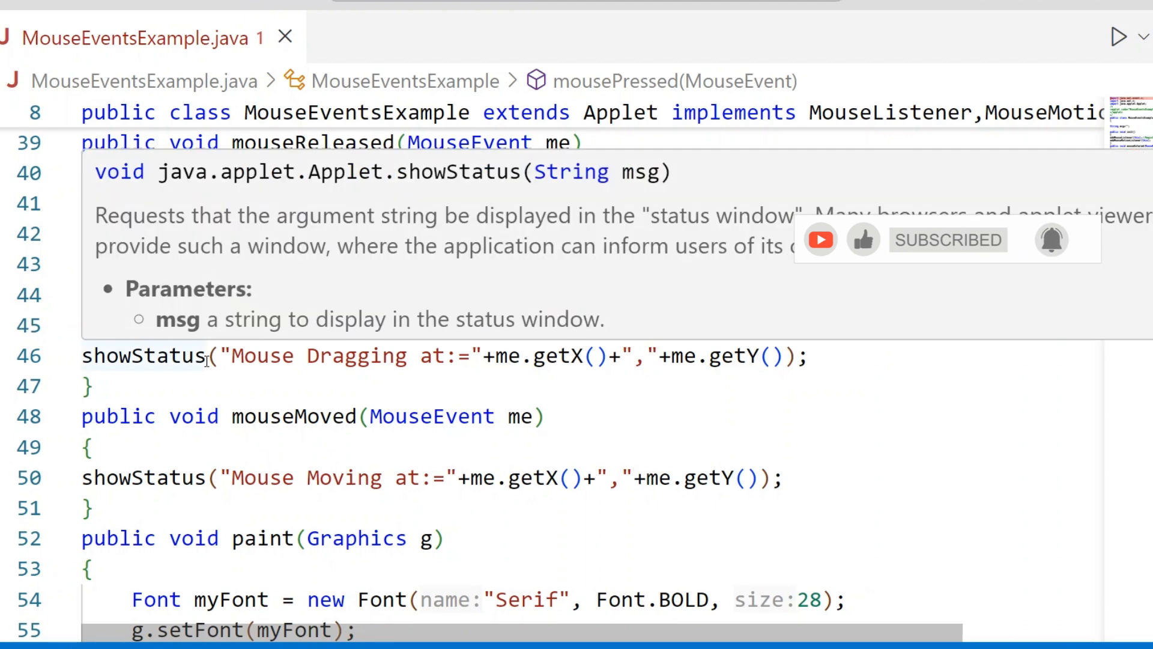
pyautogui.click(613, 383)
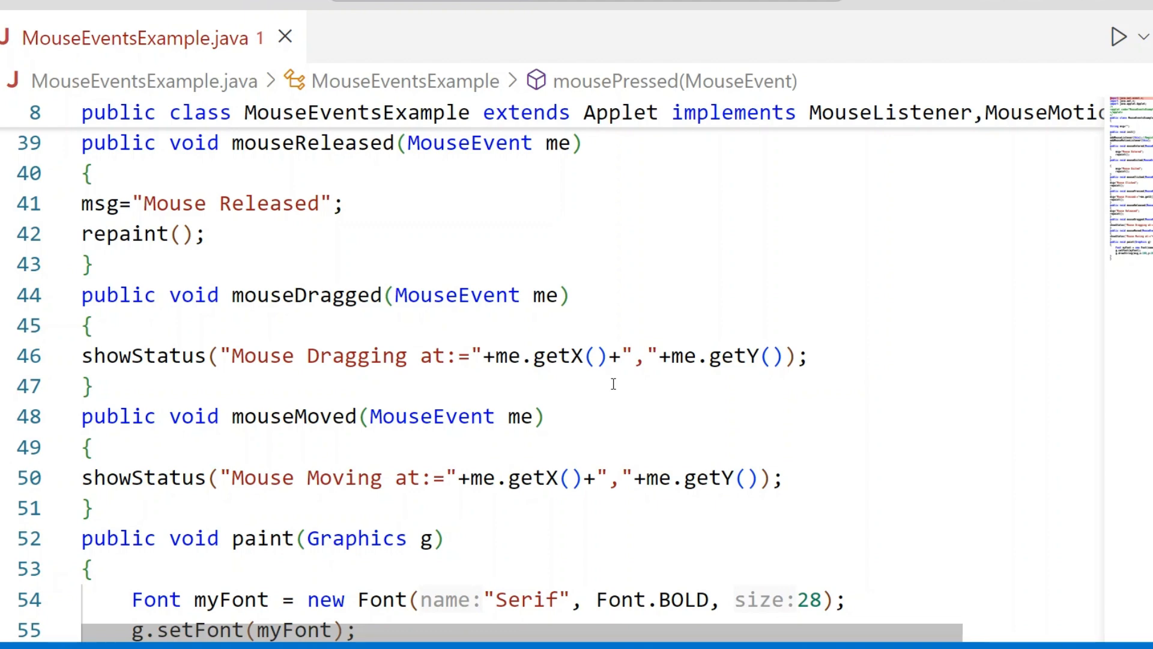
pyautogui.moveTo(462, 384)
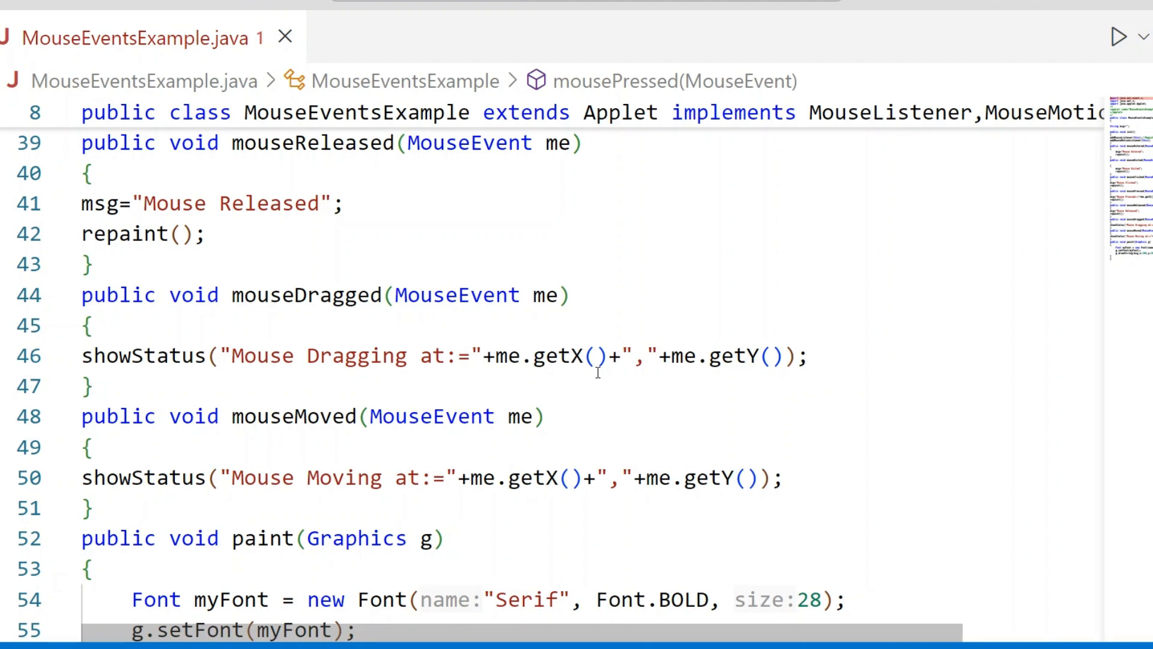
pyautogui.moveTo(637, 400)
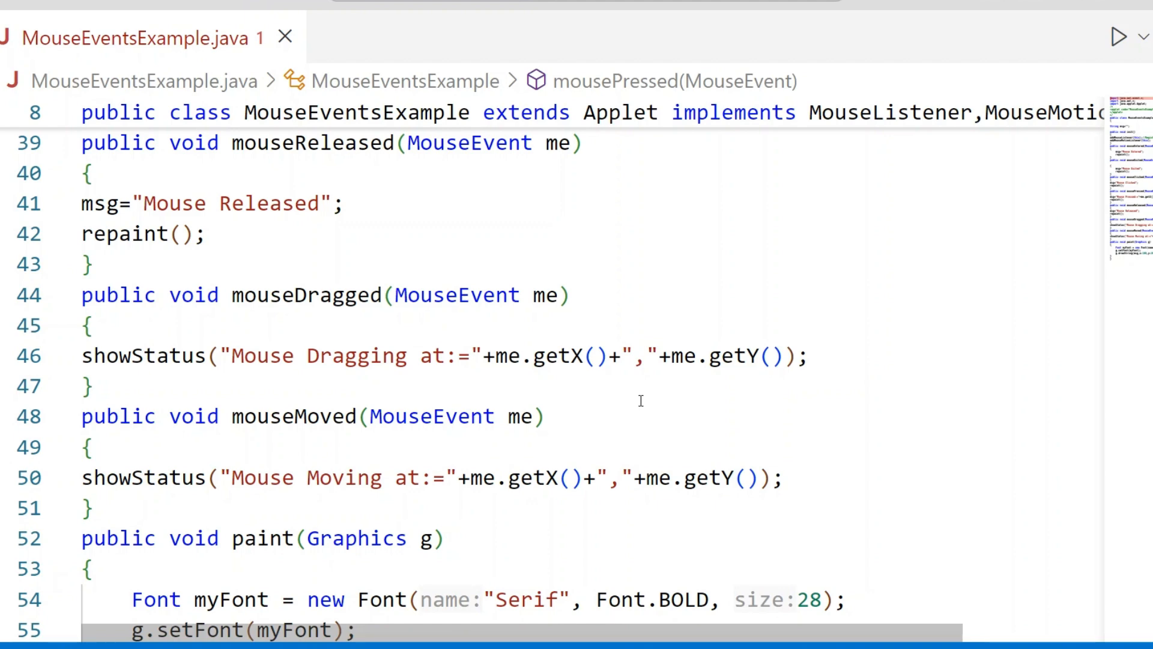
pyautogui.moveTo(746, 522)
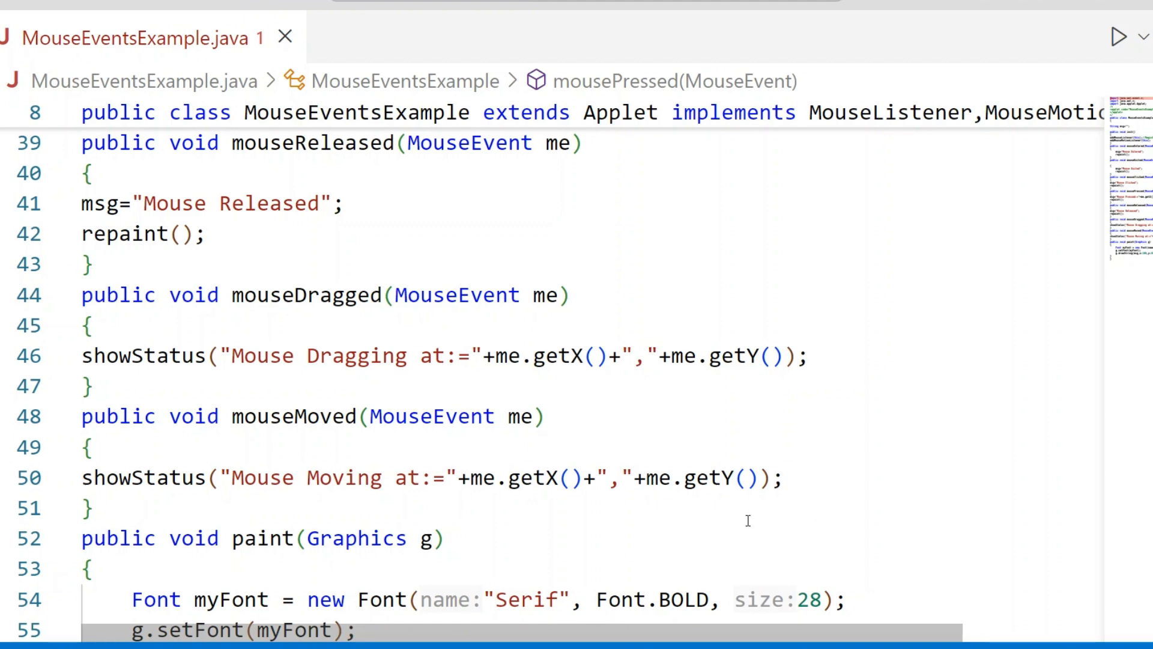
pyautogui.moveTo(588, 526)
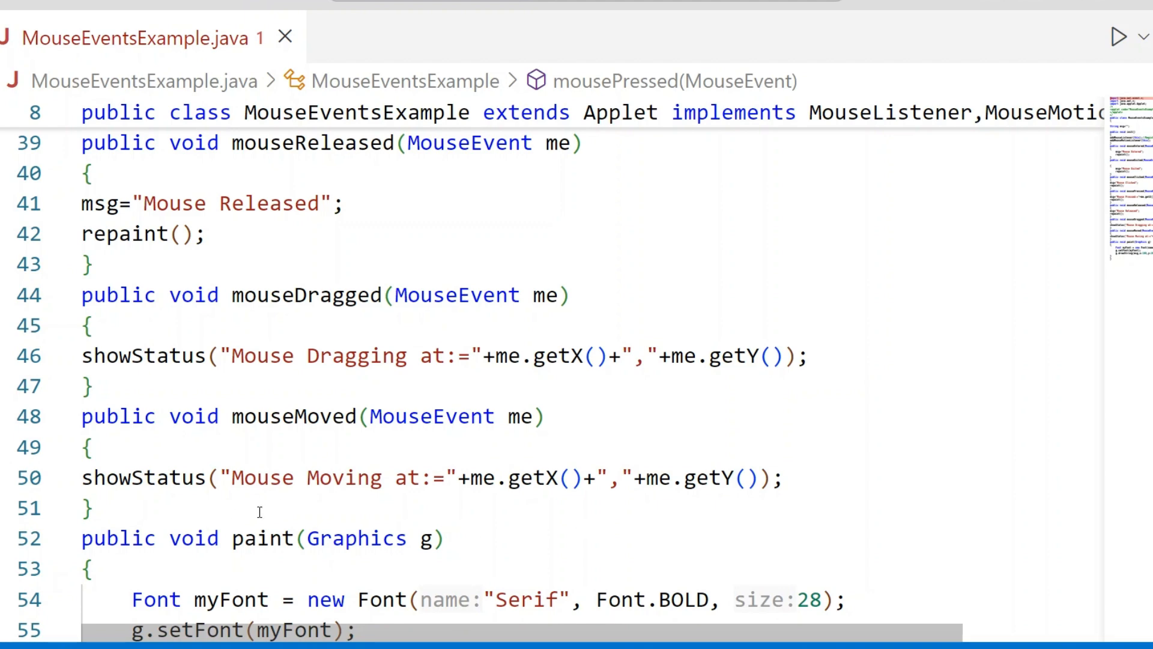
pyautogui.moveTo(160, 508)
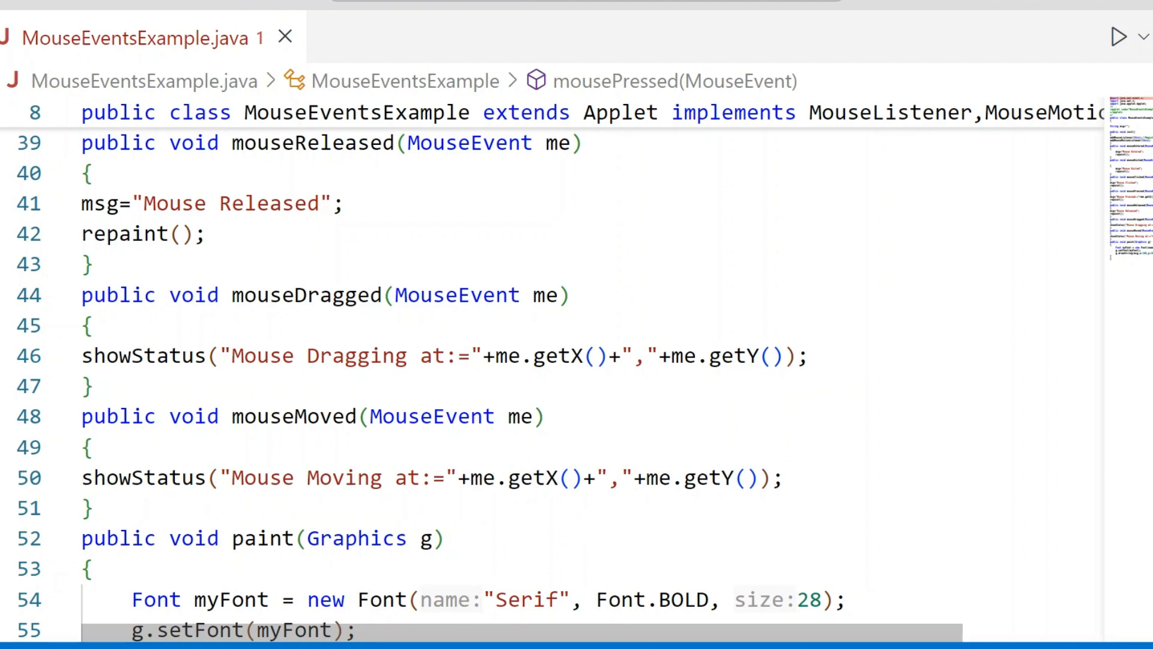
pyautogui.scroll(-3)
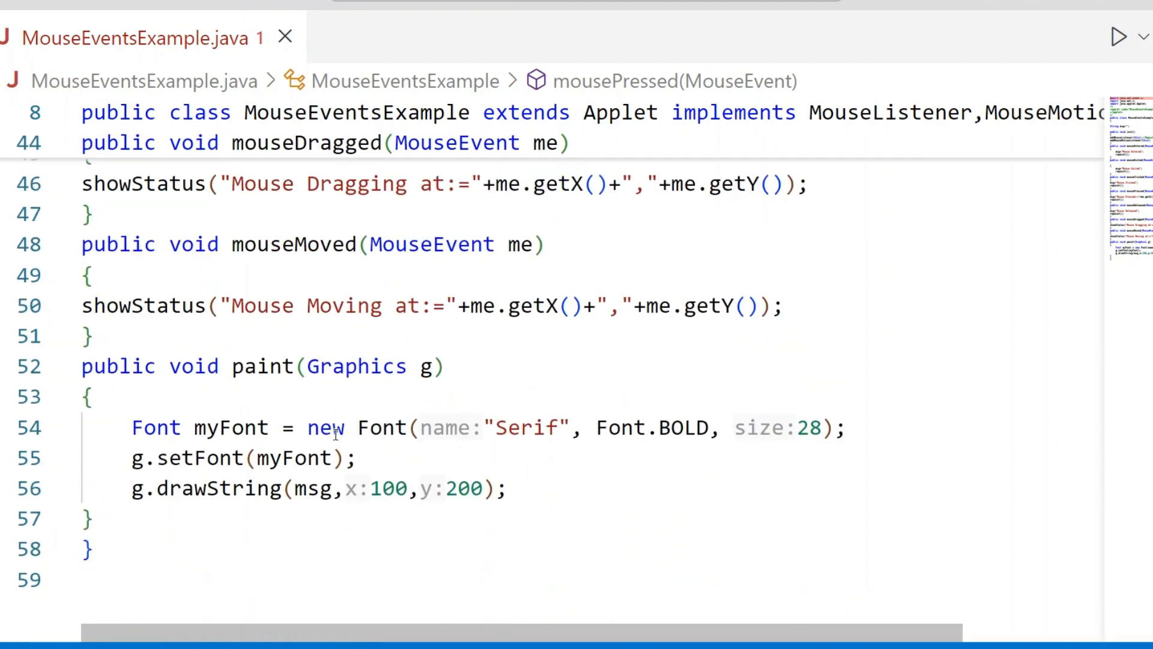
pyautogui.moveTo(432, 367)
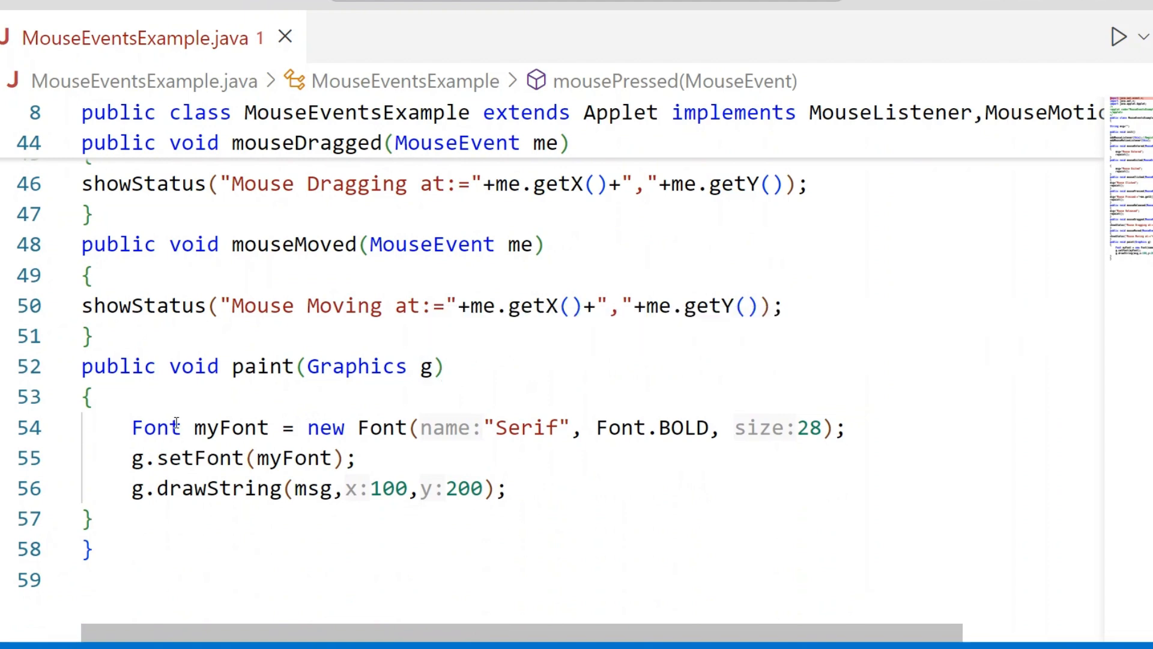
pyautogui.moveTo(599, 492)
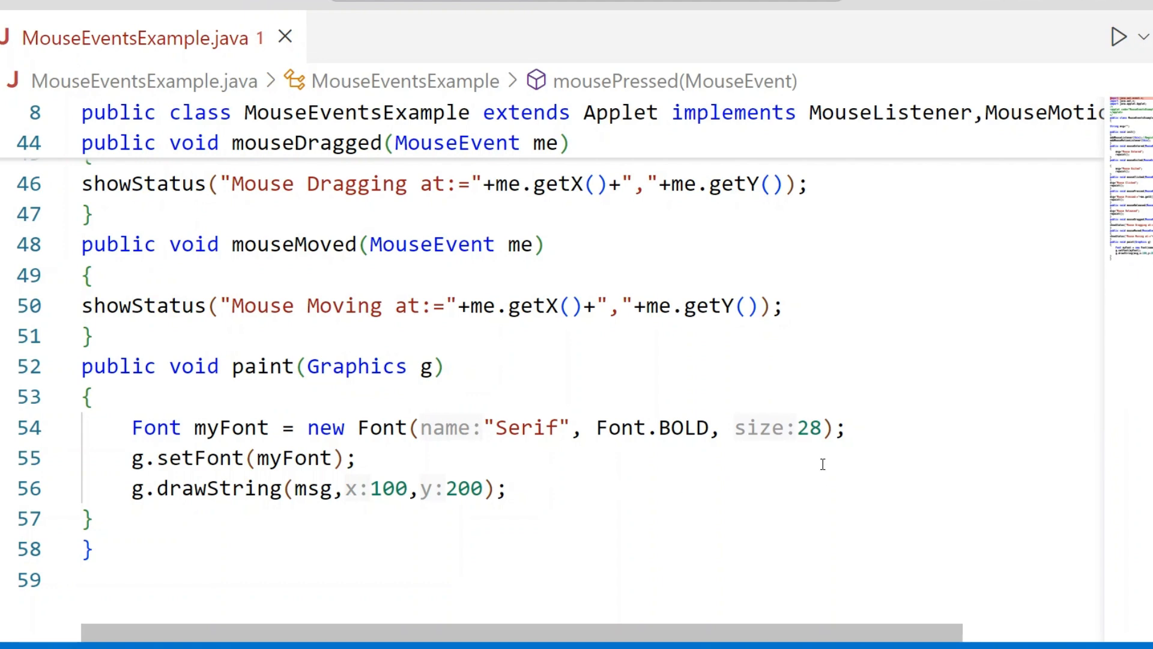
pyautogui.moveTo(540, 461)
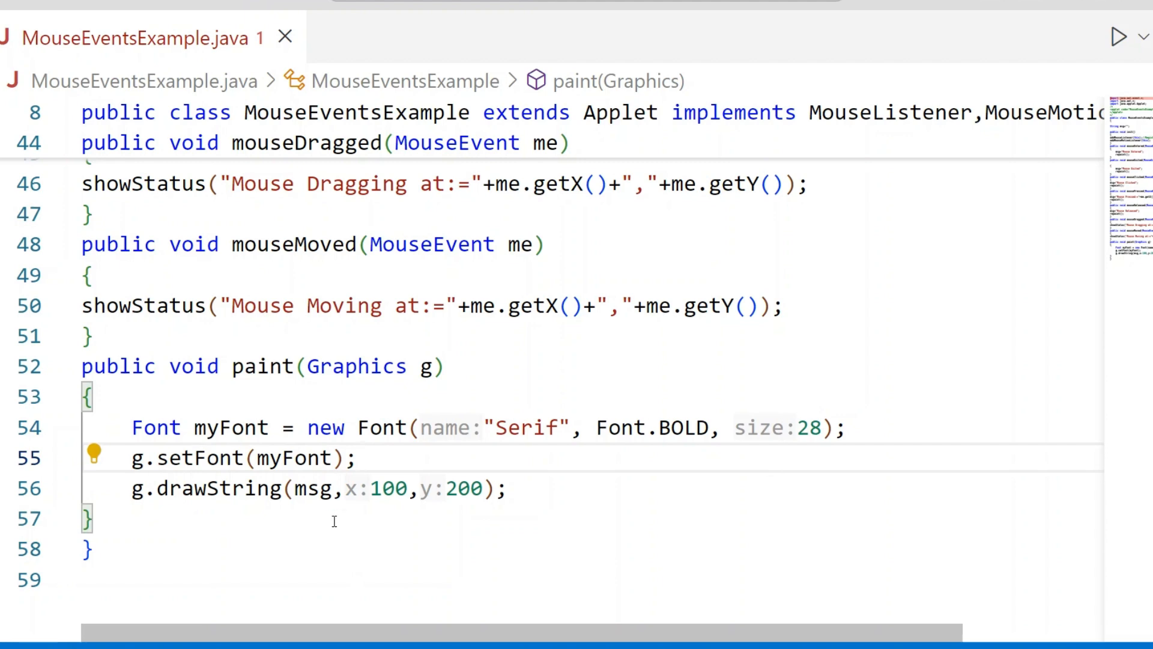
pyautogui.moveTo(405, 524)
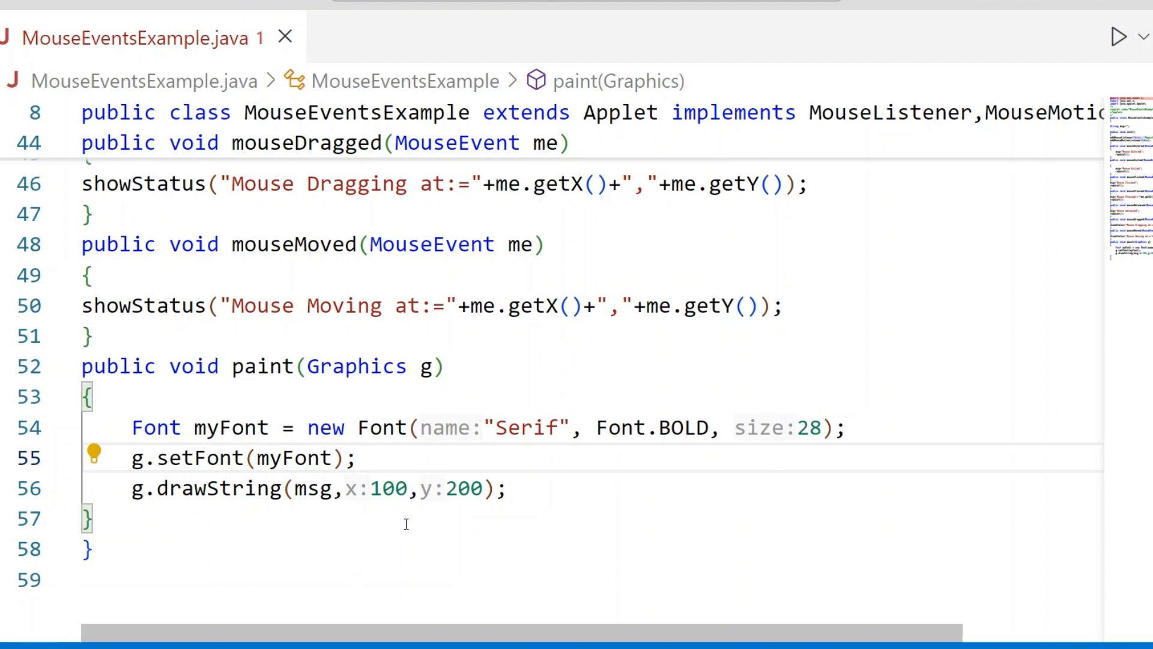
pyautogui.click(358, 456)
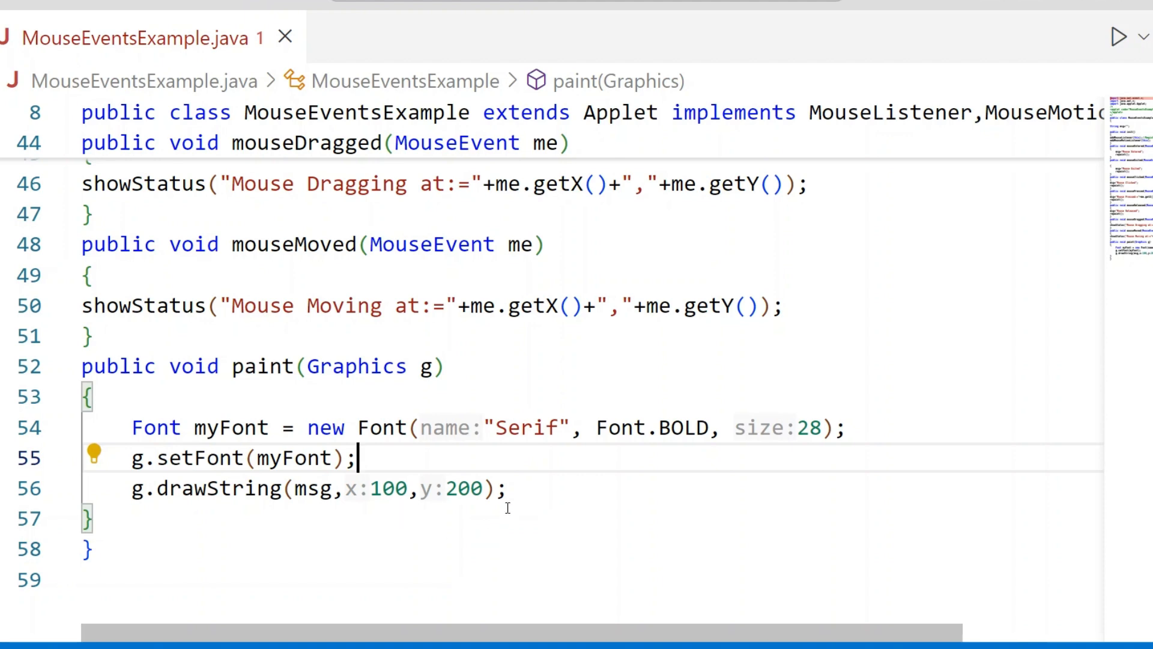
pyautogui.moveTo(913, 530)
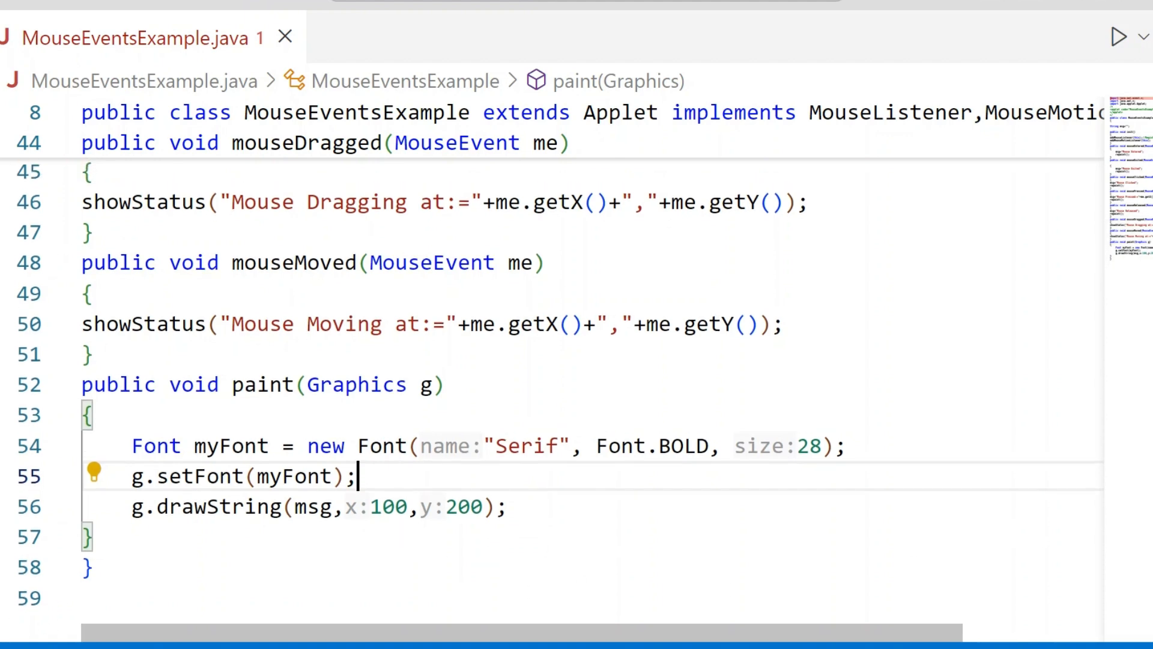
# - Scroll up and back down through the MouseEventsExample.java source code
pyautogui.scroll(3)
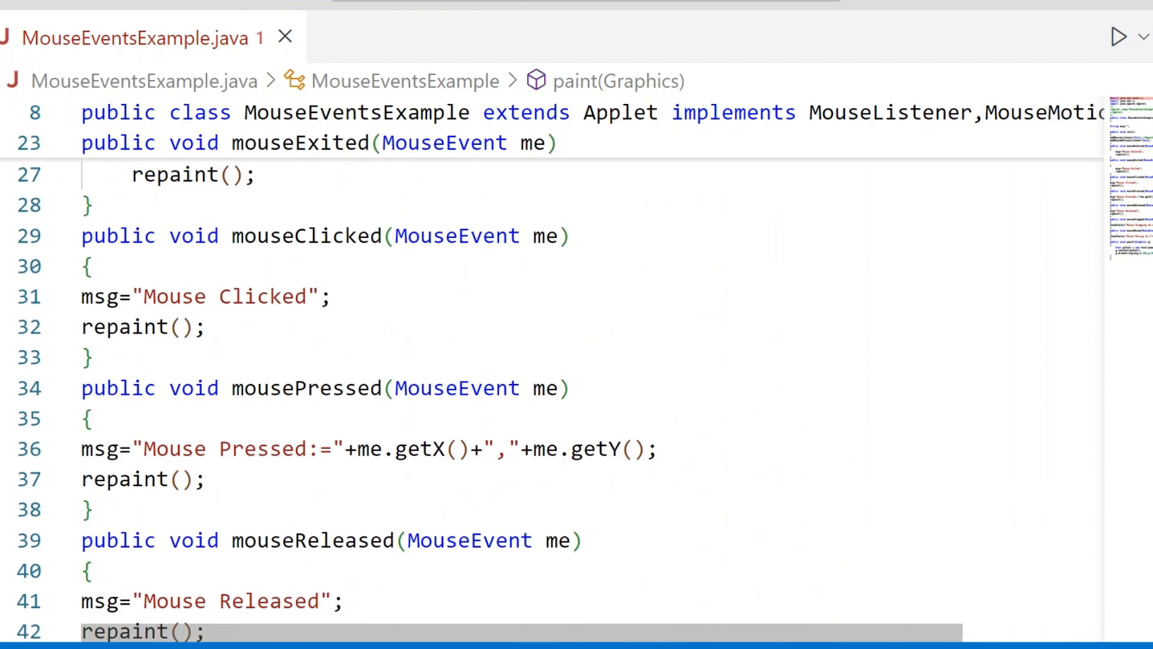
pyautogui.scroll(3)
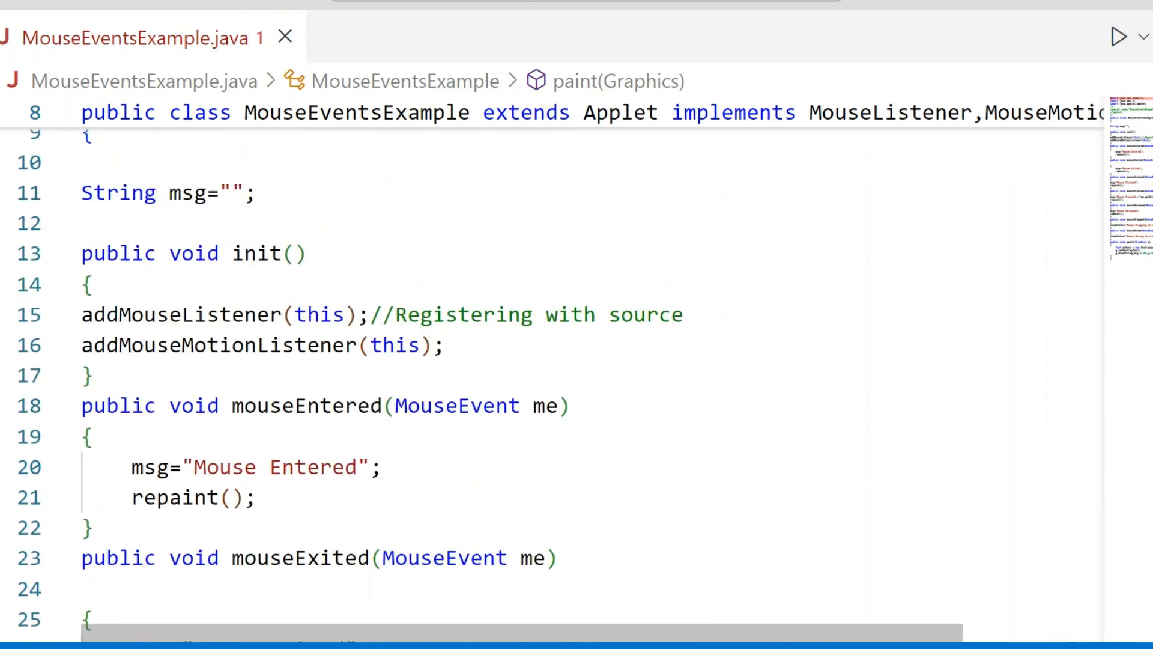
pyautogui.scroll(3)
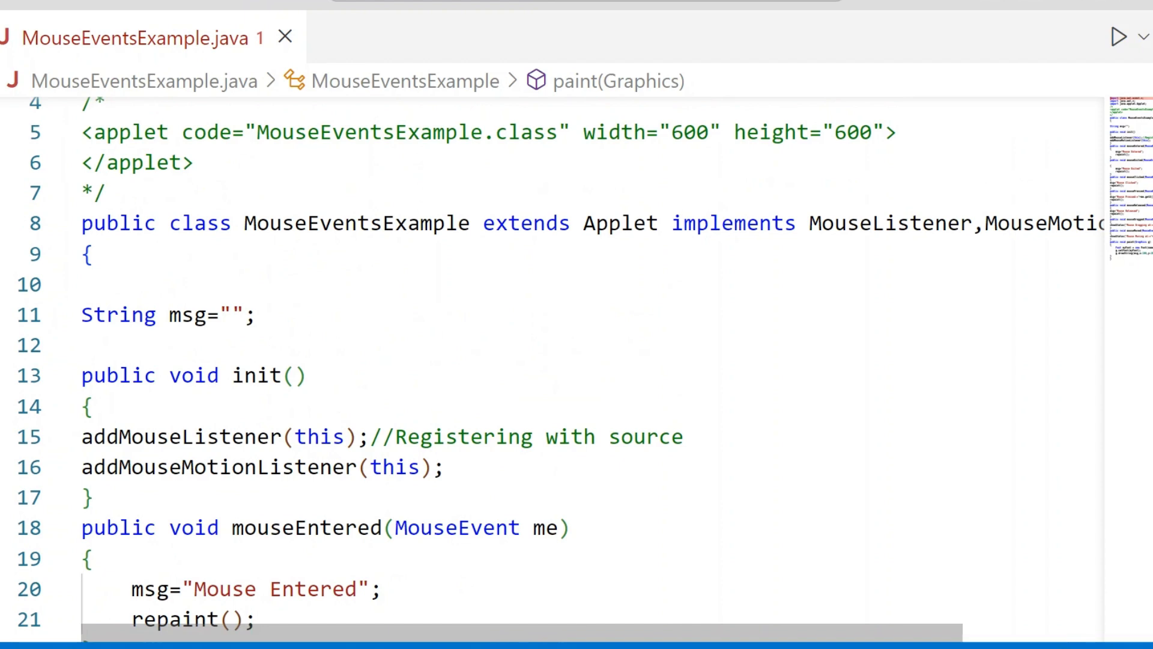
pyautogui.scroll(3)
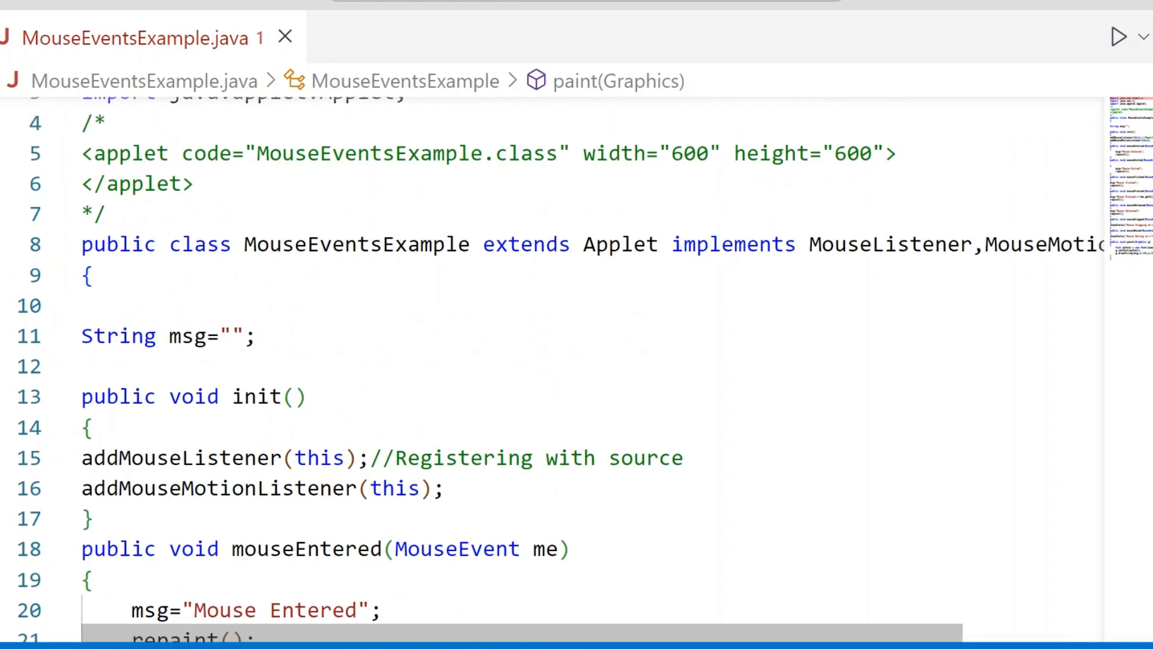
pyautogui.scroll(-3)
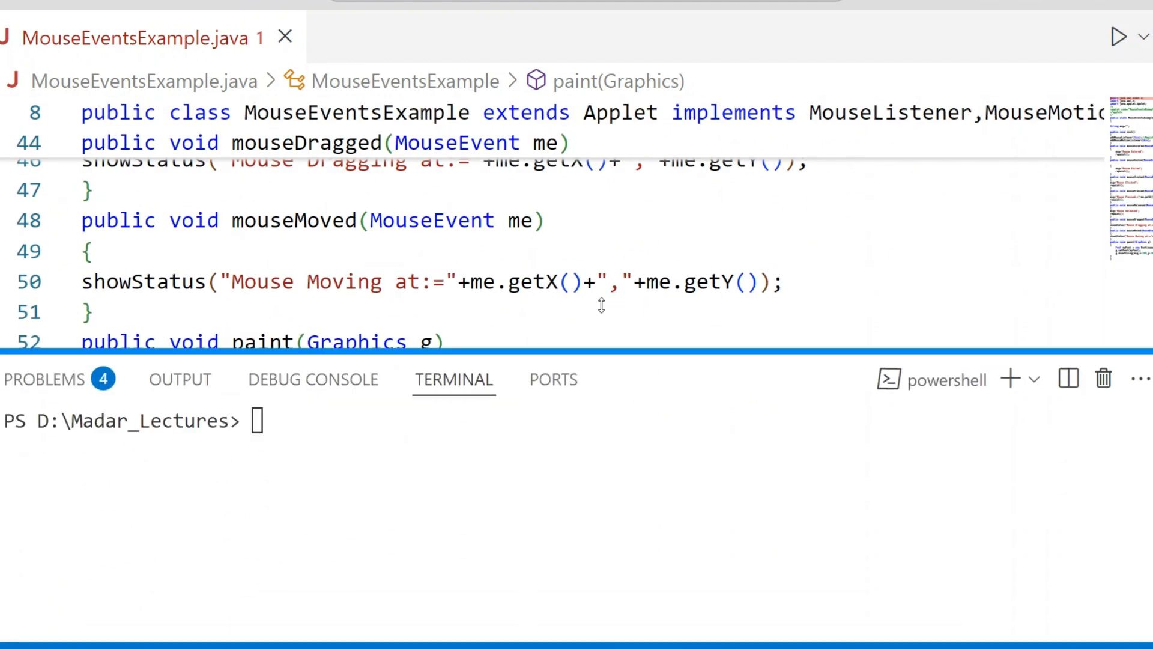
# - Compile the applet with 'javac MouseEventsExample.java' in the terminal
pyautogui.write('j')
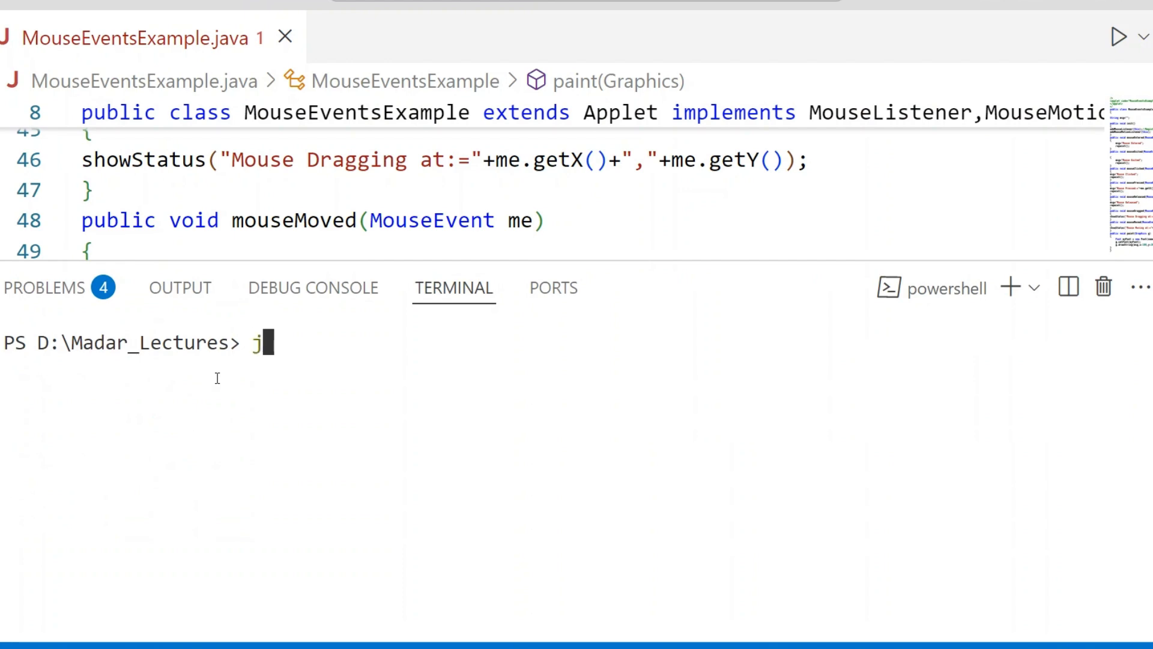
pyautogui.write('avac MouseEventsExample')
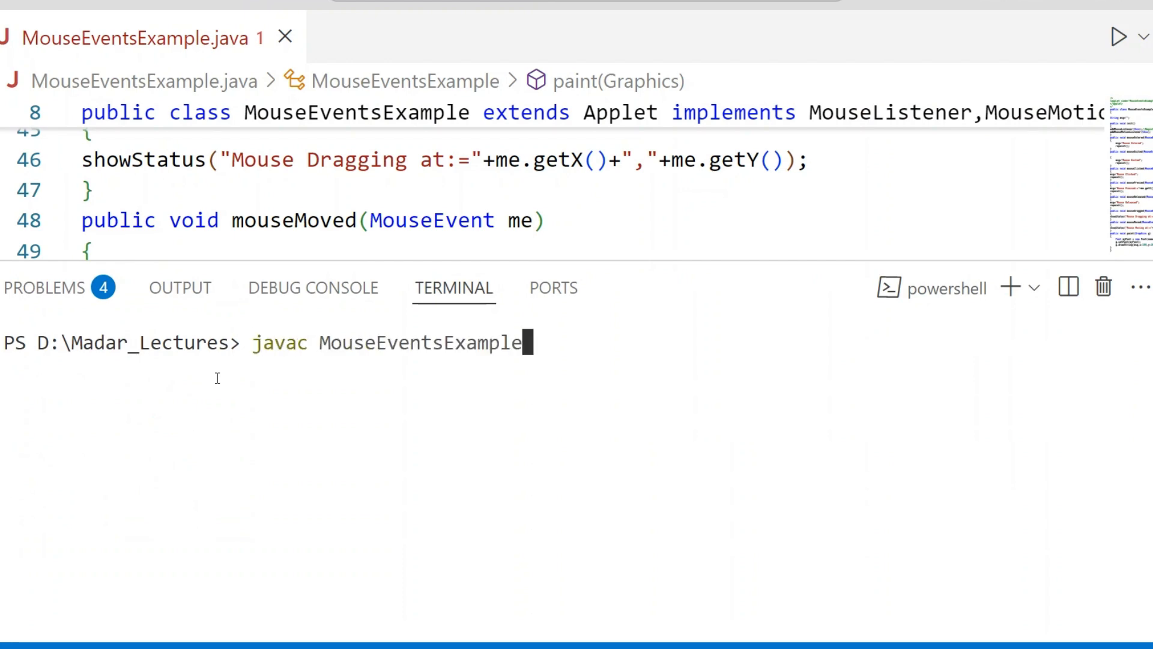
pyautogui.write('.ja')
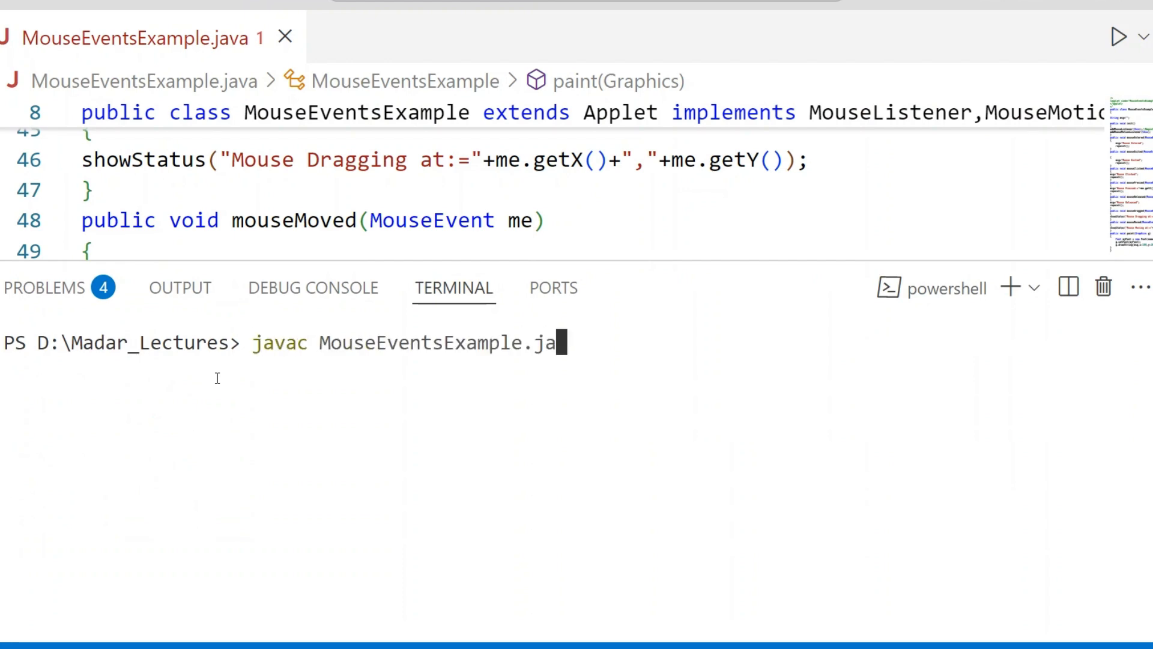
pyautogui.write('va')
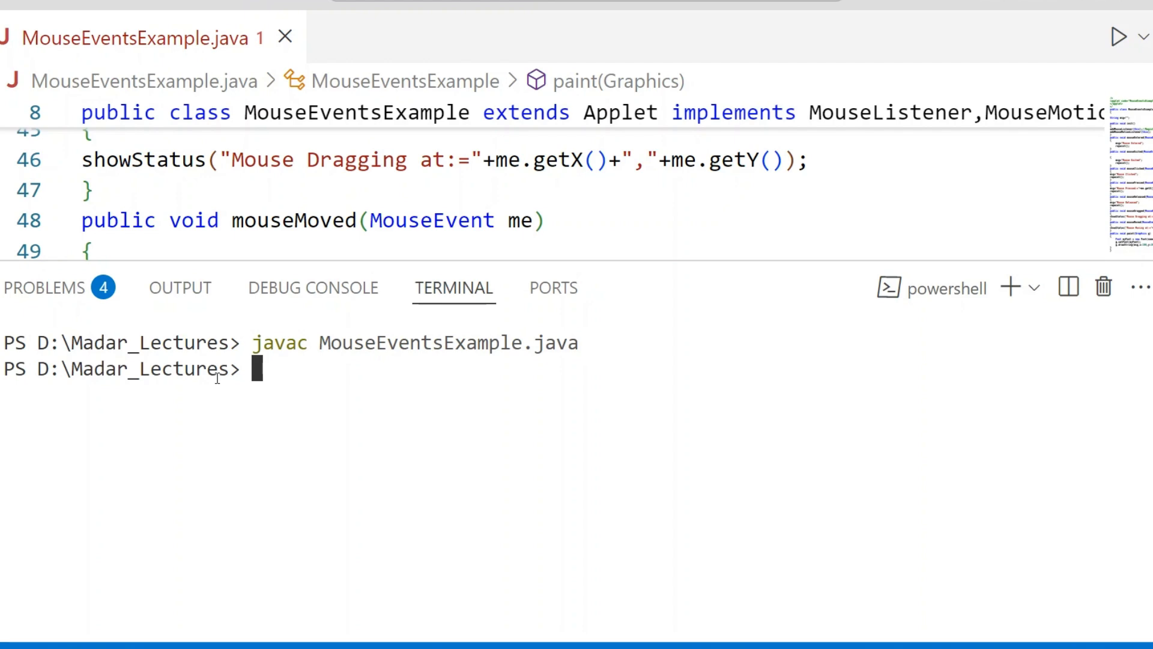
# - Type the command 'appletviewer MouseEventsExample.java' at the terminal prompt
pyautogui.write('ap')
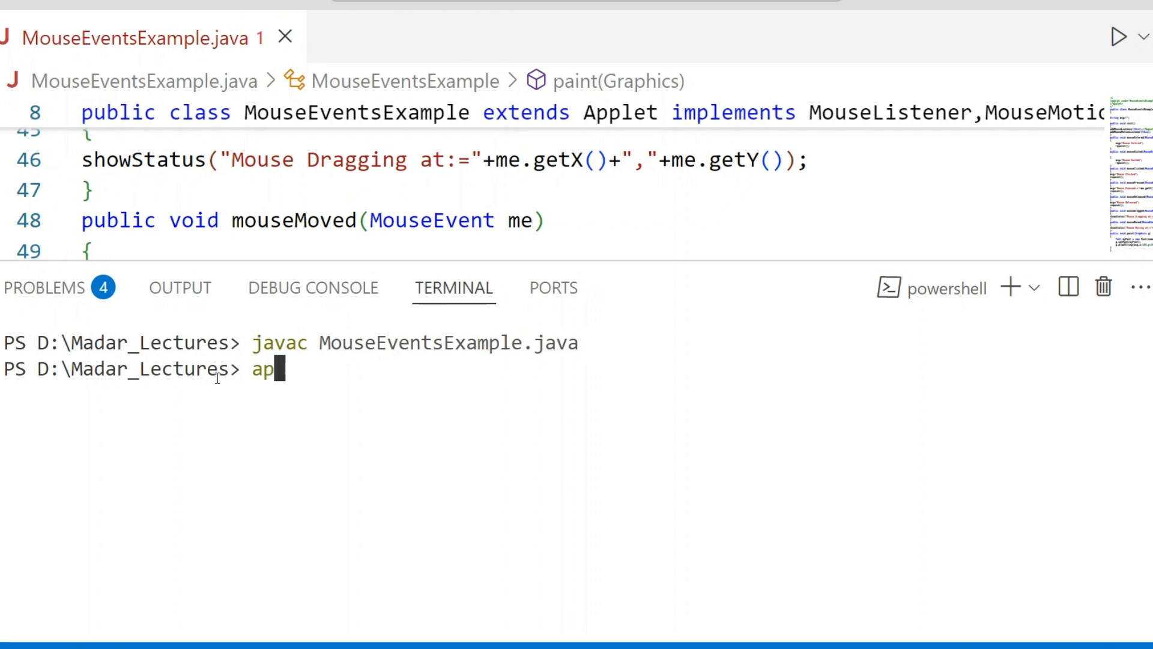
pyautogui.write('pletview')
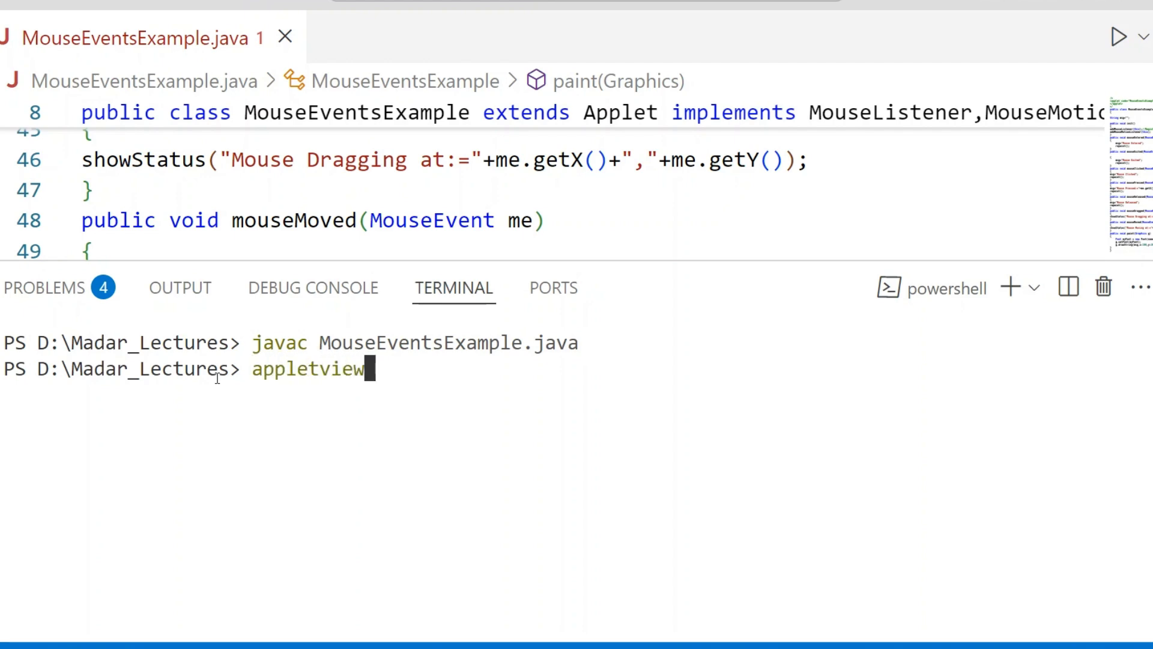
pyautogui.write('er')
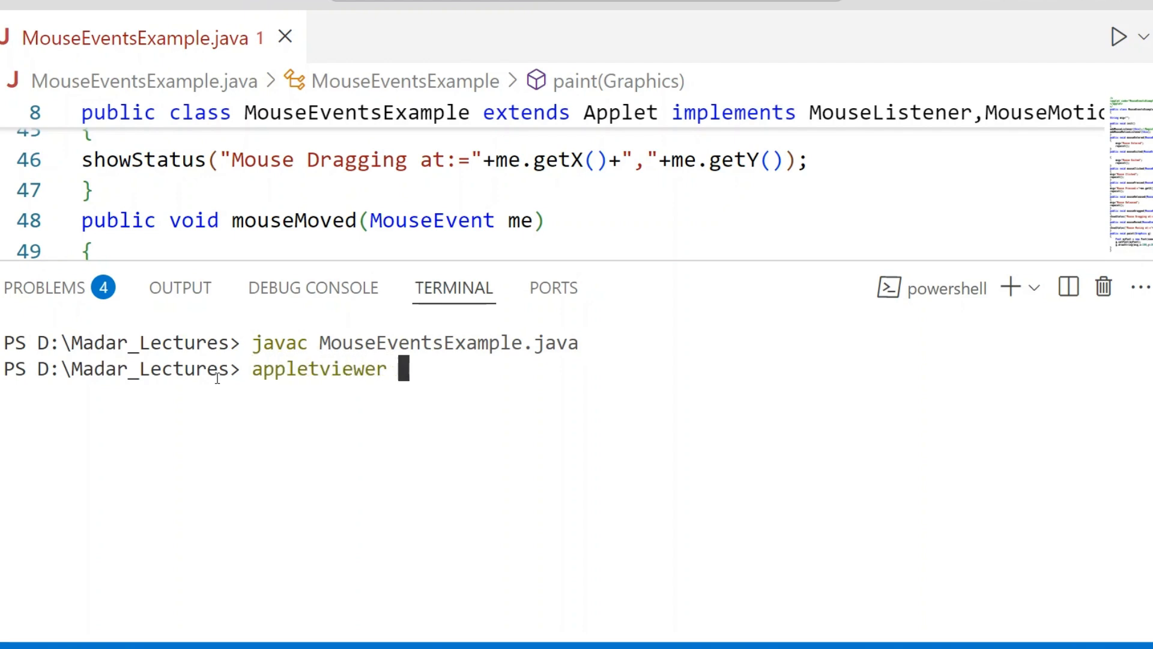
pyautogui.write('MouseEventsExample.java')
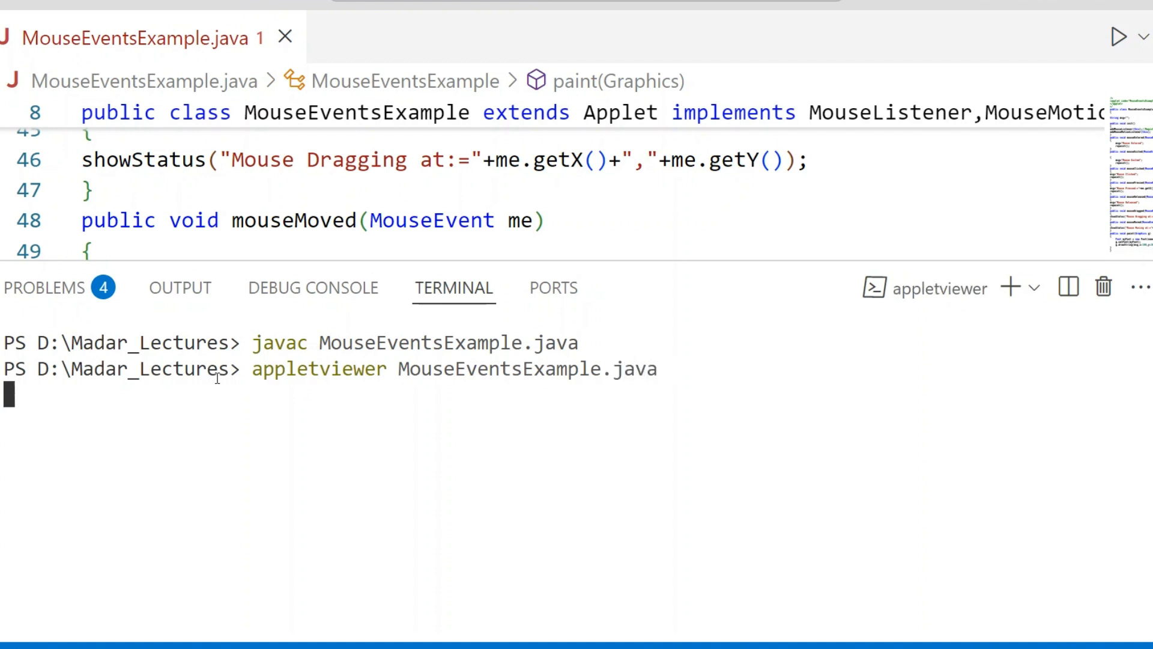
# - Launch MouseEventsExample in Applet Viewer and click inside it to show mouse event messages
pyautogui.press('Return')
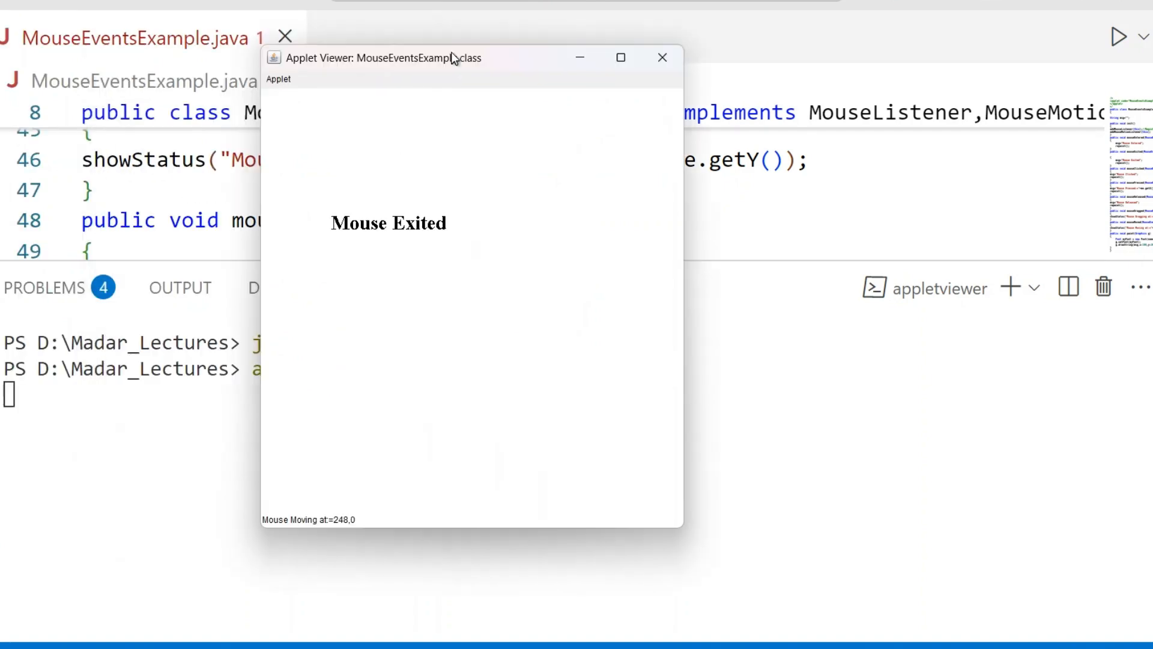
pyautogui.moveTo(599, 320)
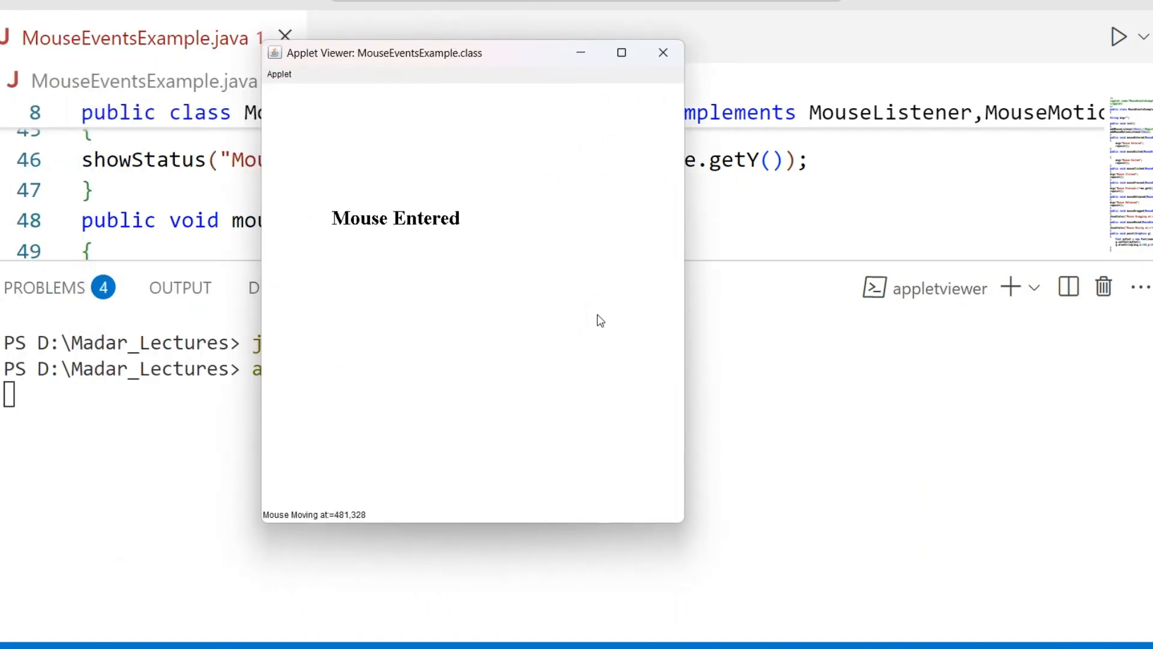
pyautogui.moveTo(433, 261)
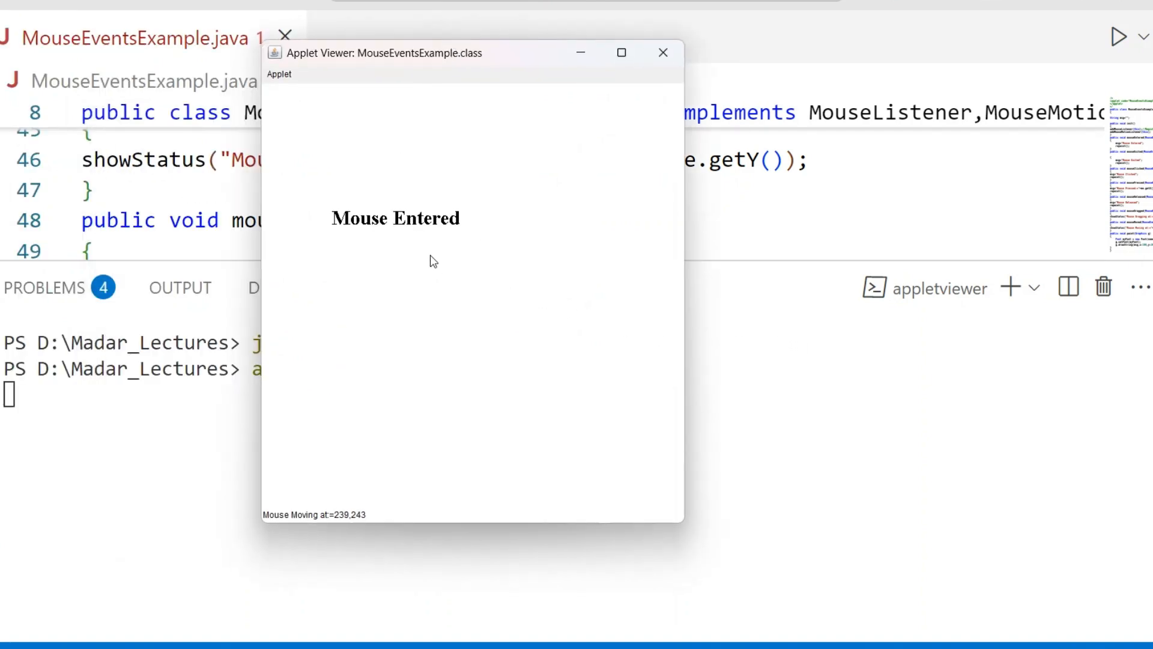
pyautogui.moveTo(428, 241)
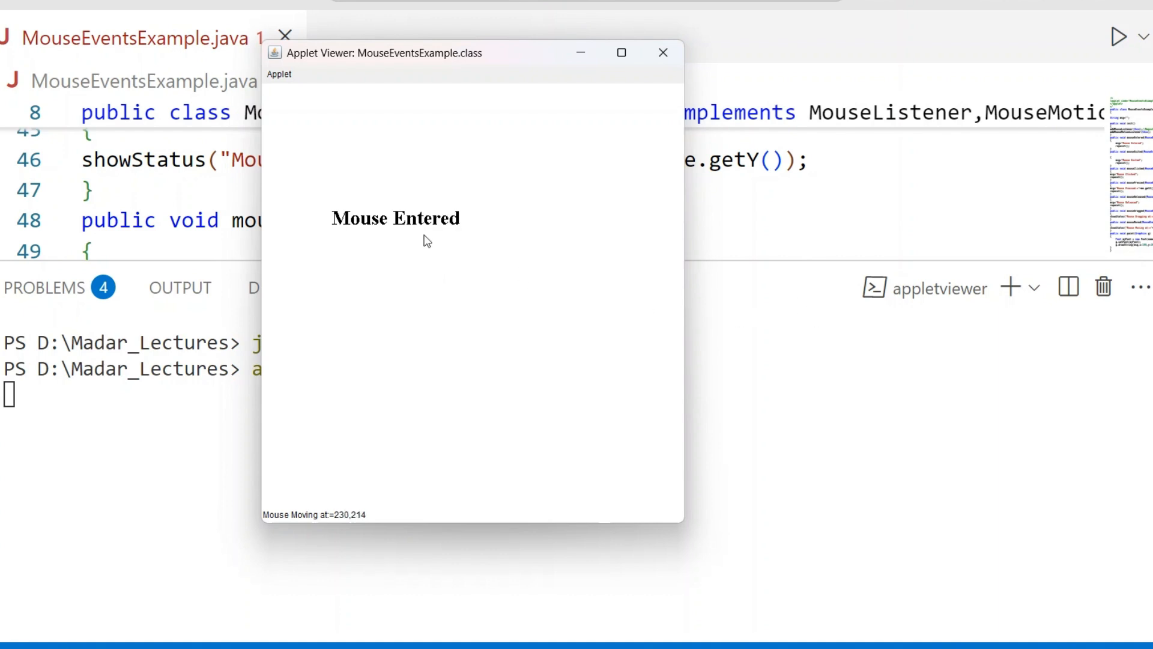
pyautogui.click(432, 248)
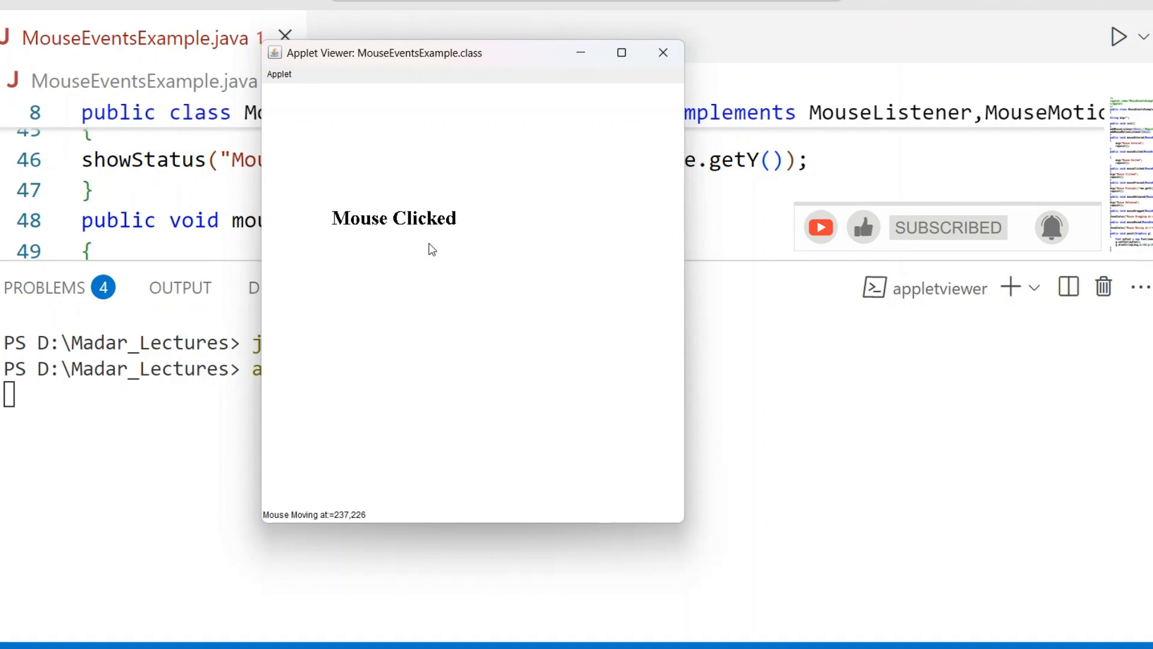
pyautogui.moveTo(771, 376)
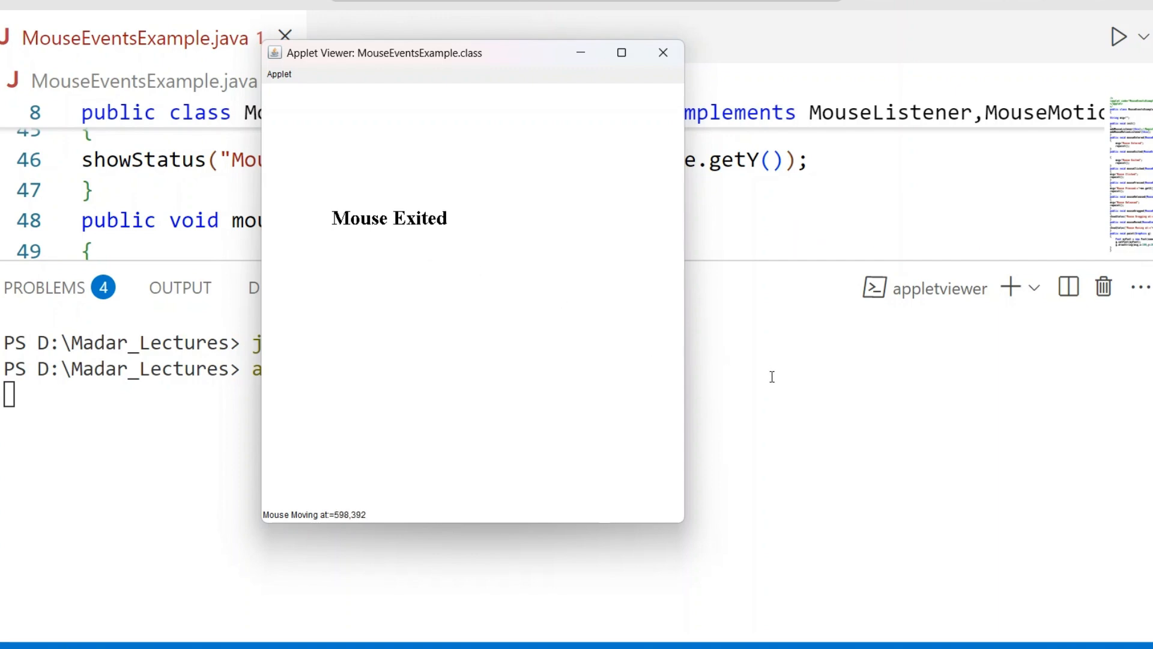
pyautogui.moveTo(777, 370)
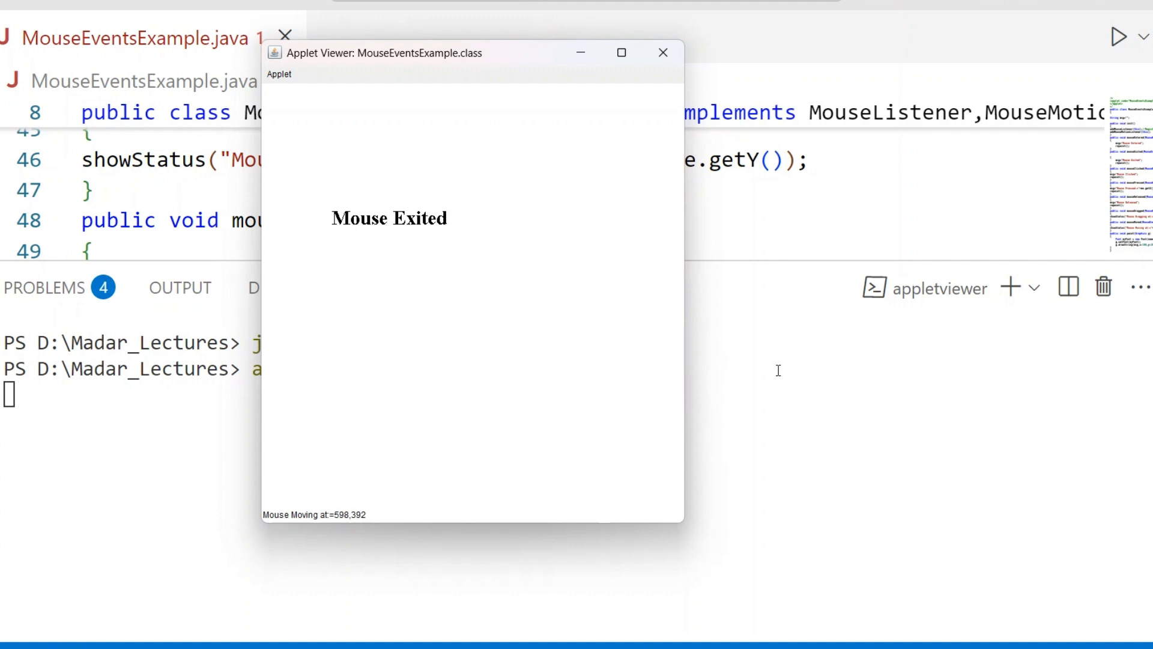
pyautogui.moveTo(501, 282)
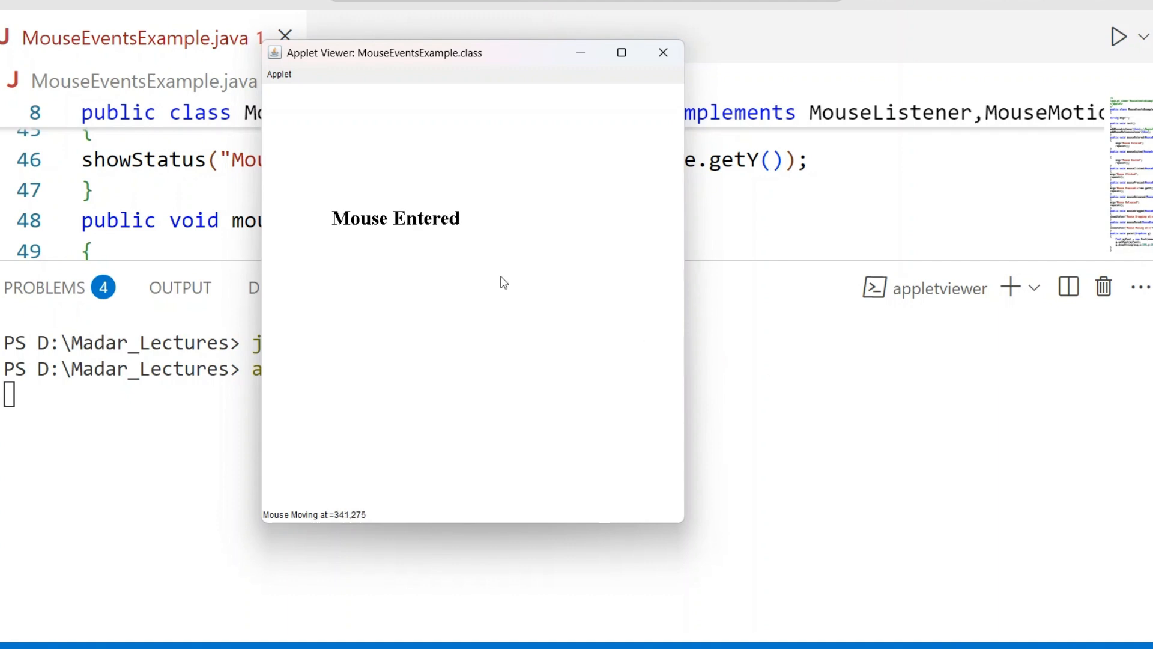
pyautogui.moveTo(287, 522)
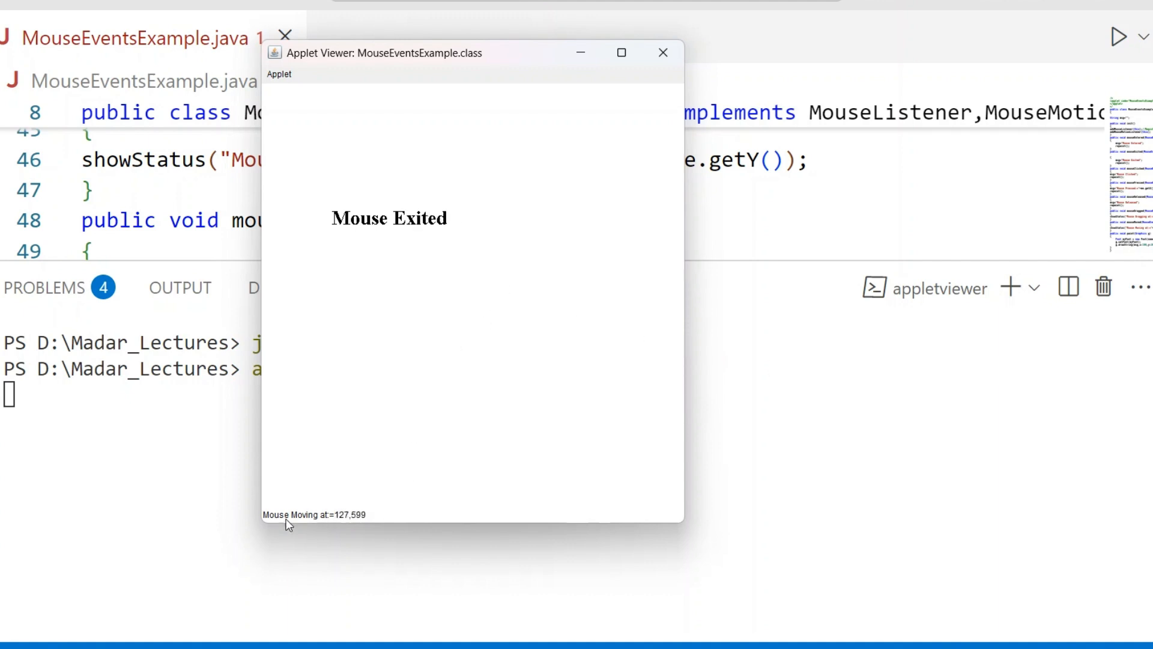
pyautogui.moveTo(305, 519)
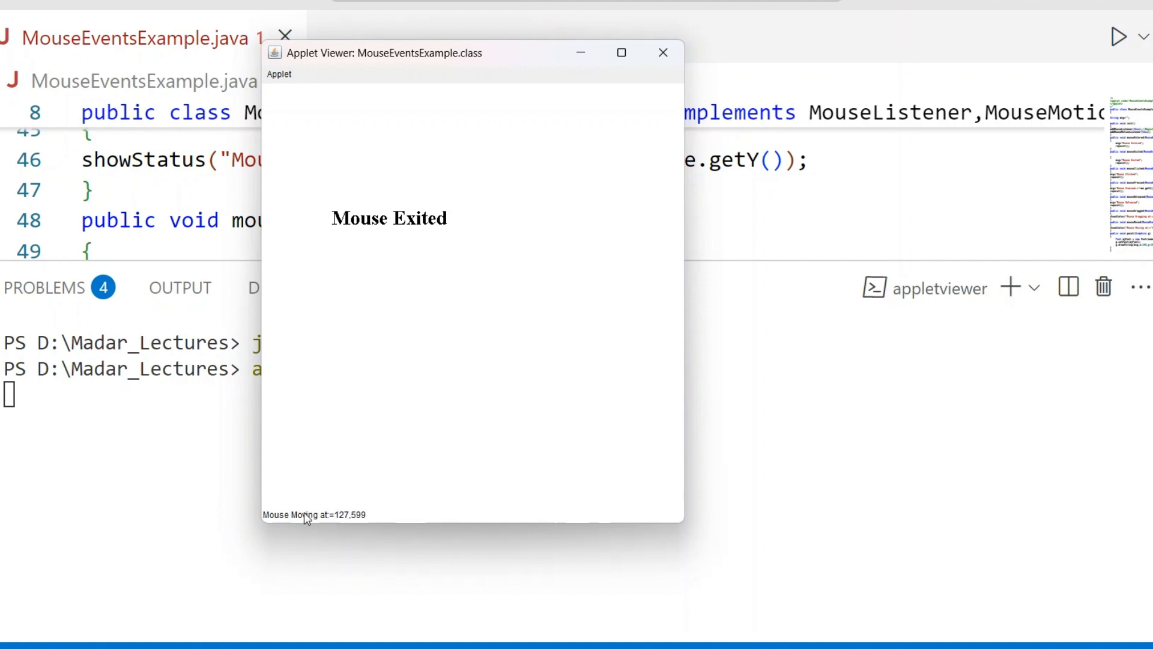
pyautogui.moveTo(366, 523)
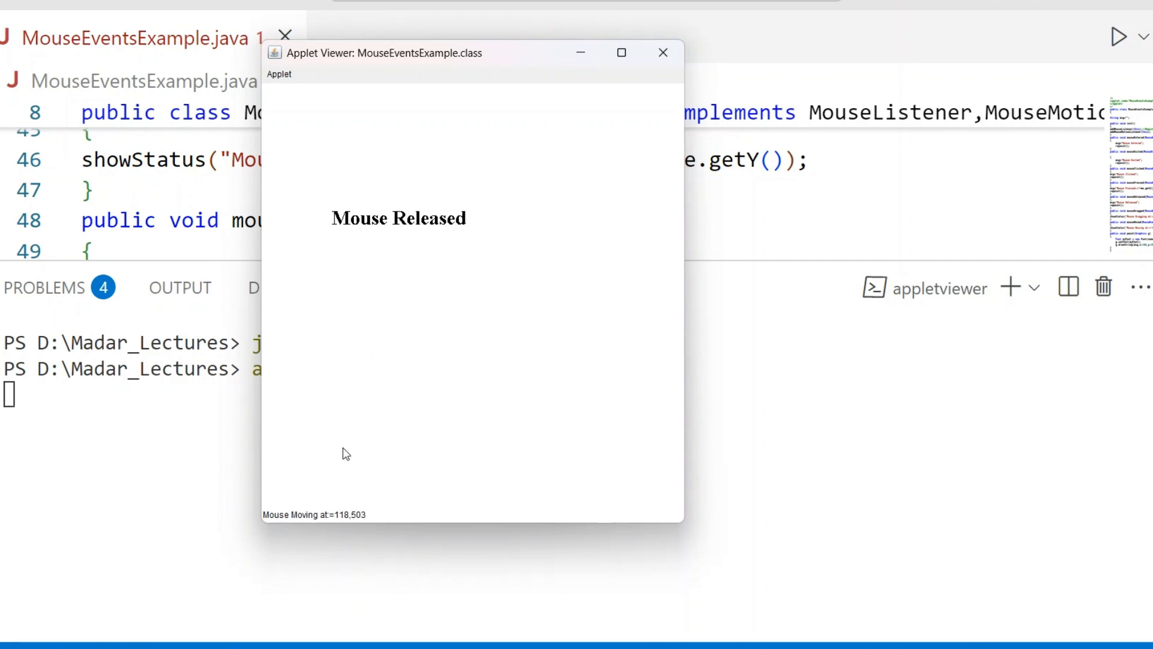
pyautogui.moveTo(321, 519)
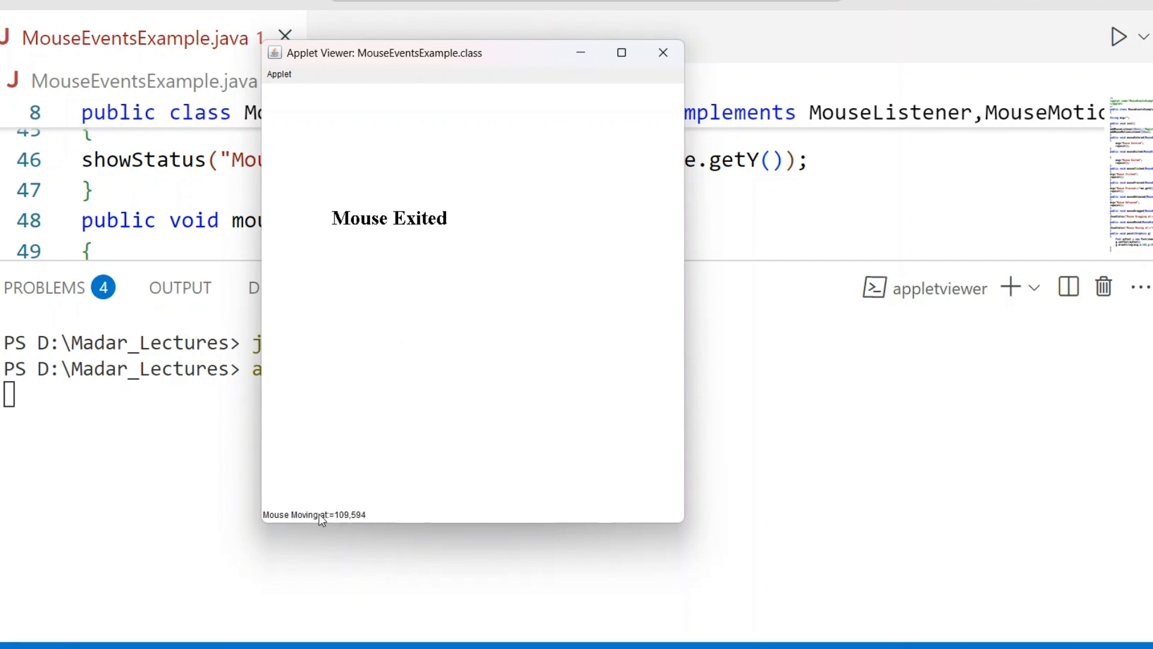
pyautogui.moveTo(368, 337)
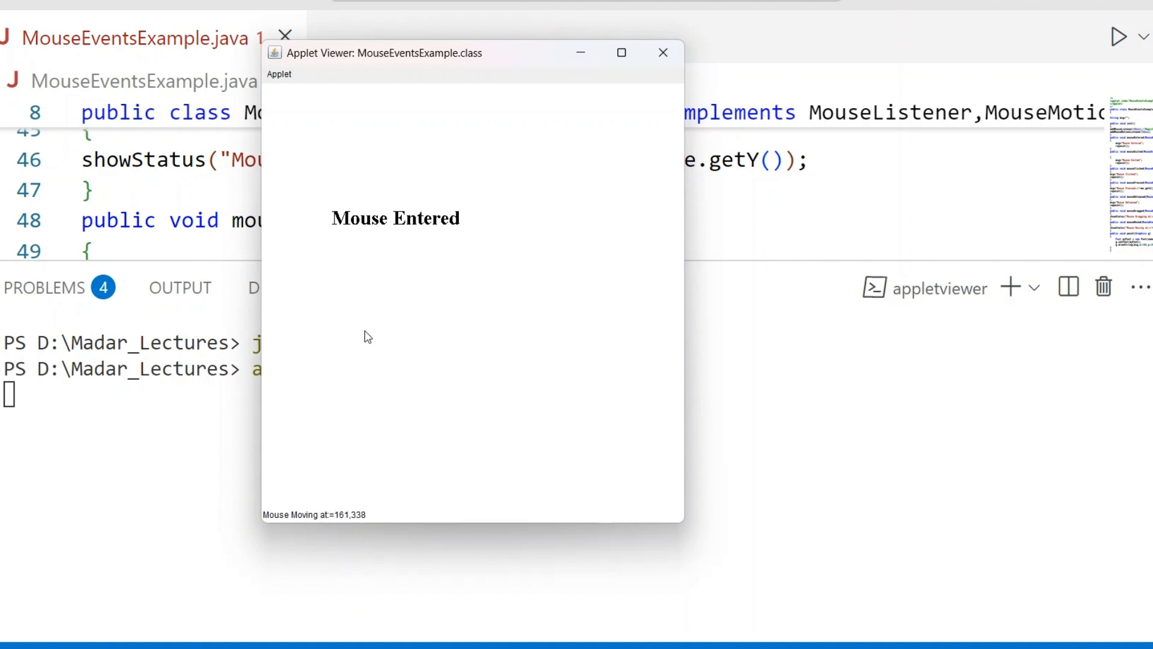
pyautogui.moveTo(526, 390)
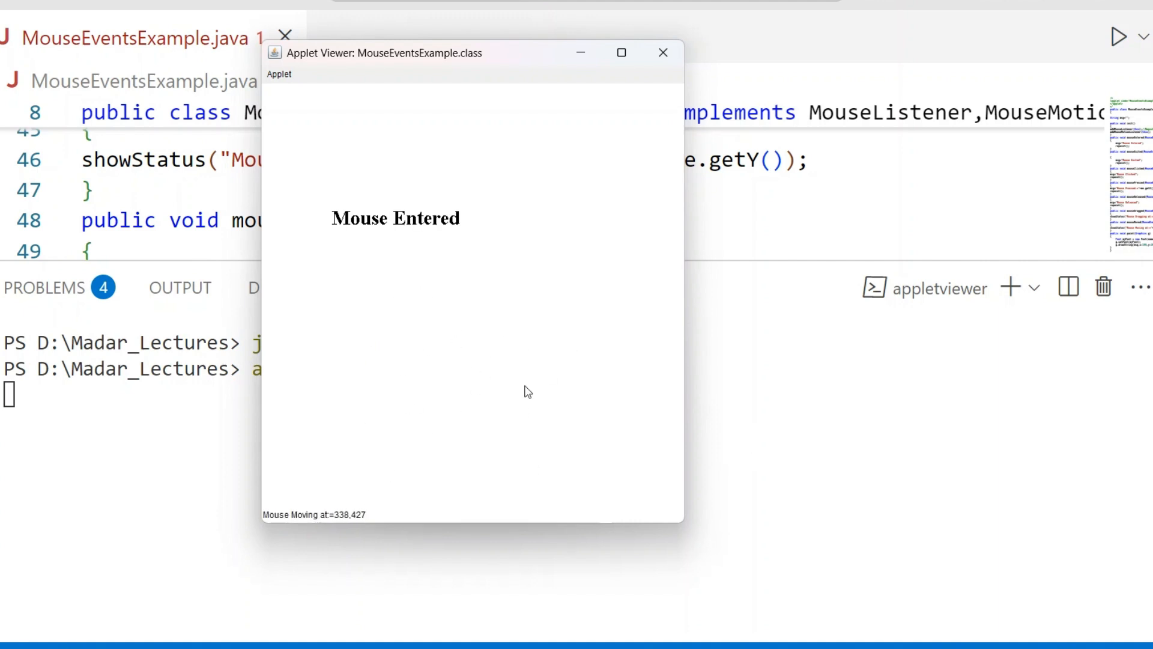
pyautogui.moveTo(677, 367)
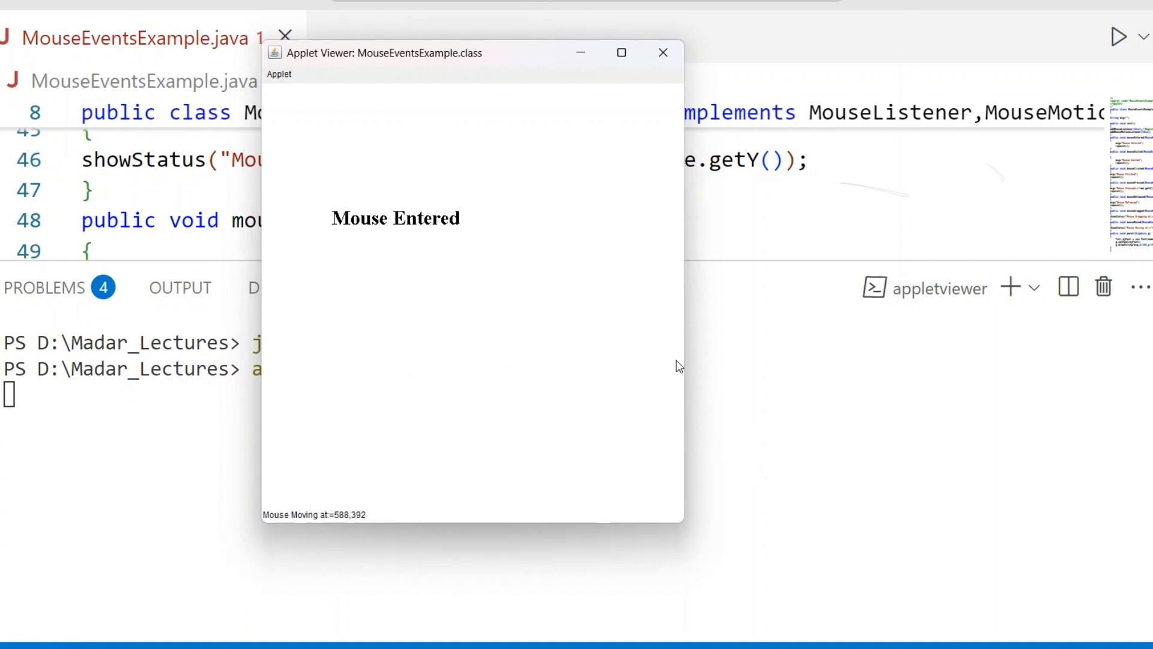
pyautogui.moveTo(669, 137)
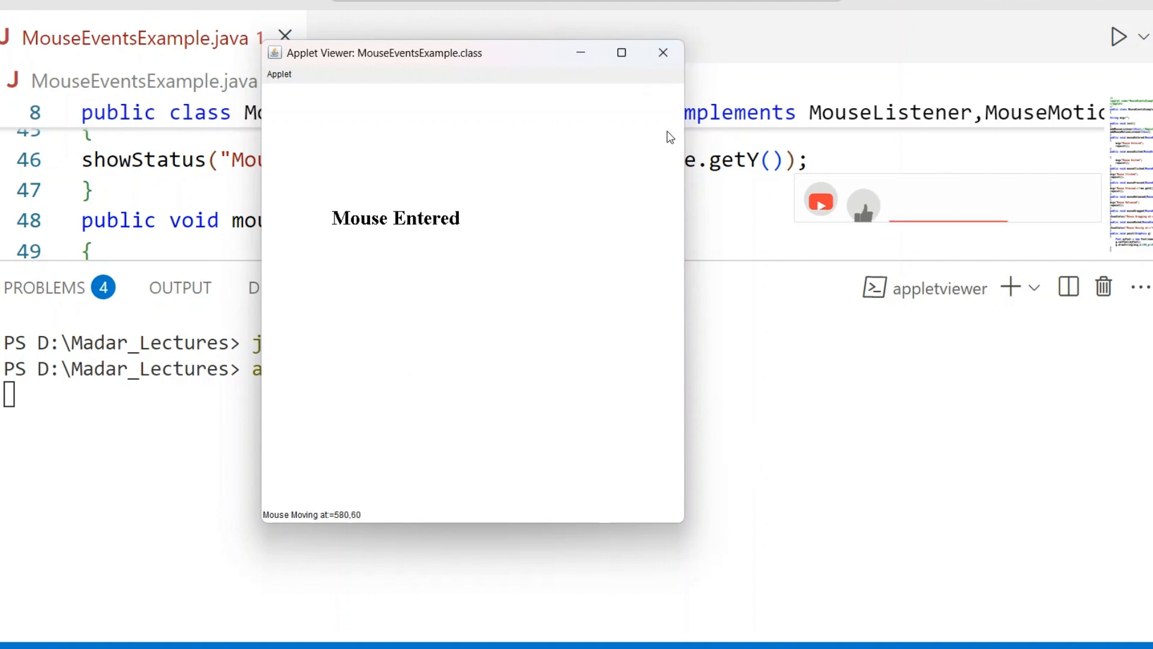
pyautogui.moveTo(607, 194)
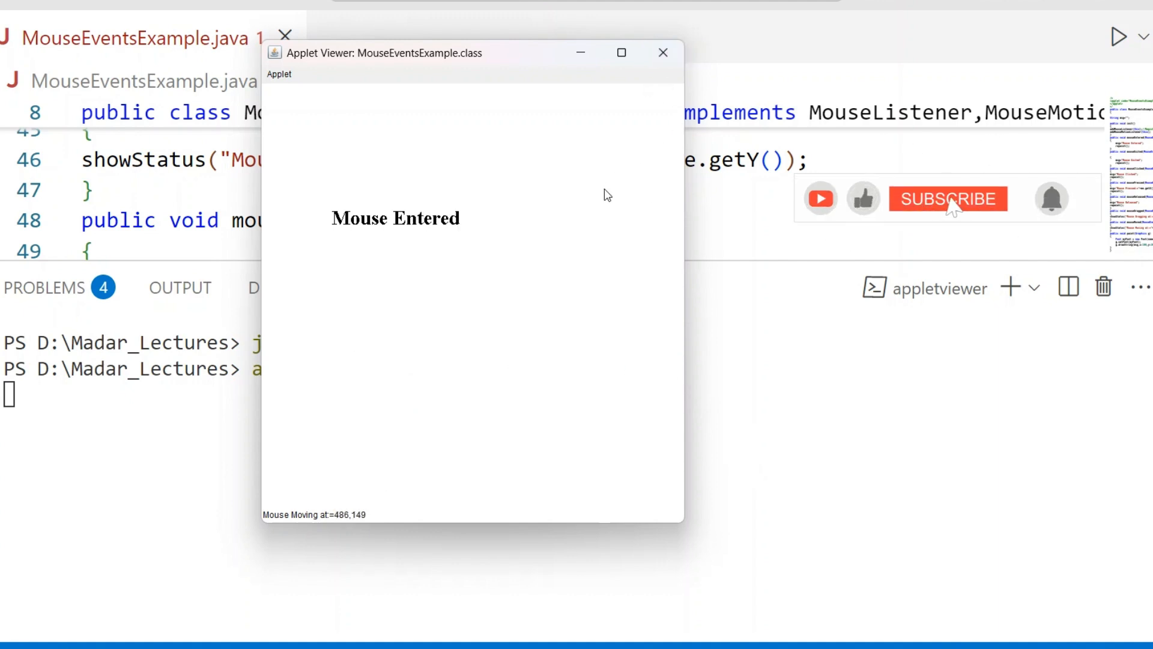
pyautogui.click(947, 199)
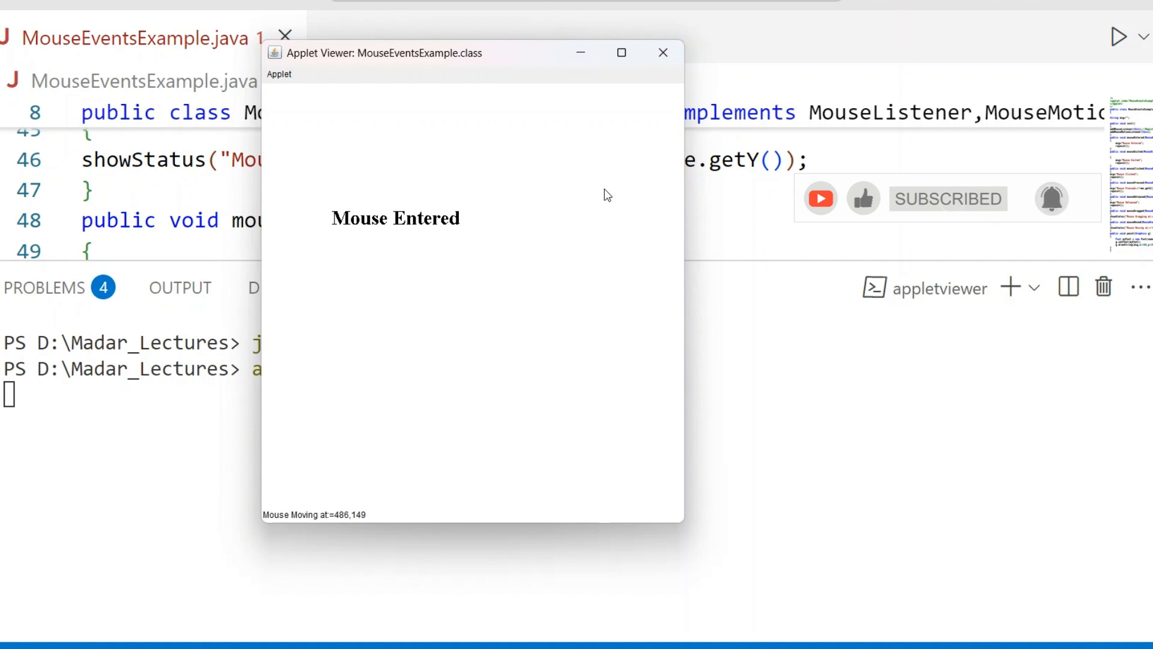